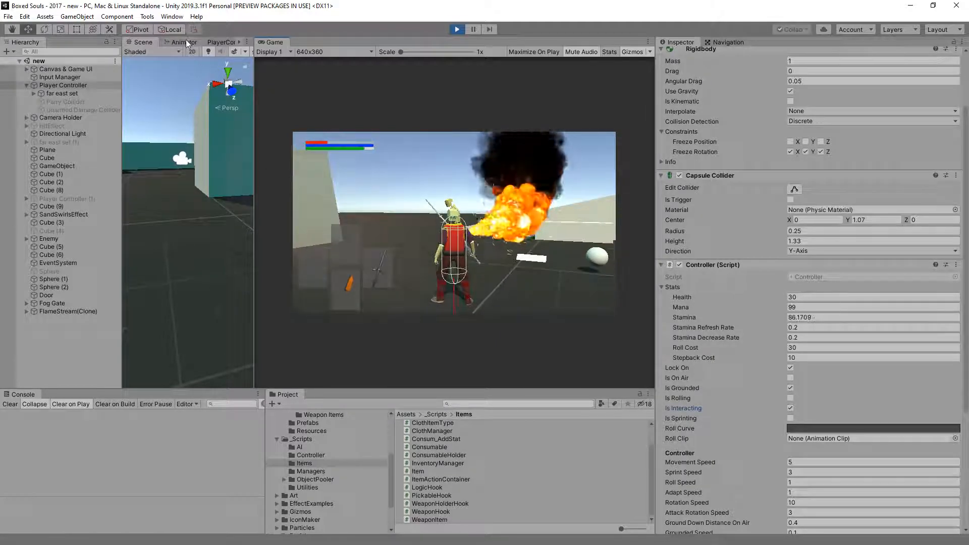
Check the far east set character's animator parameters and Empty state during play, then stop the play test.
click(183, 43)
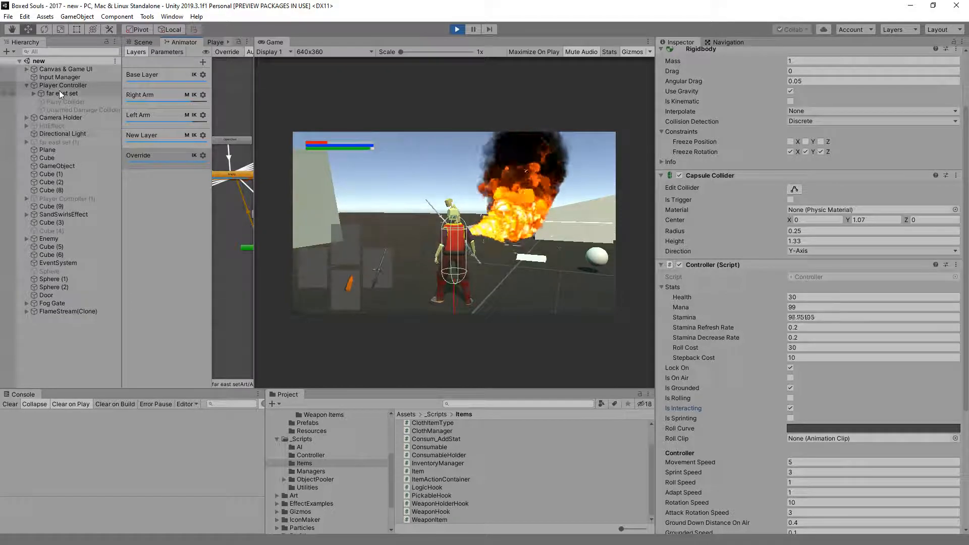
click(62, 93)
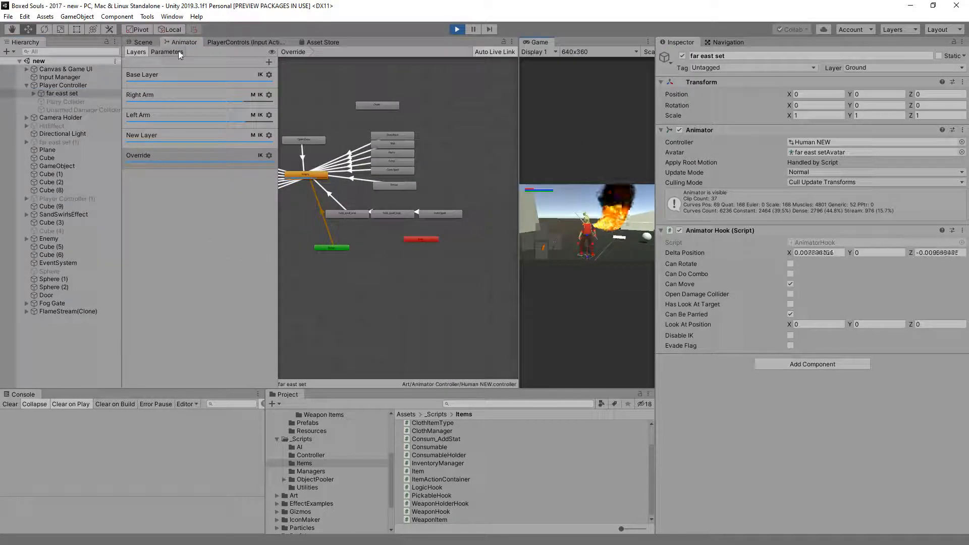
click(167, 51)
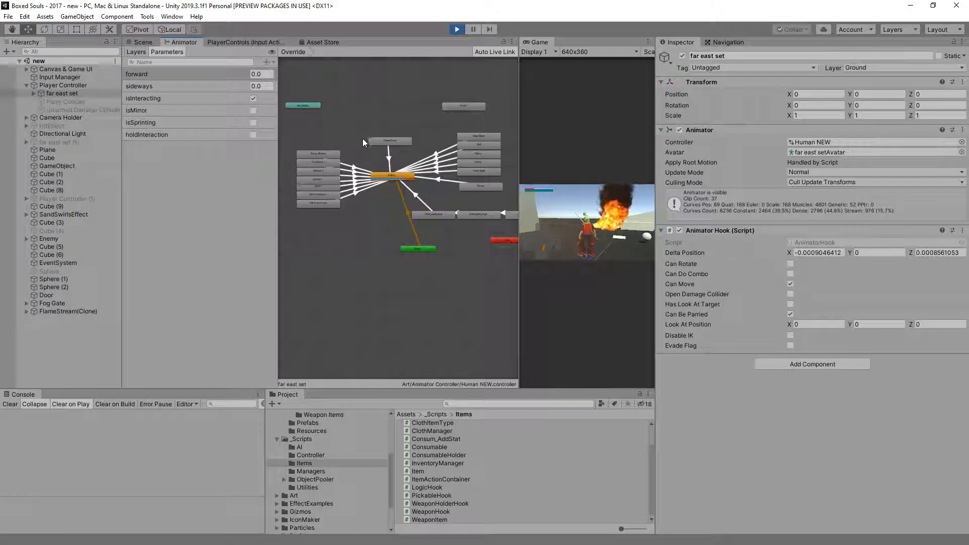
click(392, 175)
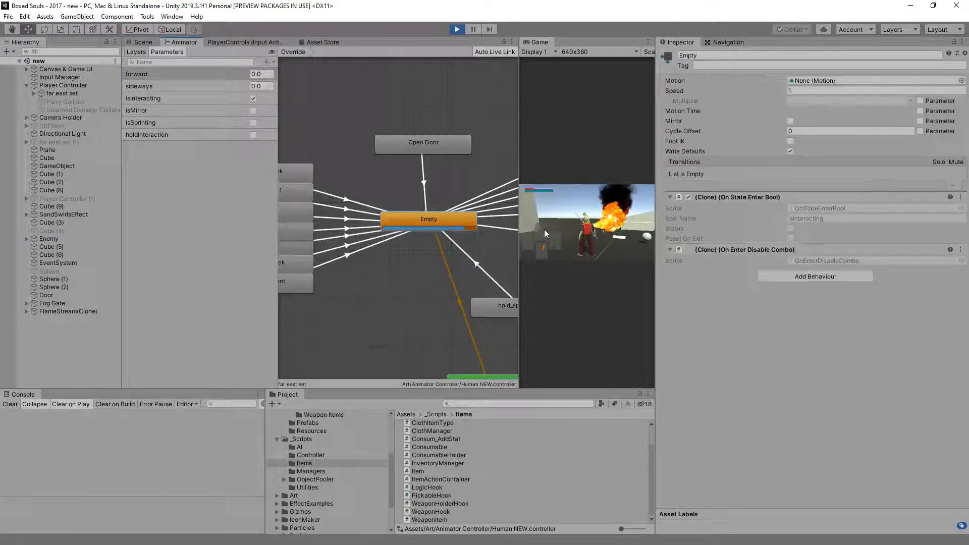
click(445, 43)
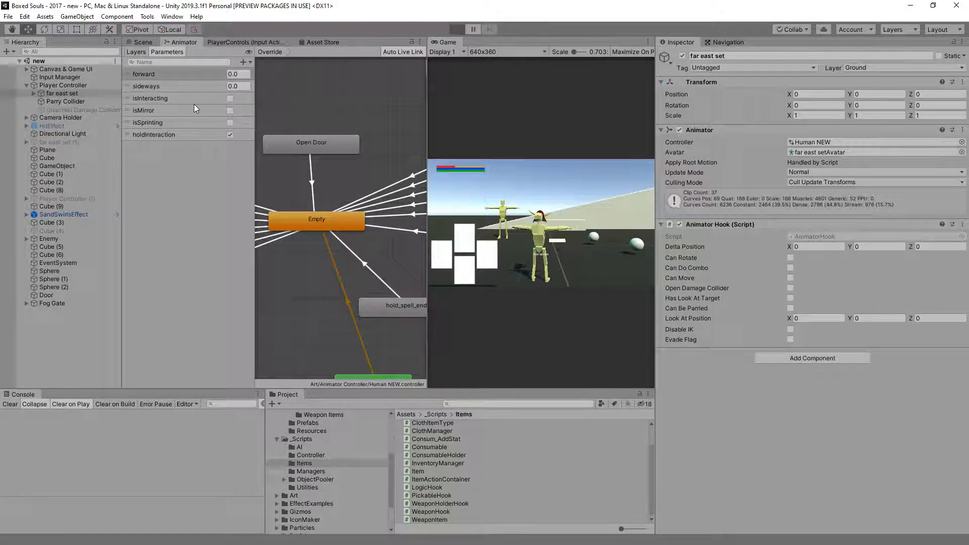
Start a new play test and inspect the attack, Parry and Empty animator states, then switch to the code editor.
click(457, 29)
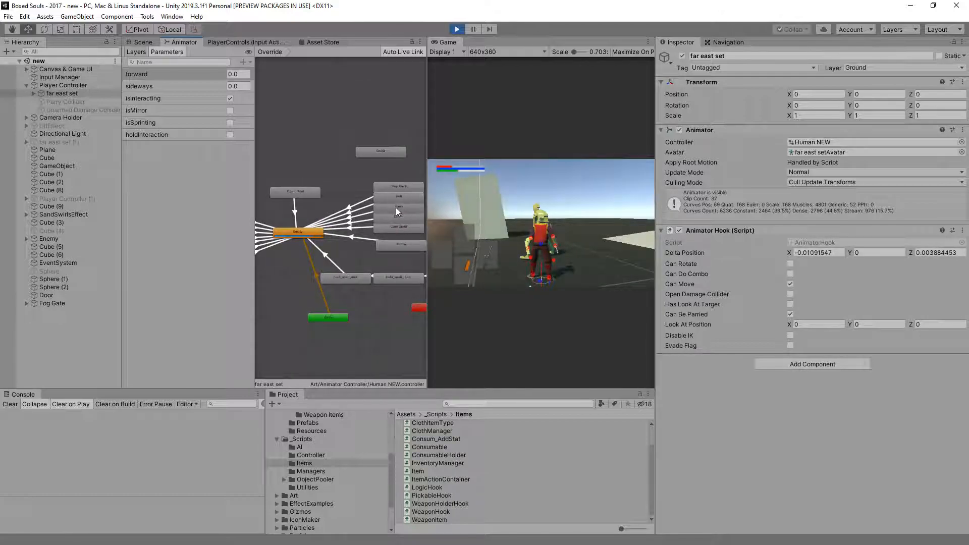
click(399, 206)
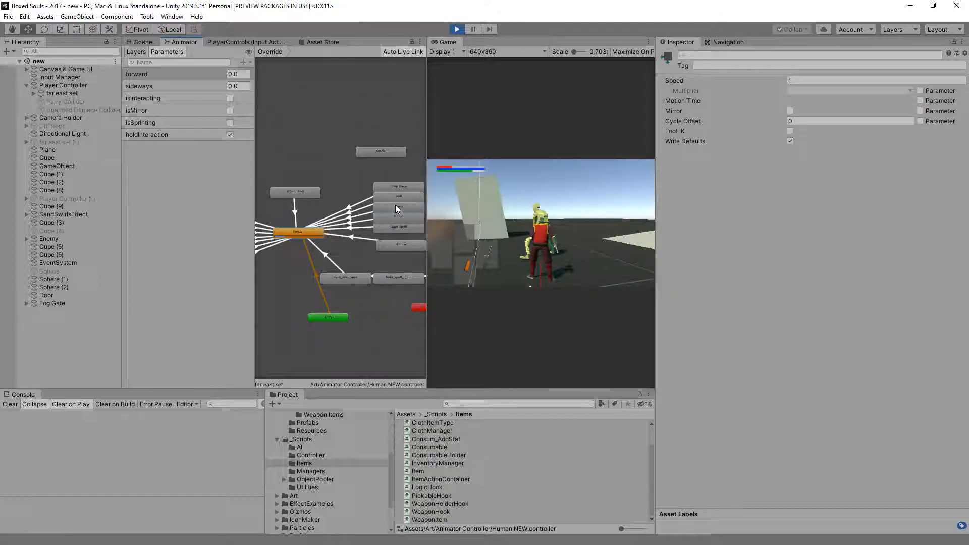
click(398, 206)
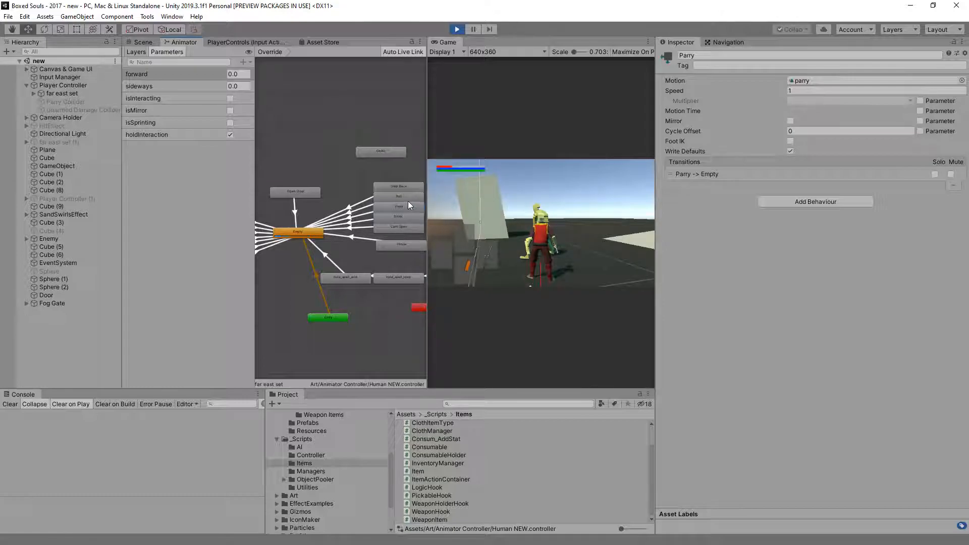
click(296, 232)
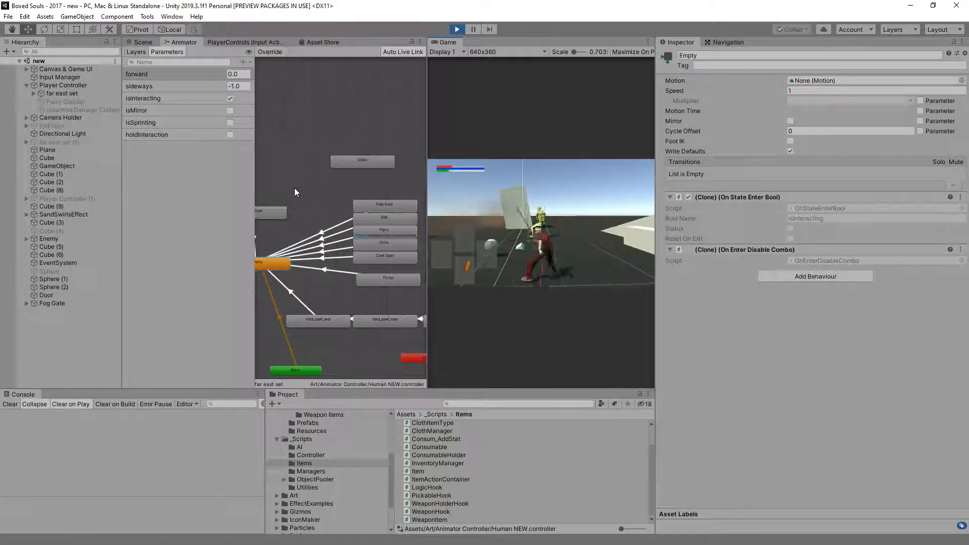
click(456, 29)
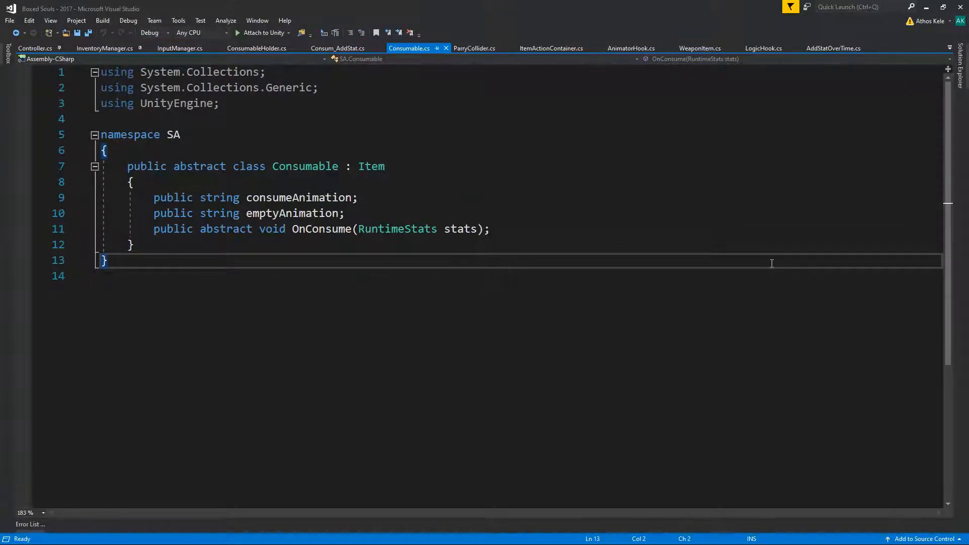
mouse_move(863, 23)
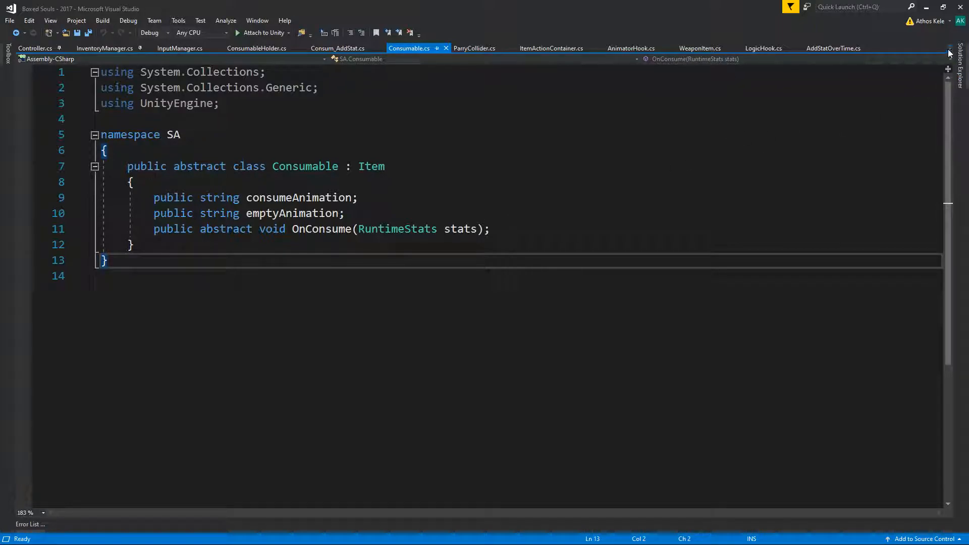
From Unity, request Edit Script on the On State Enter Bool behaviour and show the solution files.
click(949, 48)
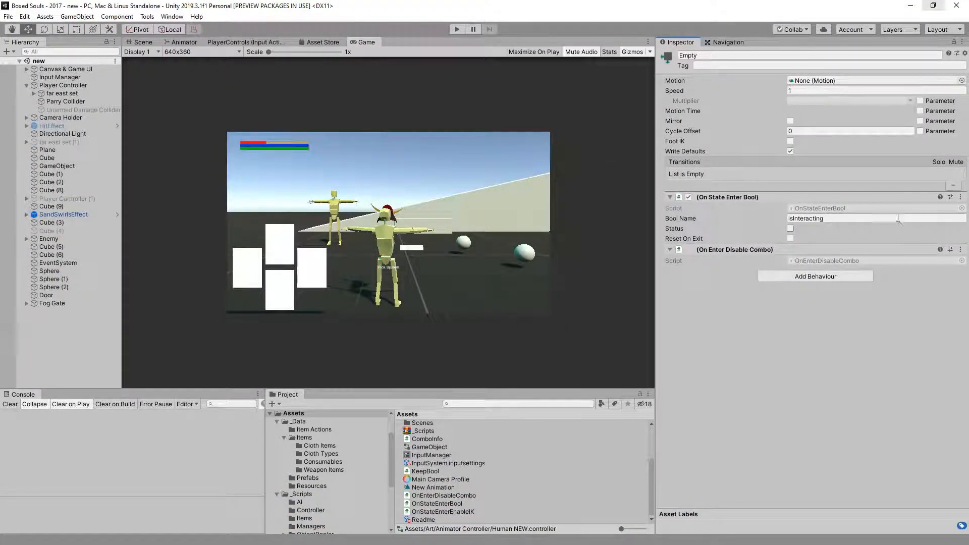
click(960, 197)
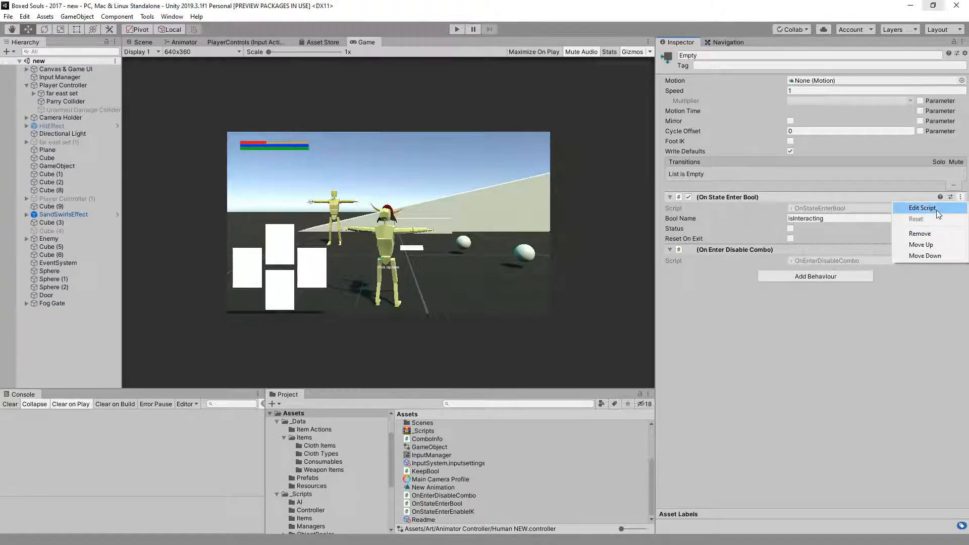
click(922, 208)
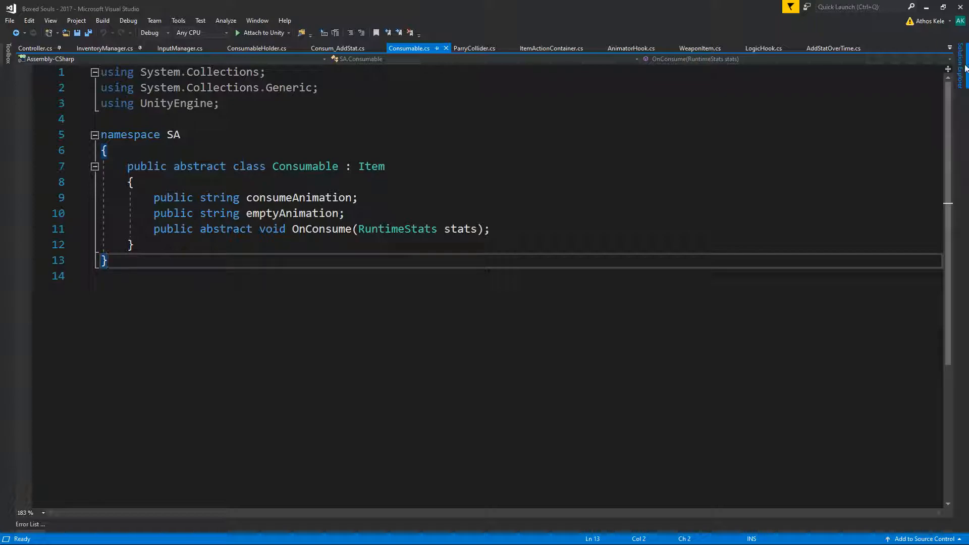
click(961, 58)
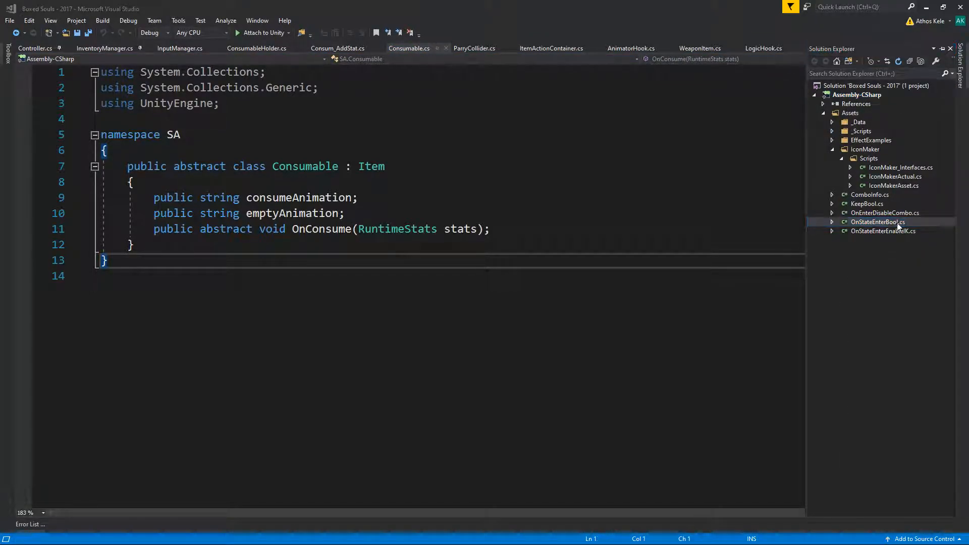
Open OnStateEnterBool.cs, close the GridPosition file and dock the script window.
click(877, 221)
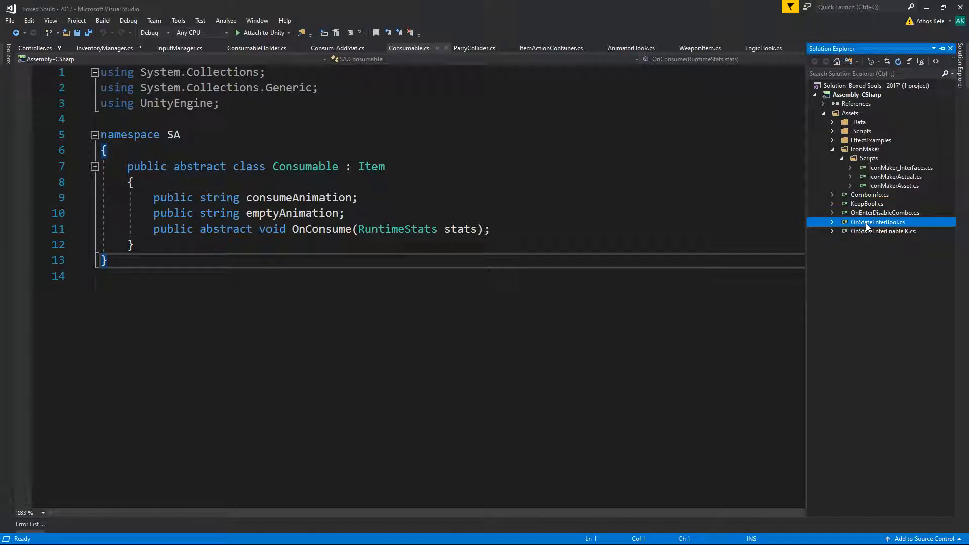
double_click(878, 221)
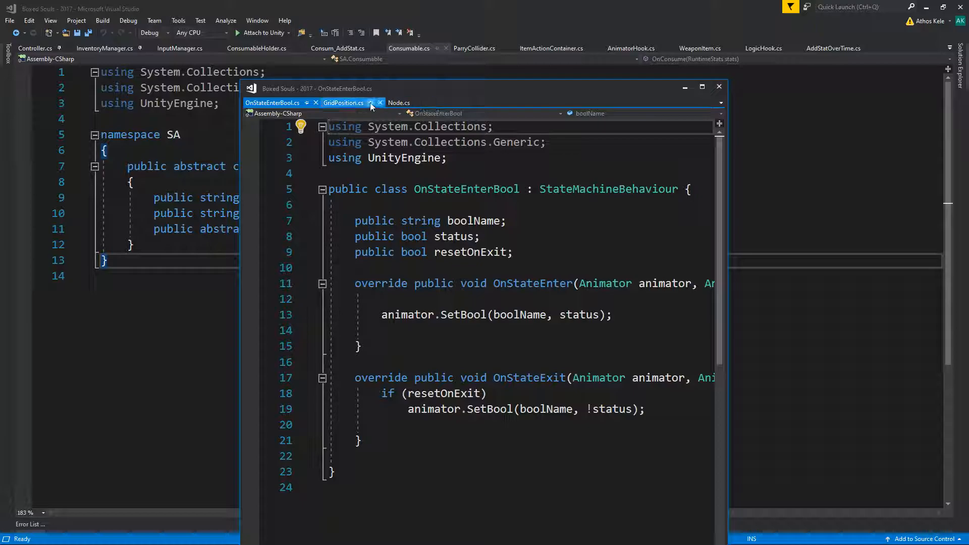
click(380, 102)
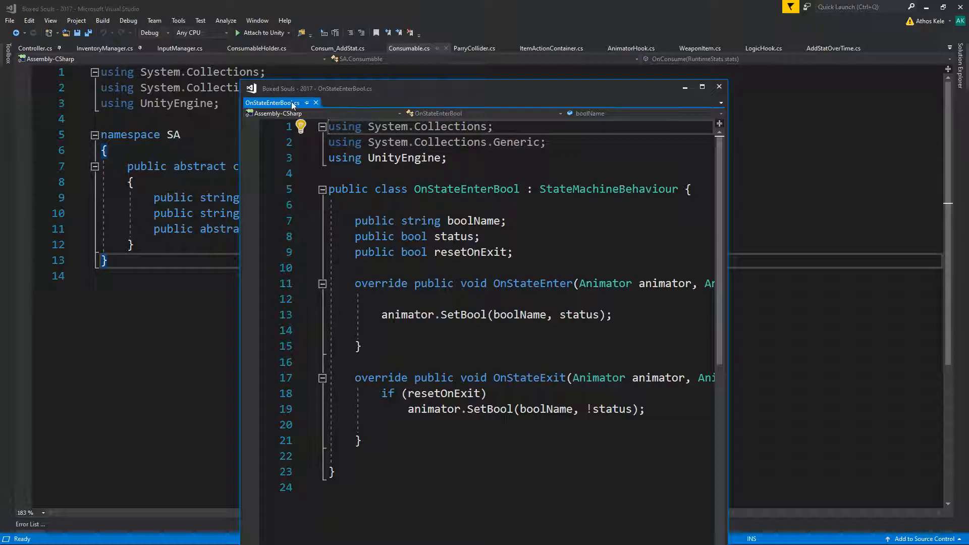
drag(433, 89, 433, 27)
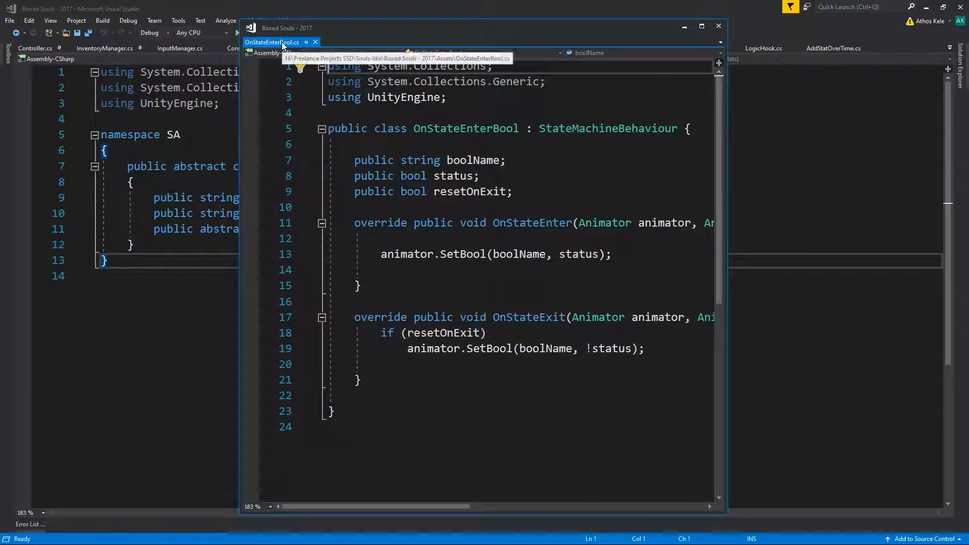
Add a public bool setOnUpdate field to the OnStateEnterBool script.
click(701, 26)
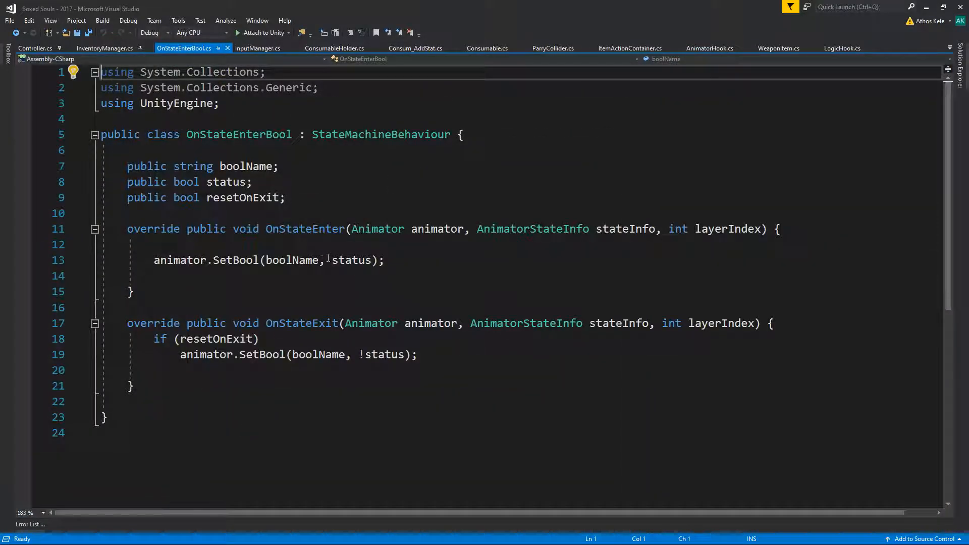
click(289, 196)
text(public bool;)
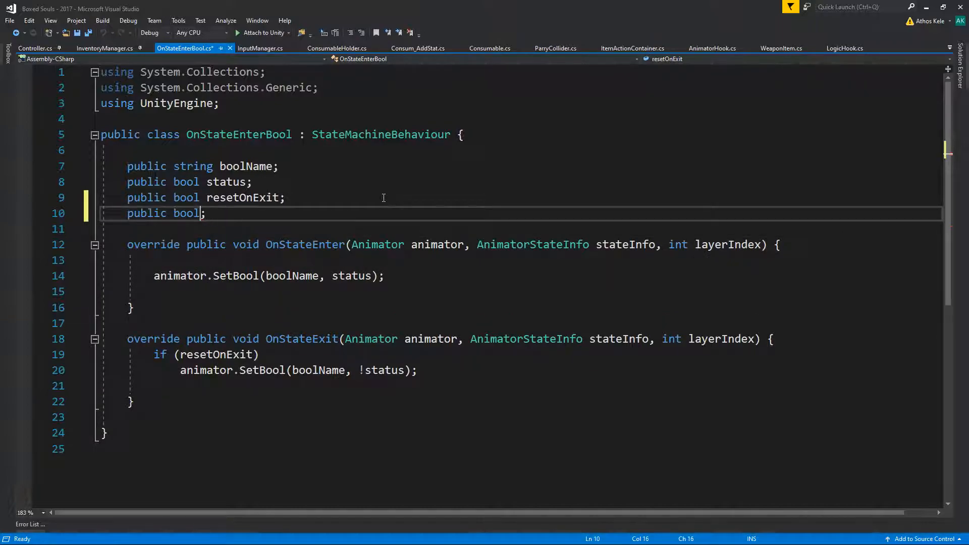
text(update)
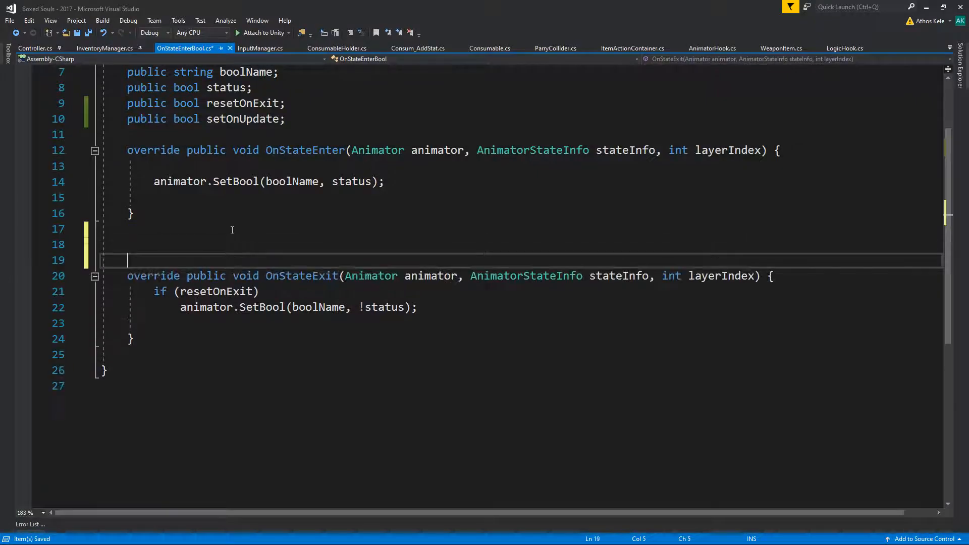
Override OnStateUpdate with animator.SetBool(boolName, status) in its body.
text(override puv)
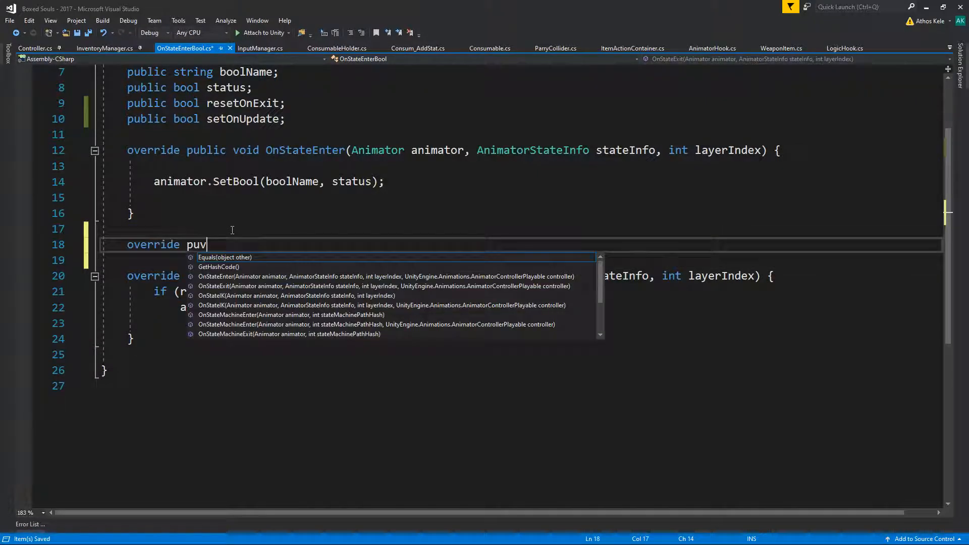
text(l)
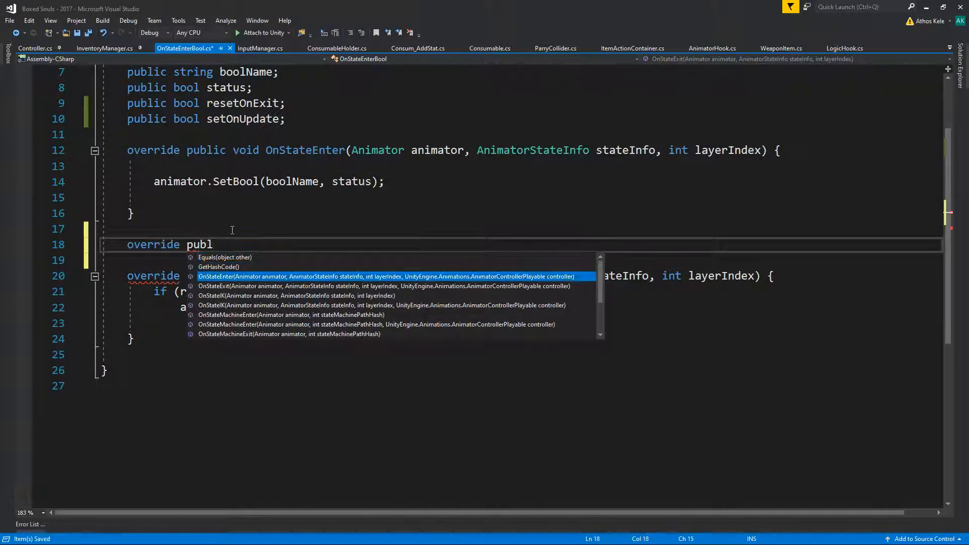
key(Down)
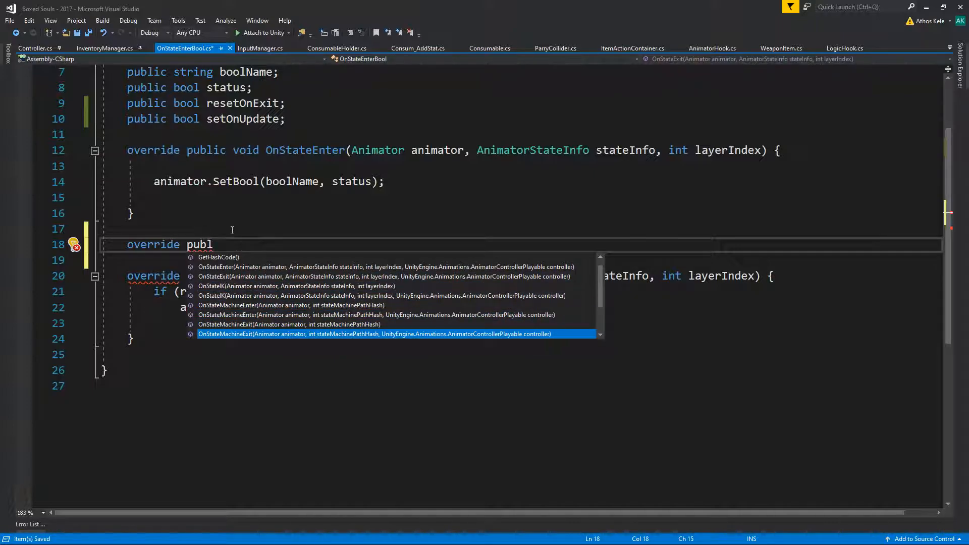
scroll(down, 3)
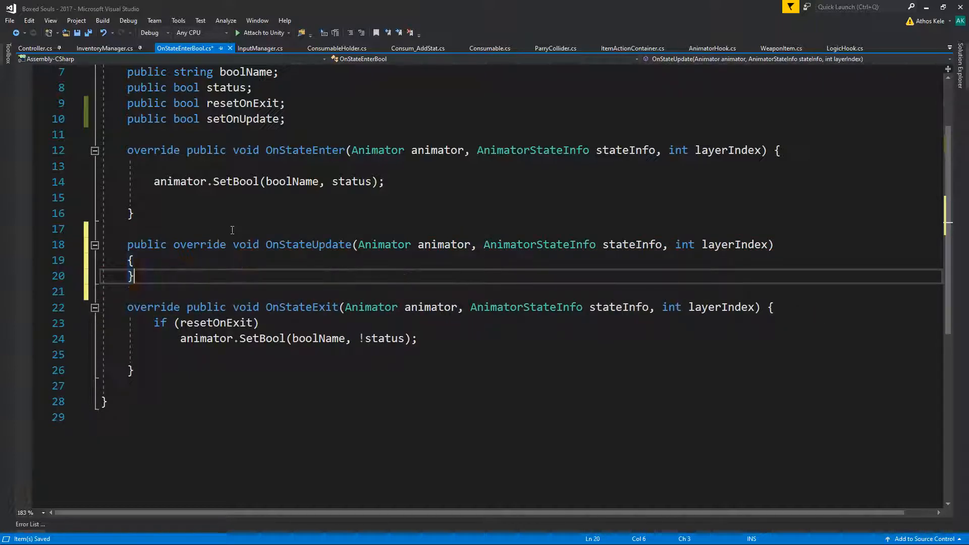
key(Enter)
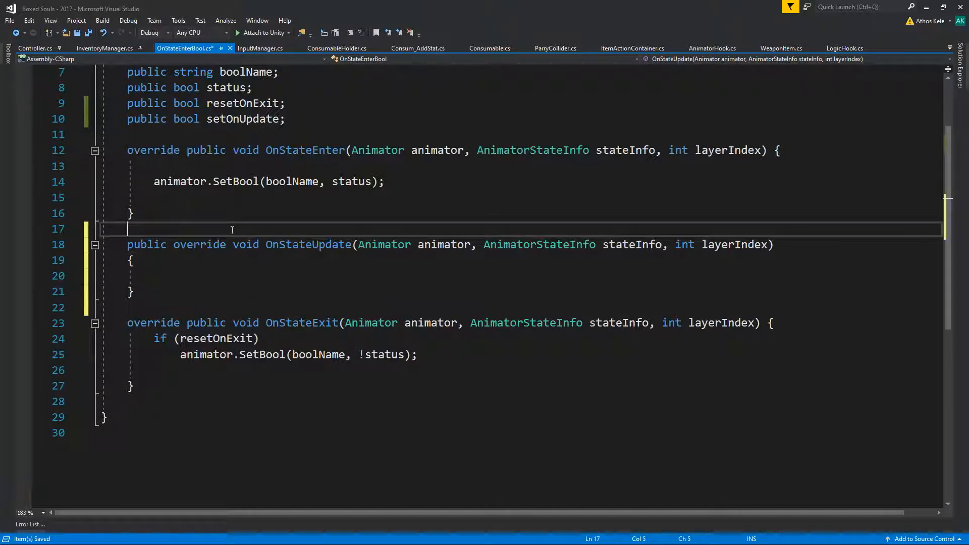
text(animator.SetBool(boolName, status);)
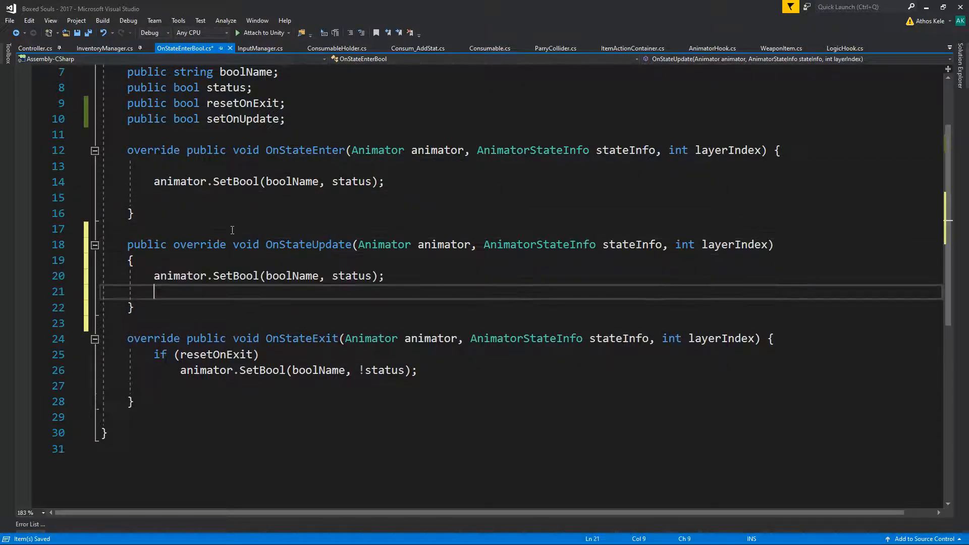
scroll(up, 3)
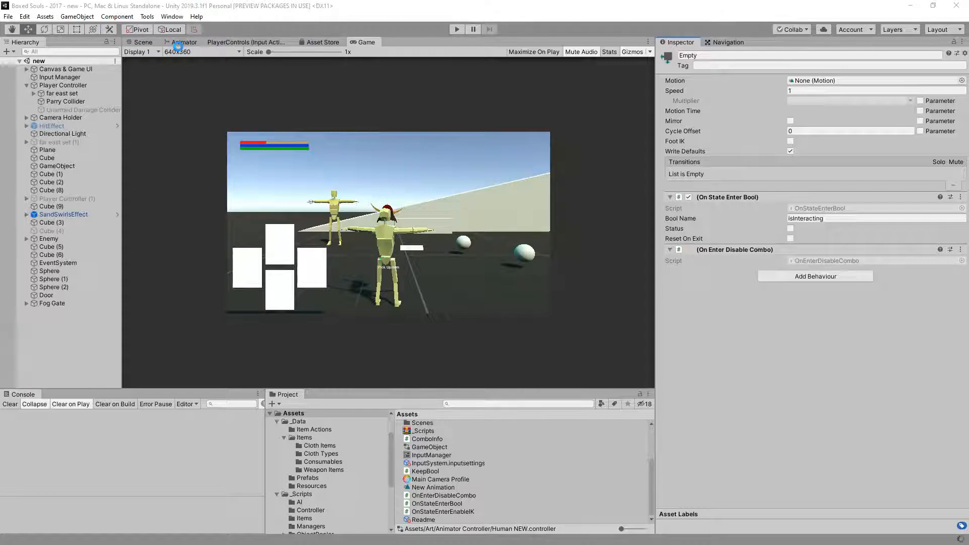
Wrap the OnStateUpdate SetBool call in an if(setOnUpdate) check.
click(763, 335)
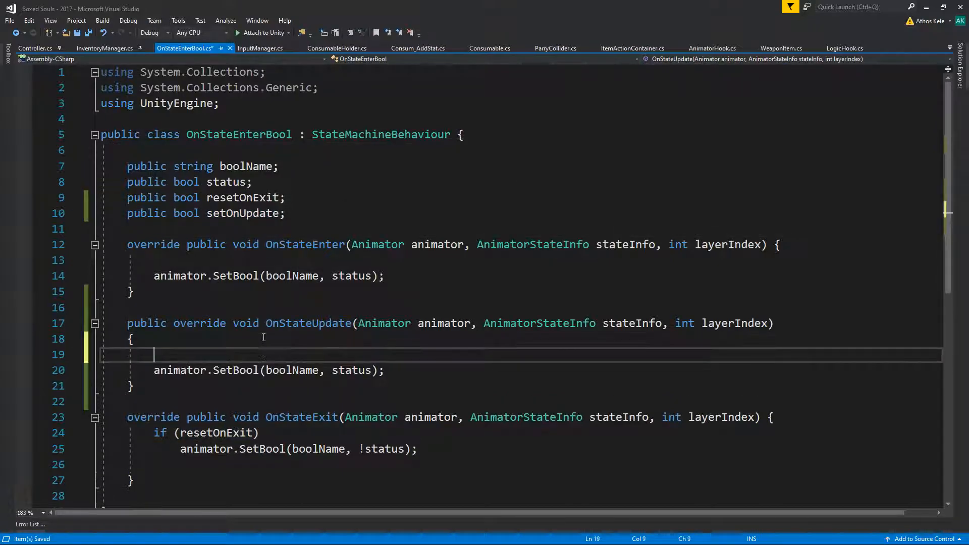
text(if(set)
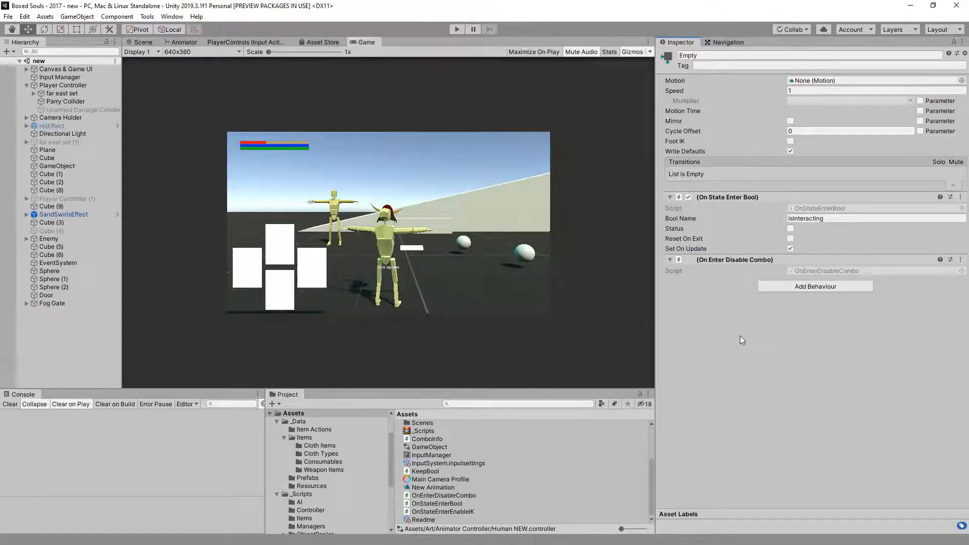
Select the Empty state with Set On Update ticked and play-test the scene, then return to the animator.
click(183, 43)
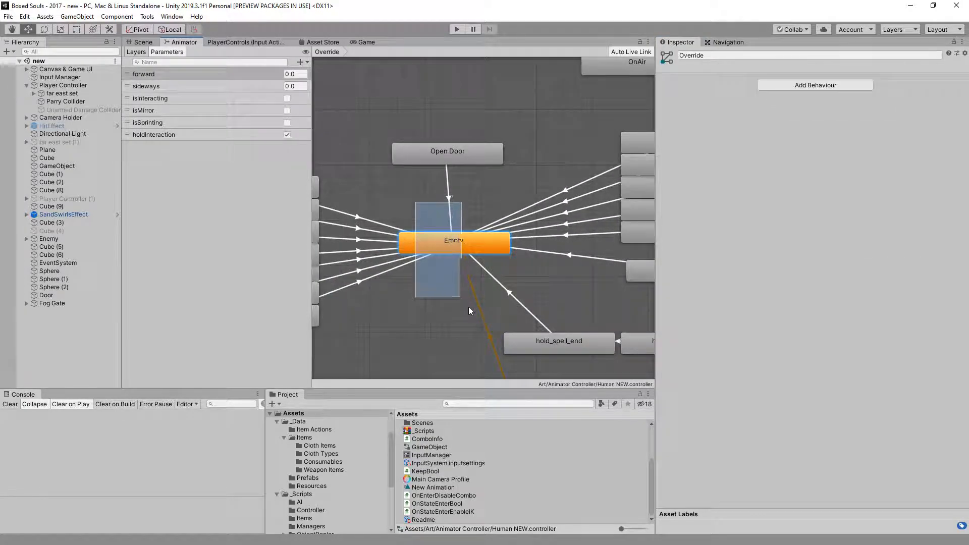
click(454, 240)
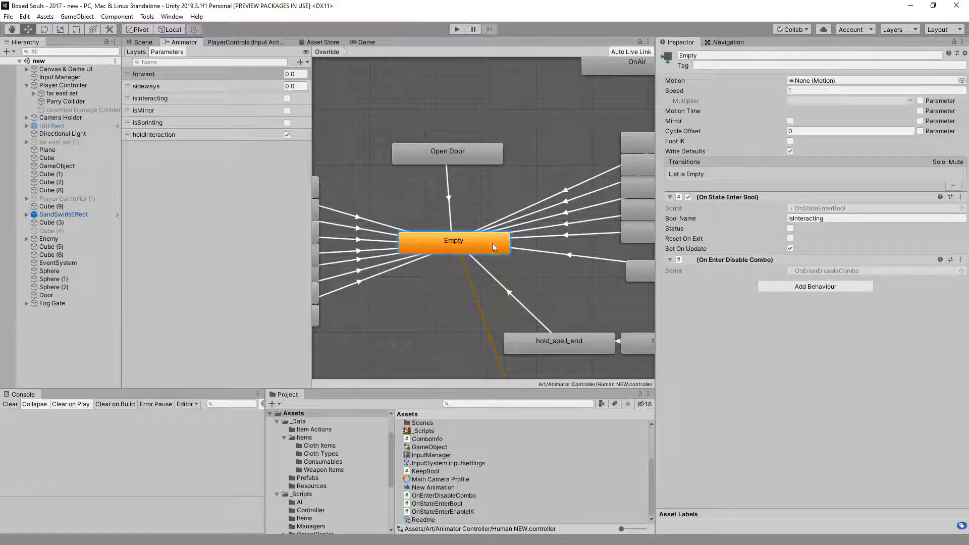
mouse_move(486, 248)
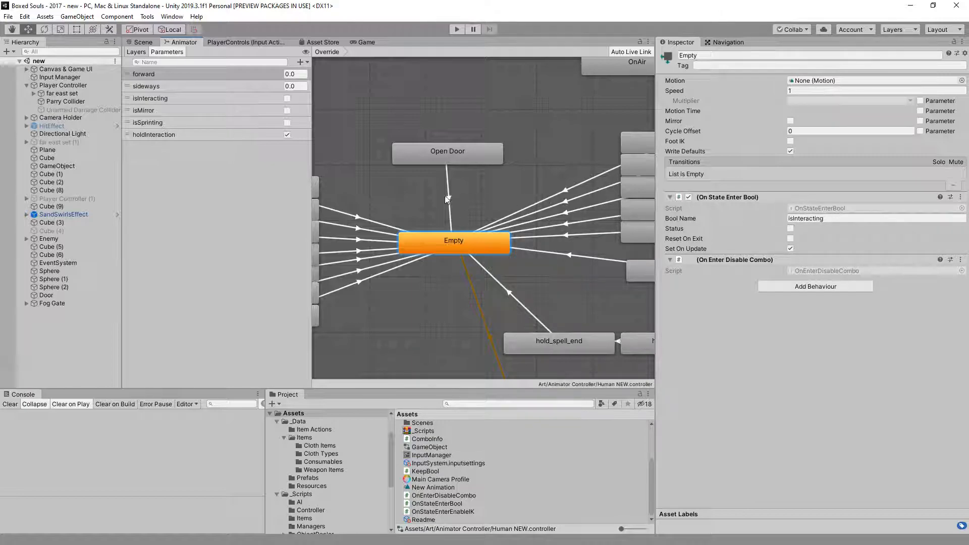
click(456, 29)
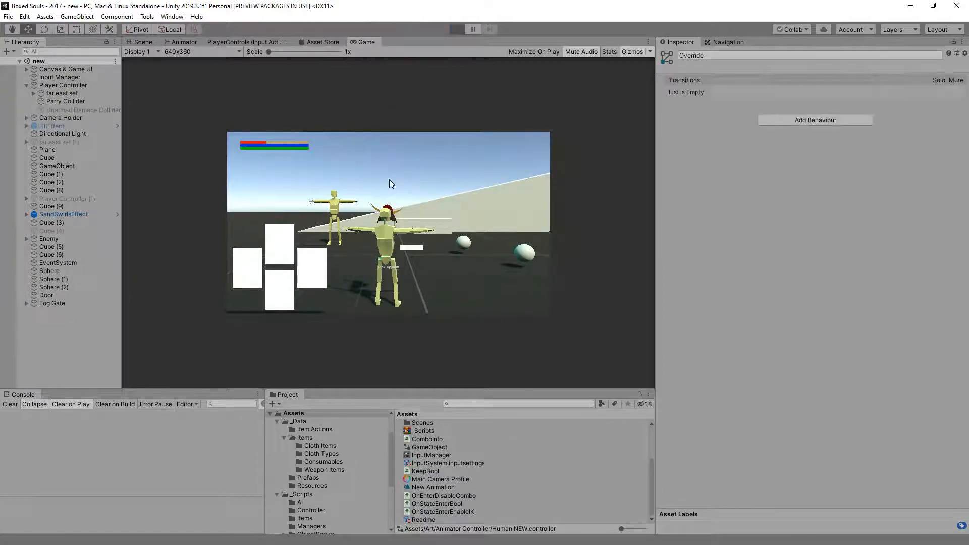
click(456, 29)
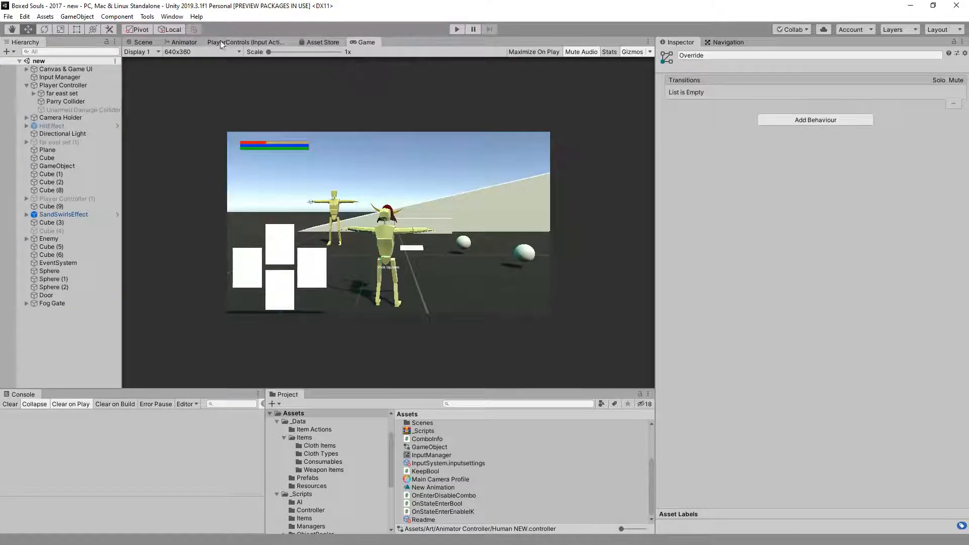
click(183, 43)
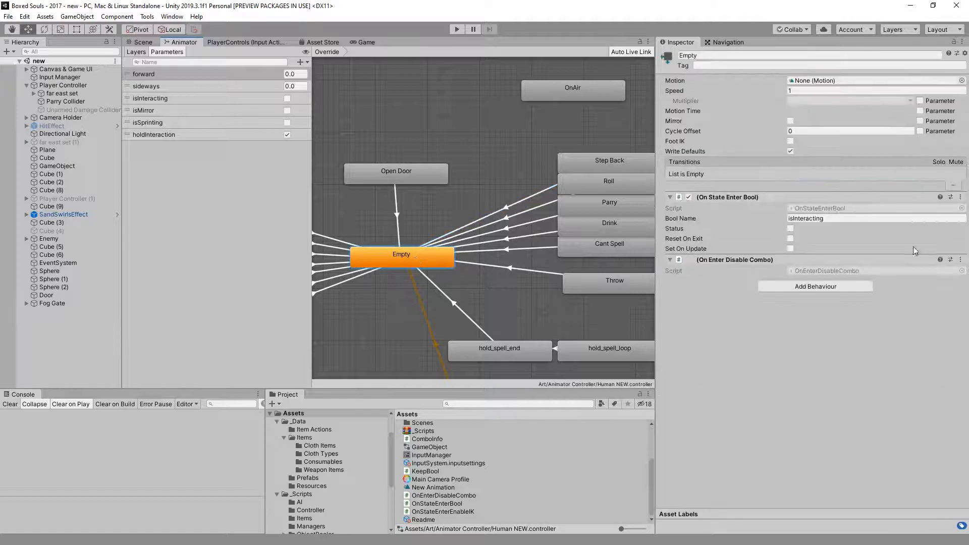
Enable Reset On Exit and disable Set On Update on the Empty state, then play-test again.
click(790, 248)
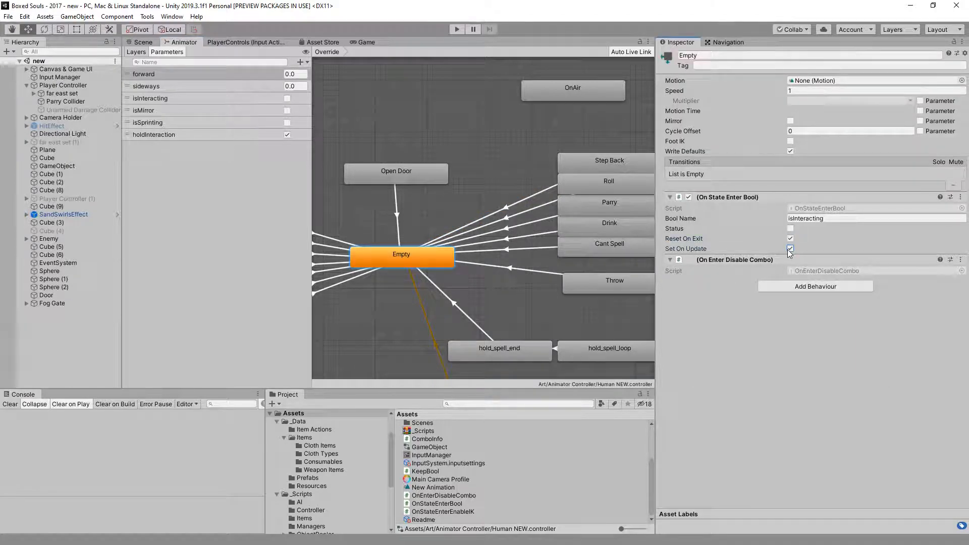
click(790, 248)
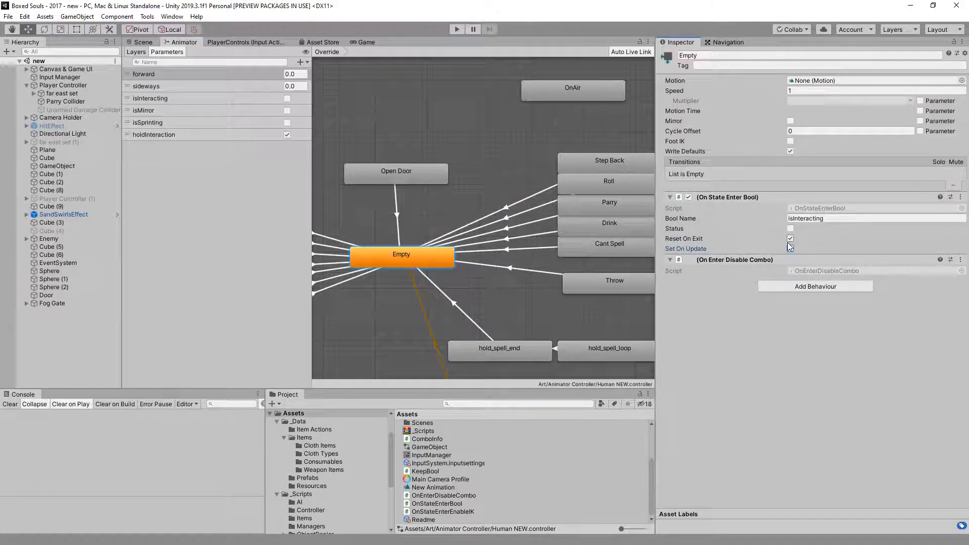
click(365, 43)
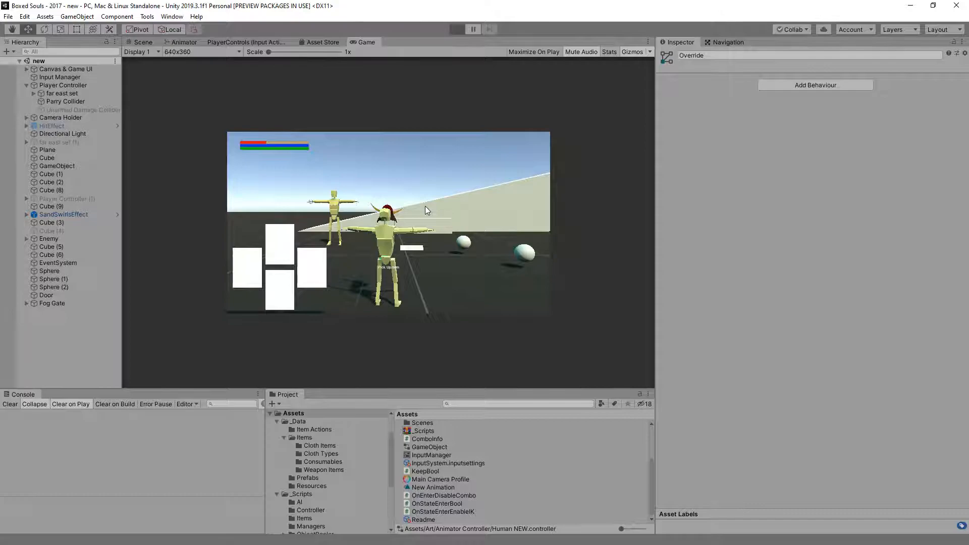
click(457, 29)
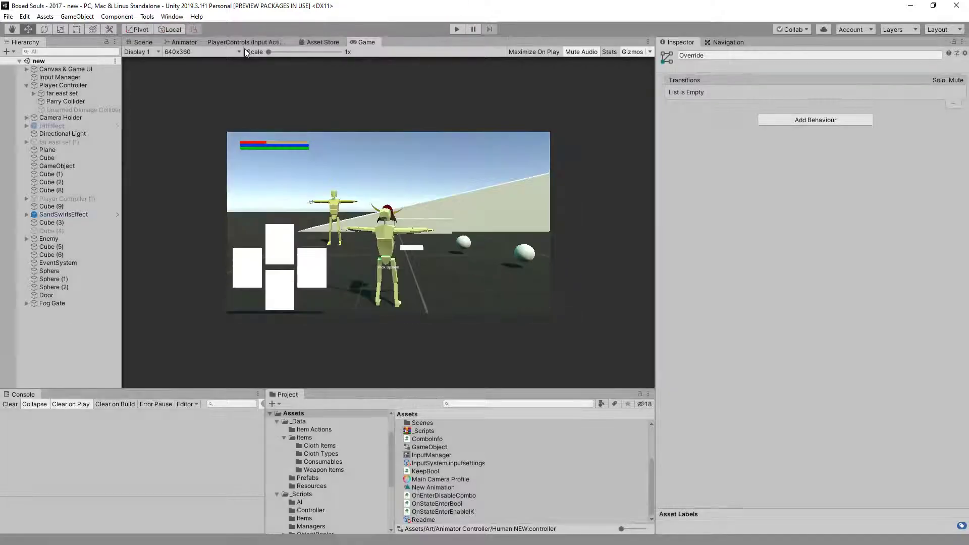
Revisit the animator graph, then open Controller.cs and scroll into it.
click(184, 43)
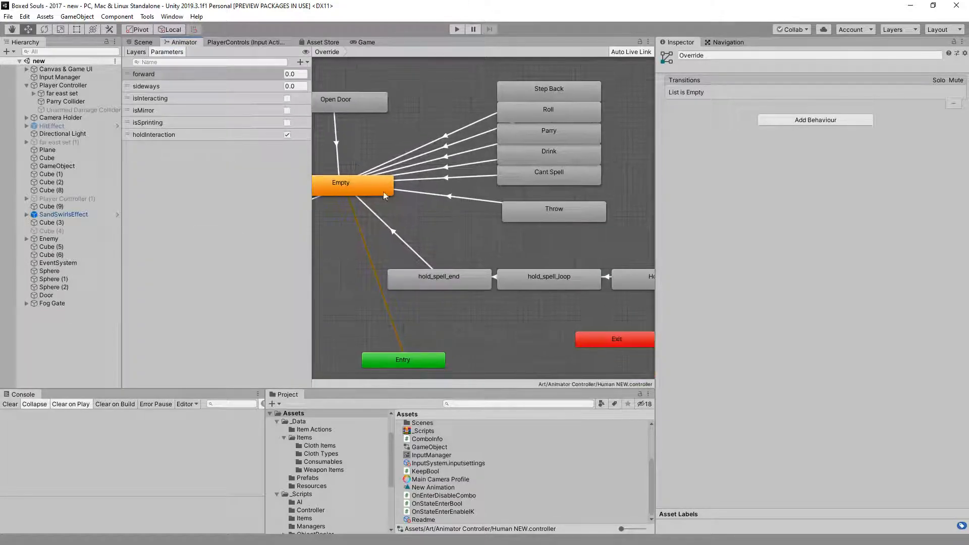
click(340, 183)
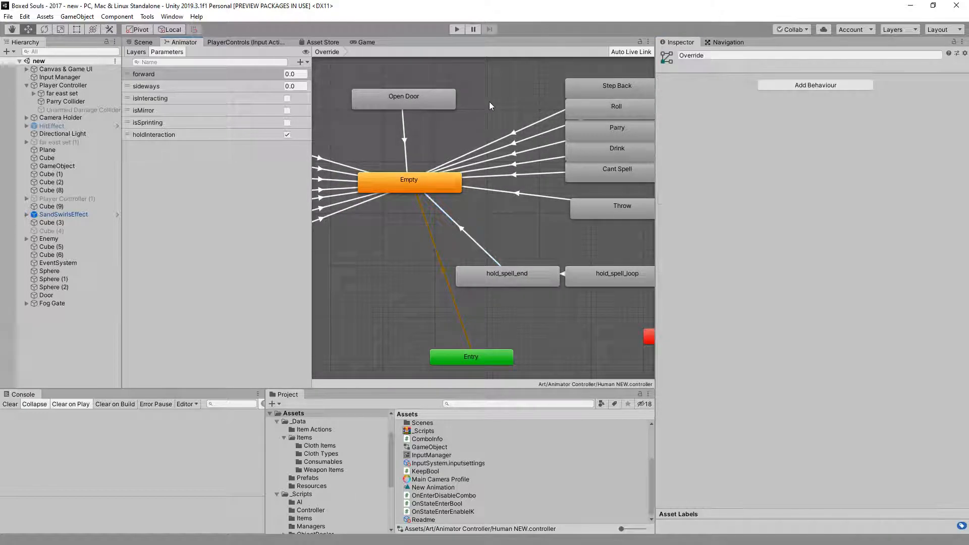
mouse_move(372, 288)
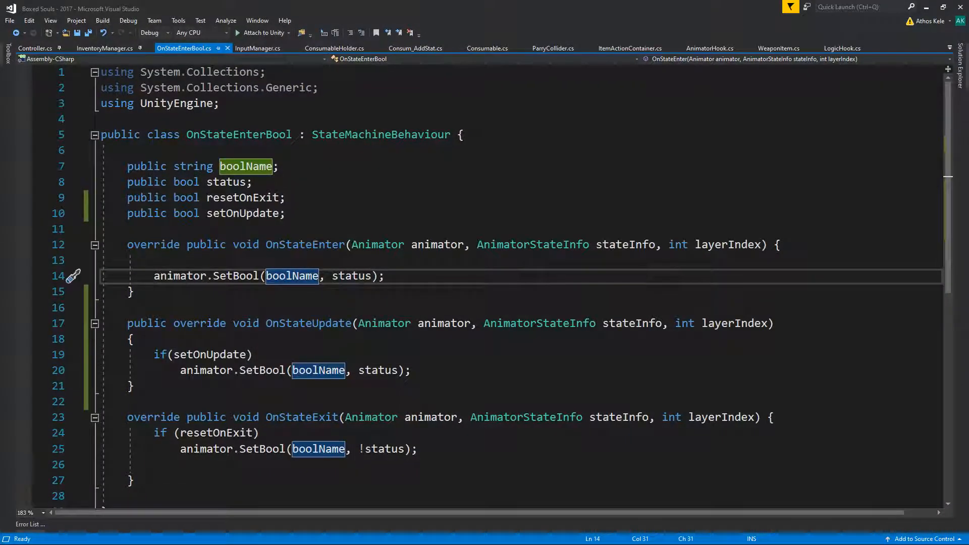
click(36, 49)
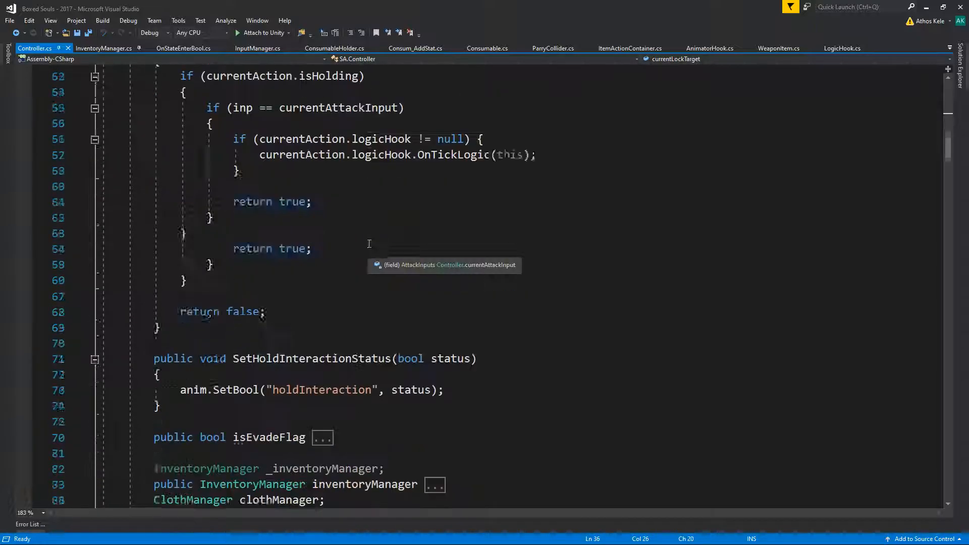
scroll(down, 3)
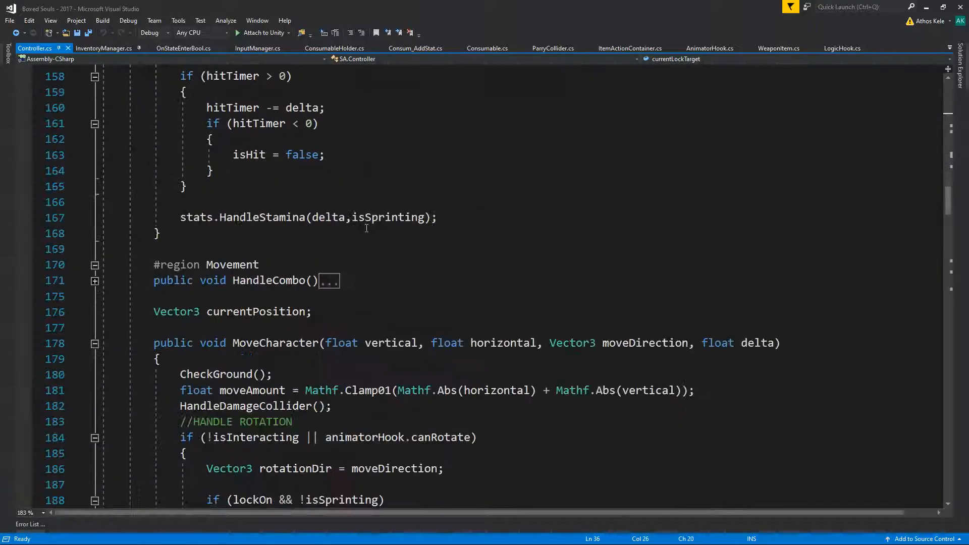
scroll(down, 3)
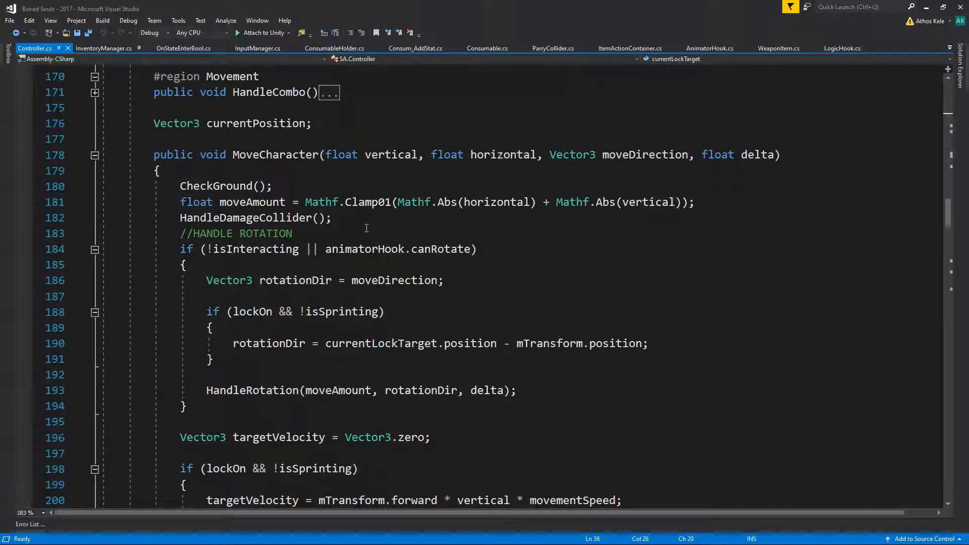
Search 'play' with Ctrl+F and step to the PlayTargetAnimation method definition.
key(ctrl+f)
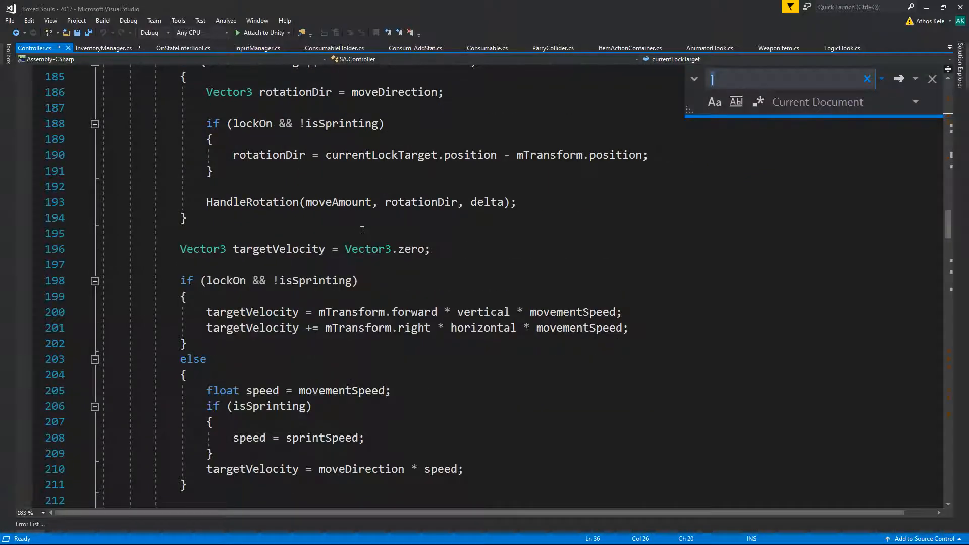
text(playtarget)
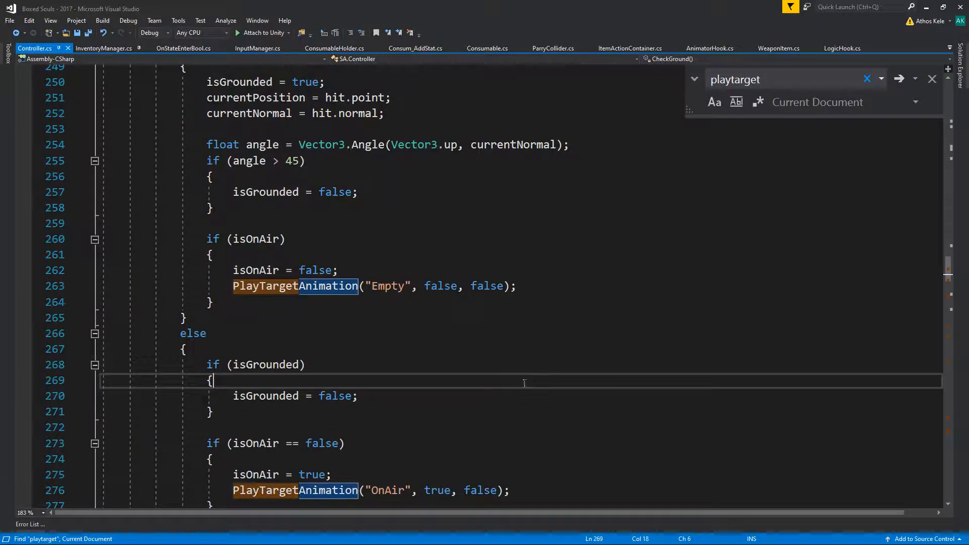
click(900, 79)
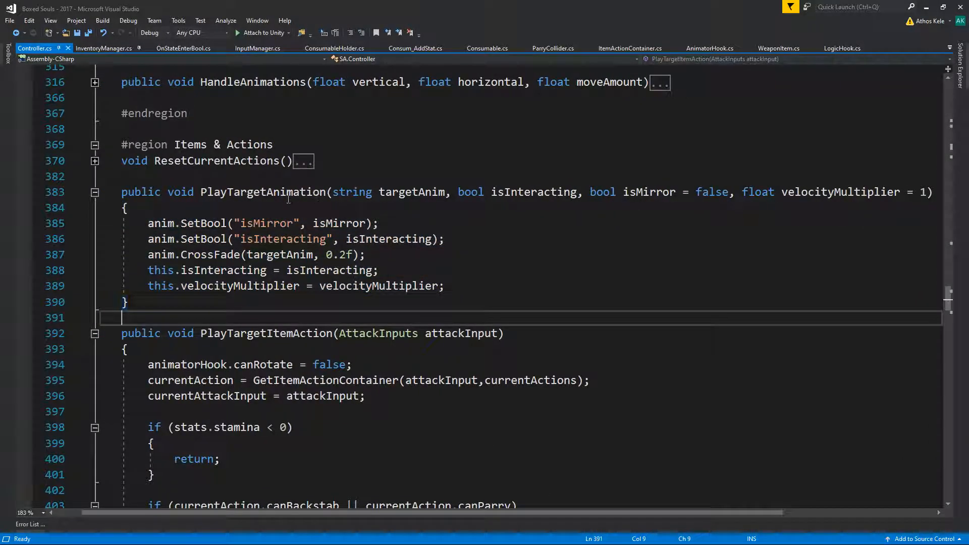
Select PlayTargetAnimation, open its call at line 463 and scroll up to PlayTargetItemAction.
double_click(262, 192)
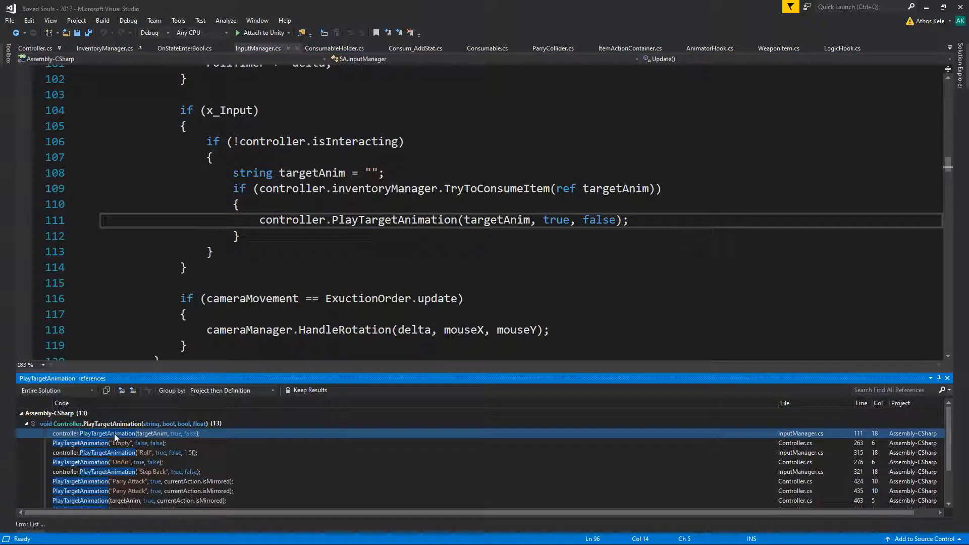
scroll(up, 3)
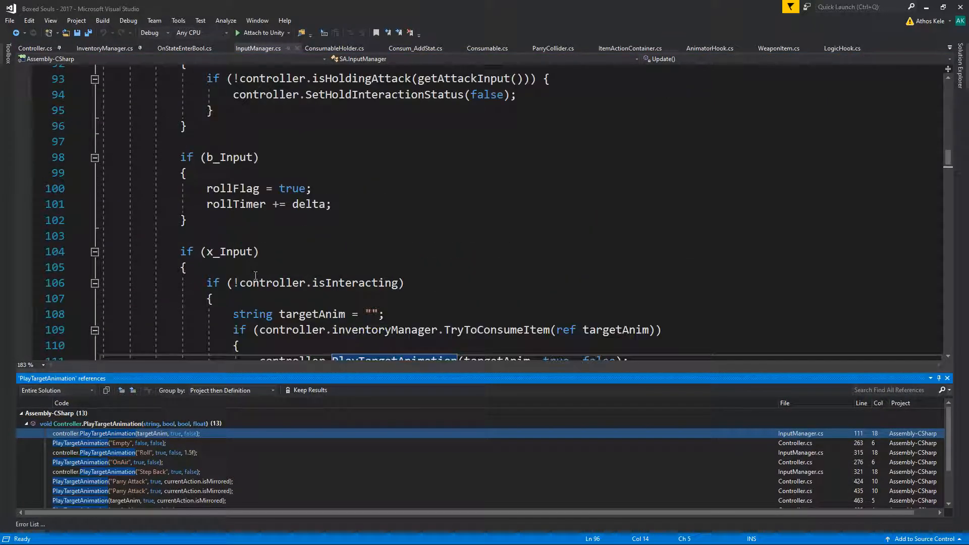
scroll(up, 3)
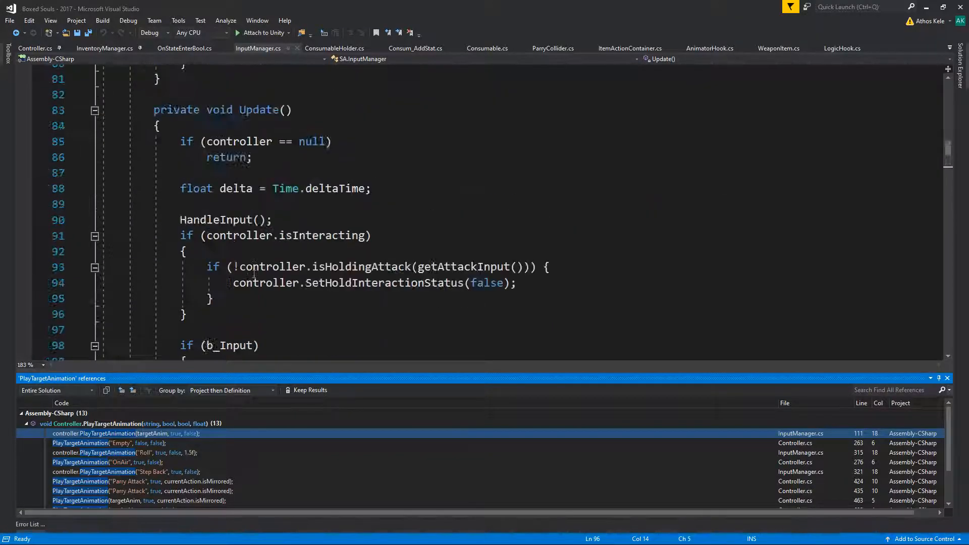
scroll(down, 3)
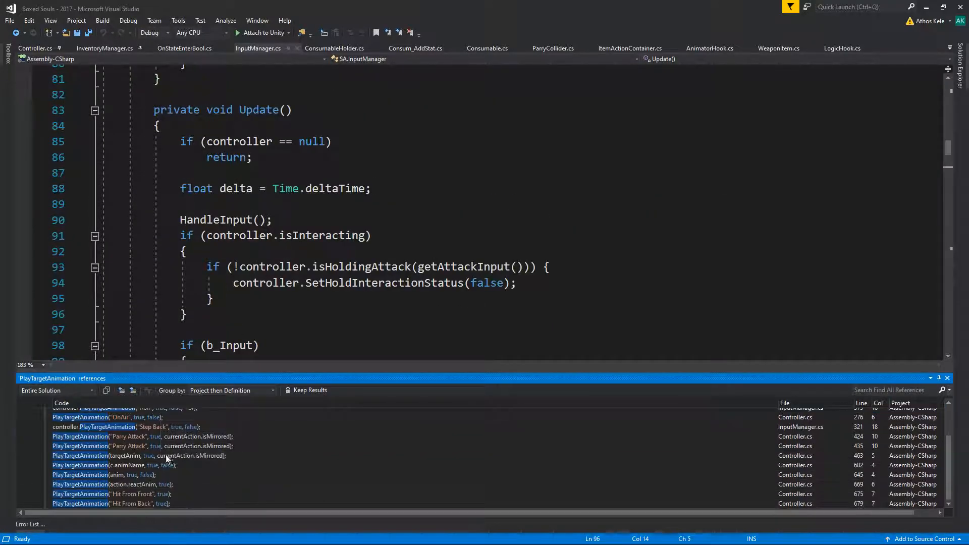
click(142, 455)
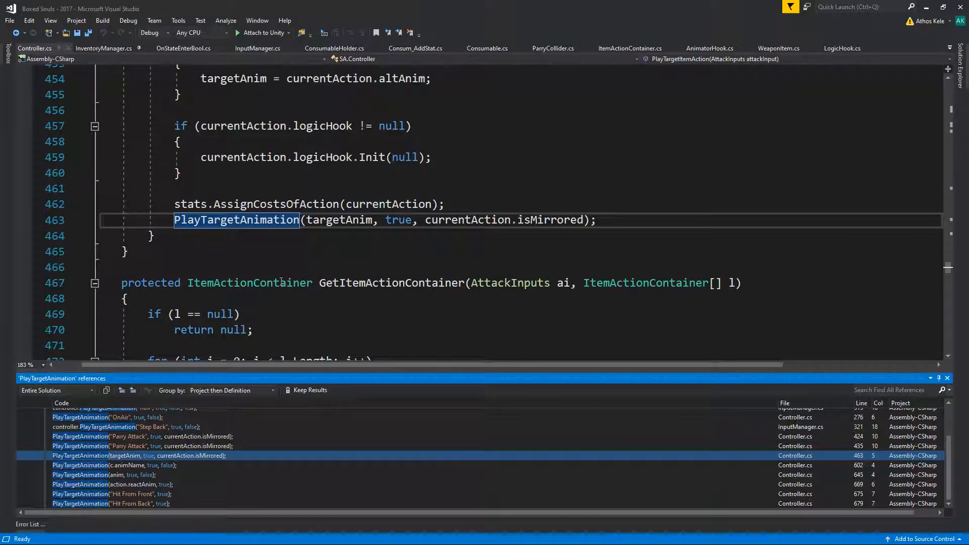
scroll(up, 3)
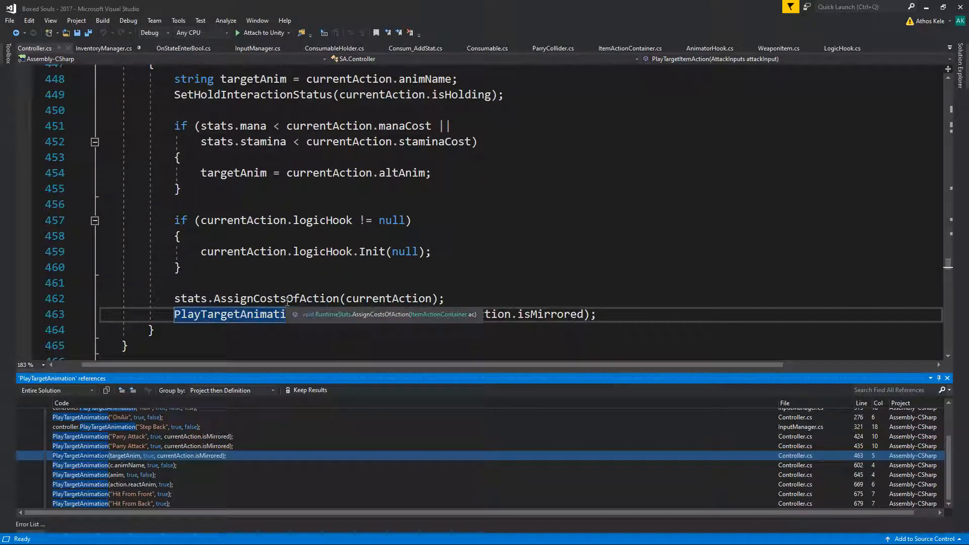
scroll(up, 3)
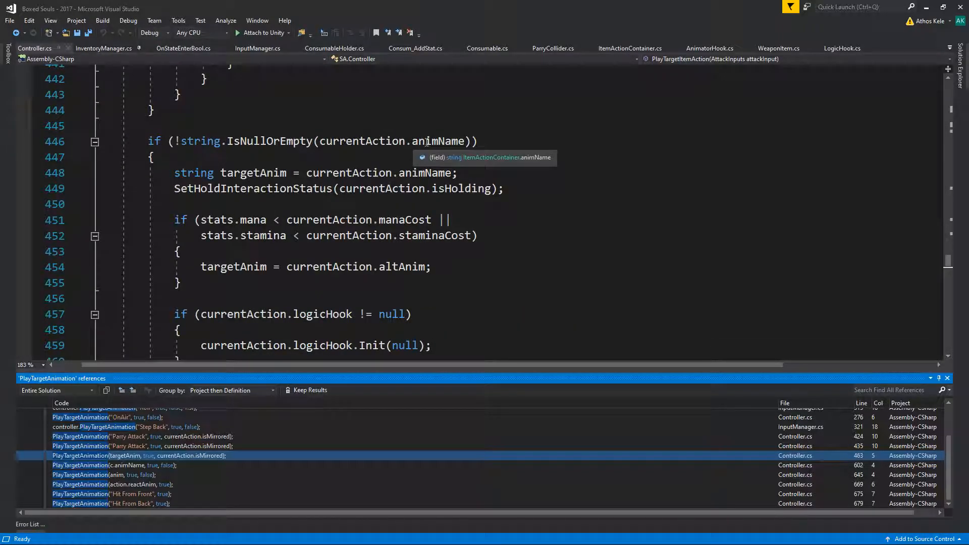
mouse_move(312, 147)
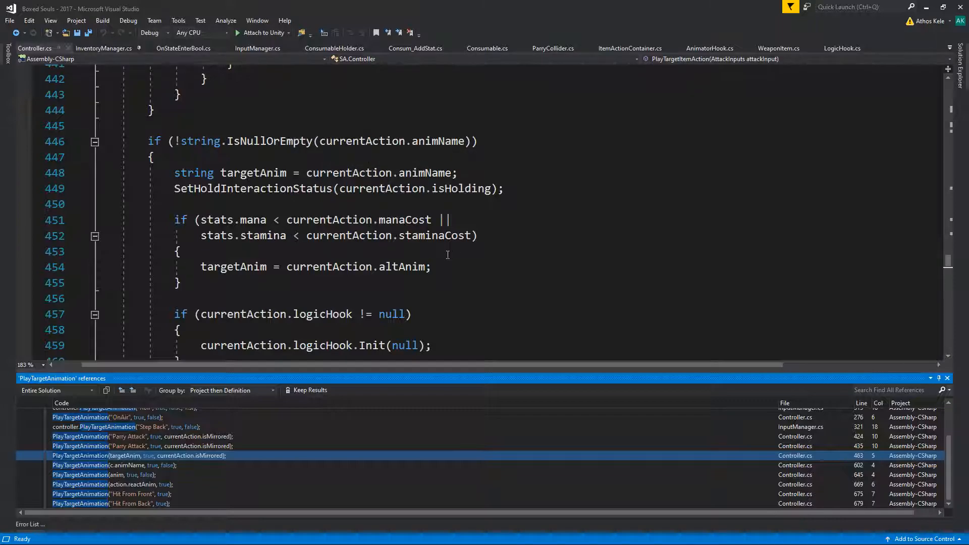
mouse_move(242, 235)
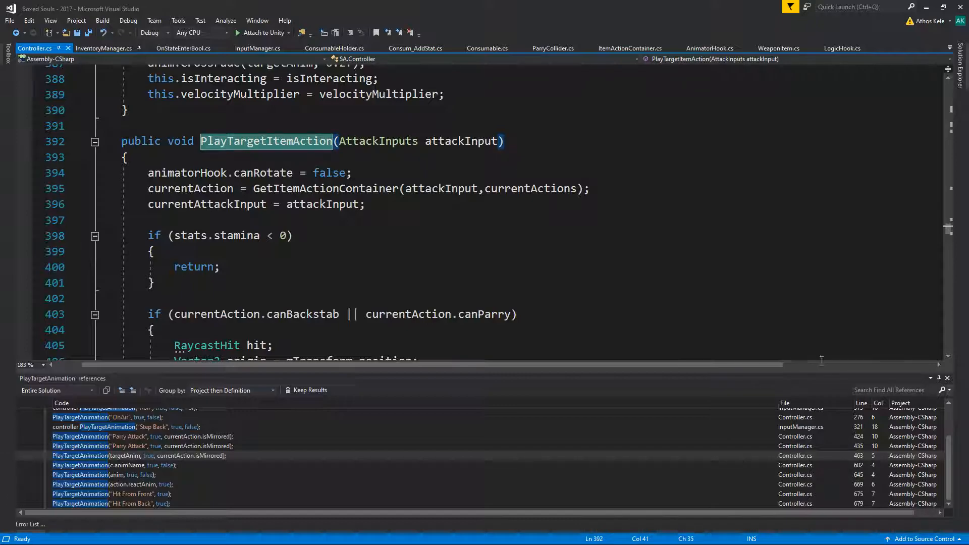
Find all references to PlayTargetItemAction and open its call site in InputManager.cs.
right_click(265, 142)
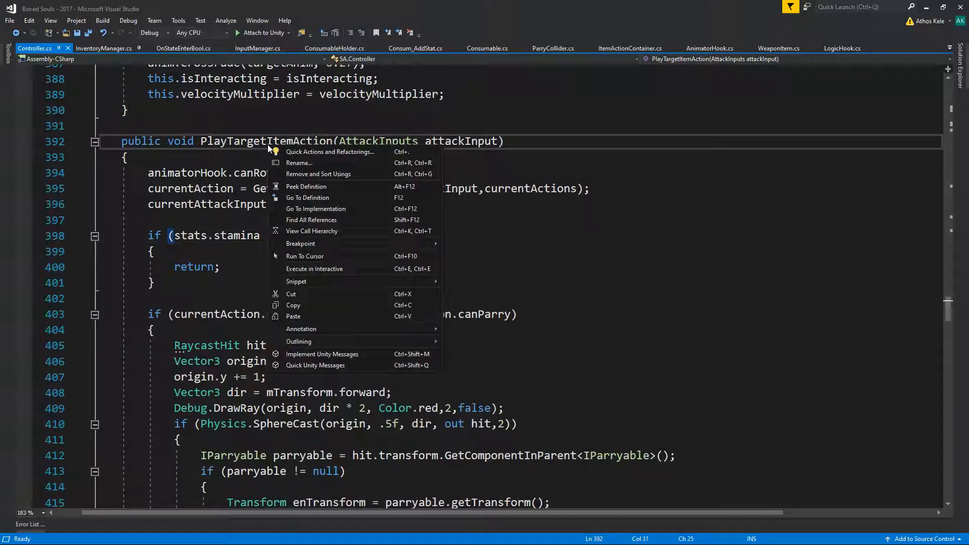
click(311, 219)
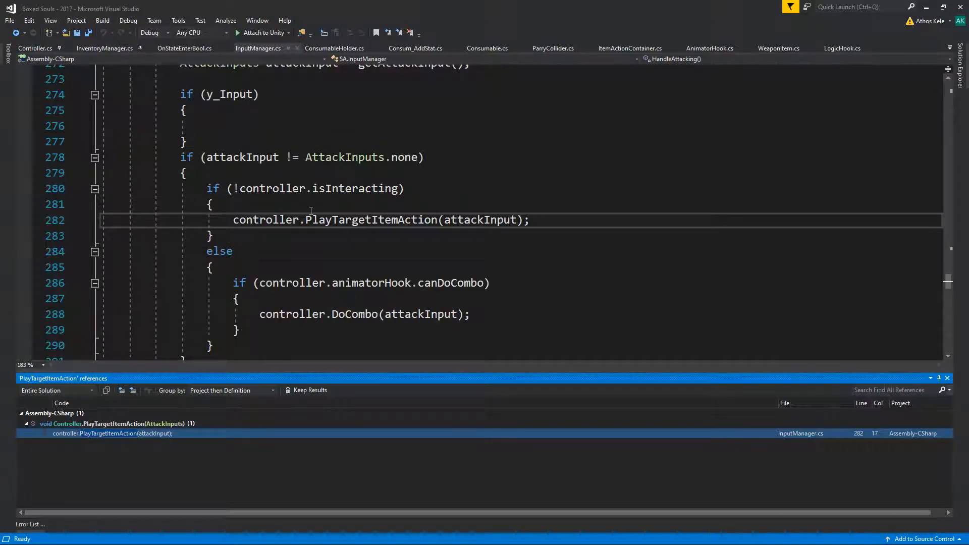
double_click(371, 219)
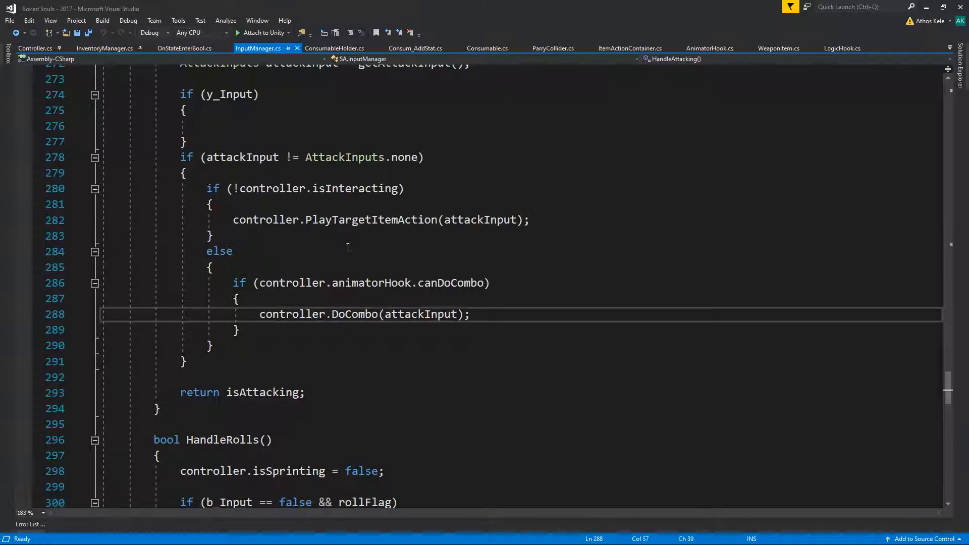
Follow the call into HandleRolls and review the attack and roll handling code.
right_click(371, 220)
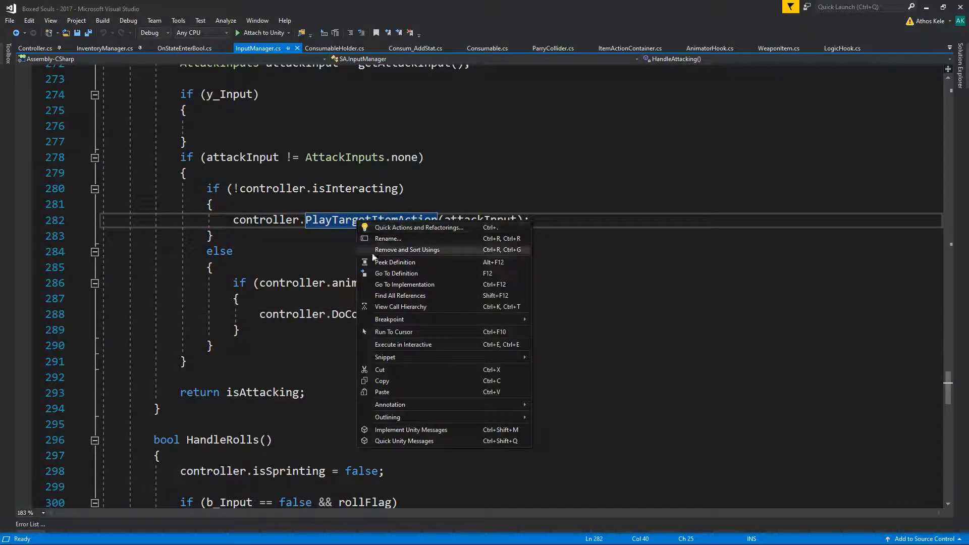
click(396, 274)
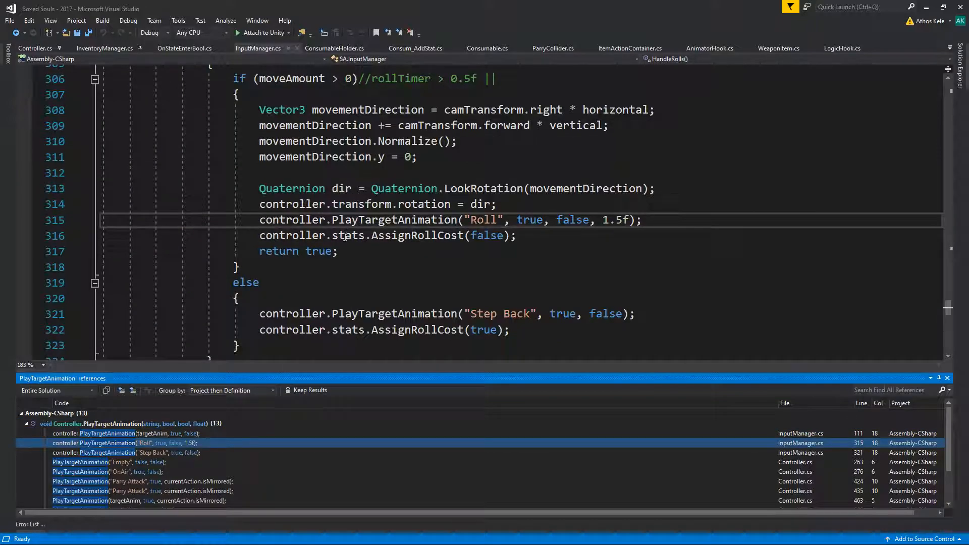
click(290, 235)
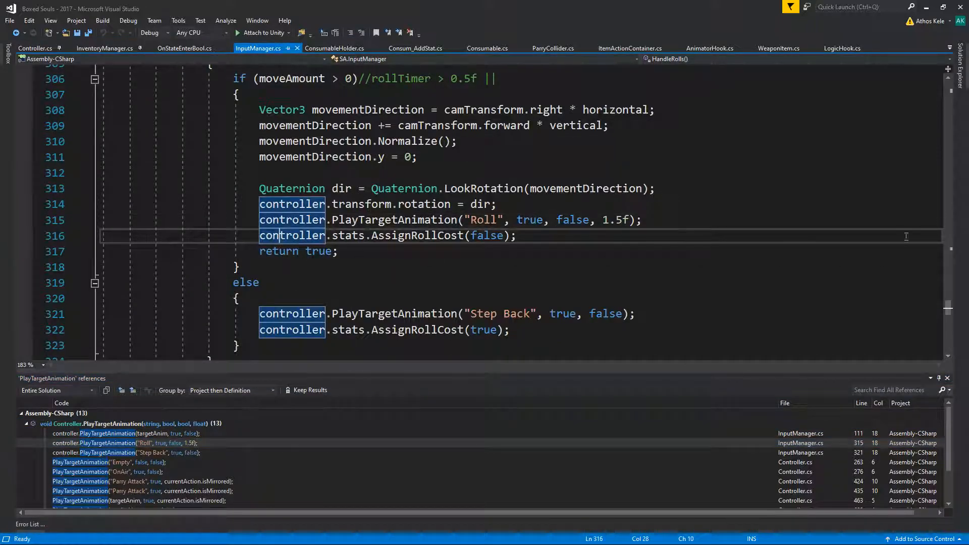
scroll(up, 3)
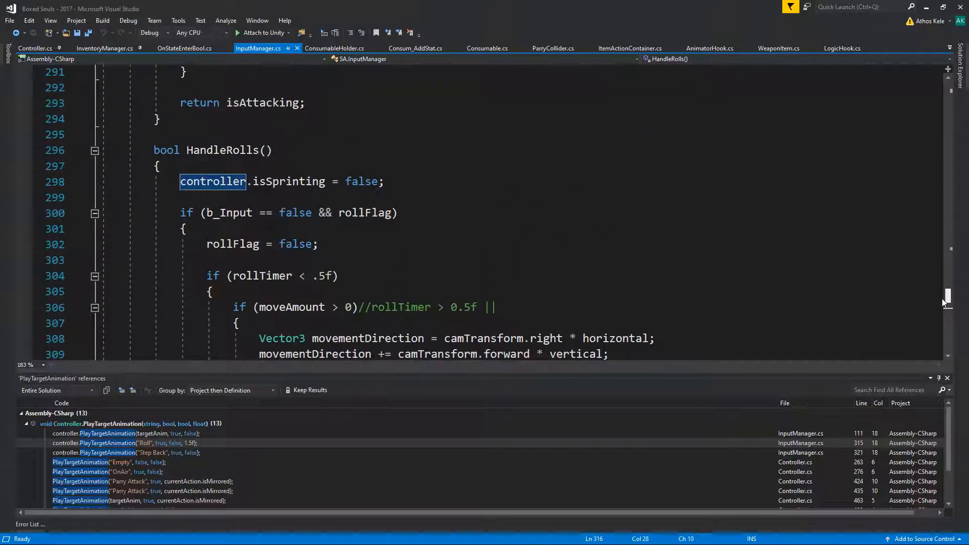
scroll(down, 3)
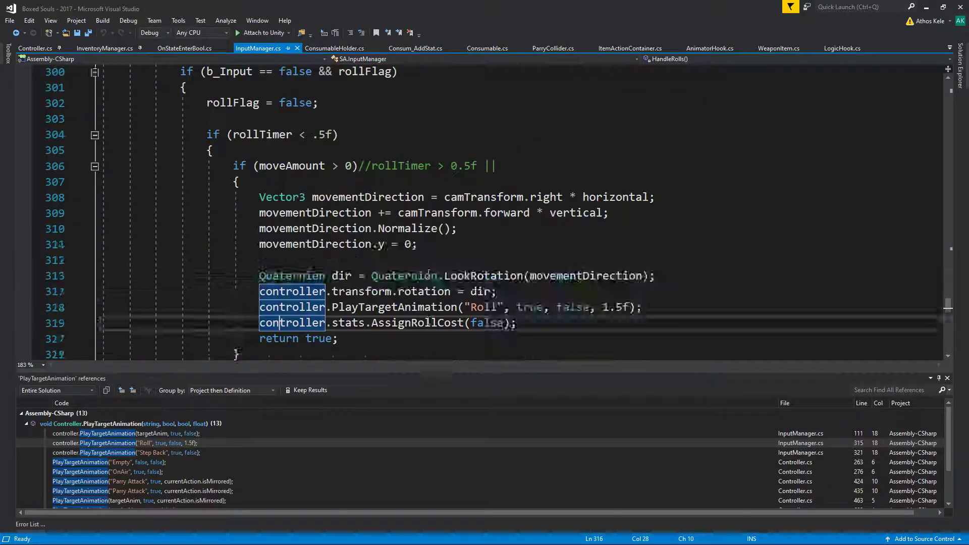
scroll(up, 3)
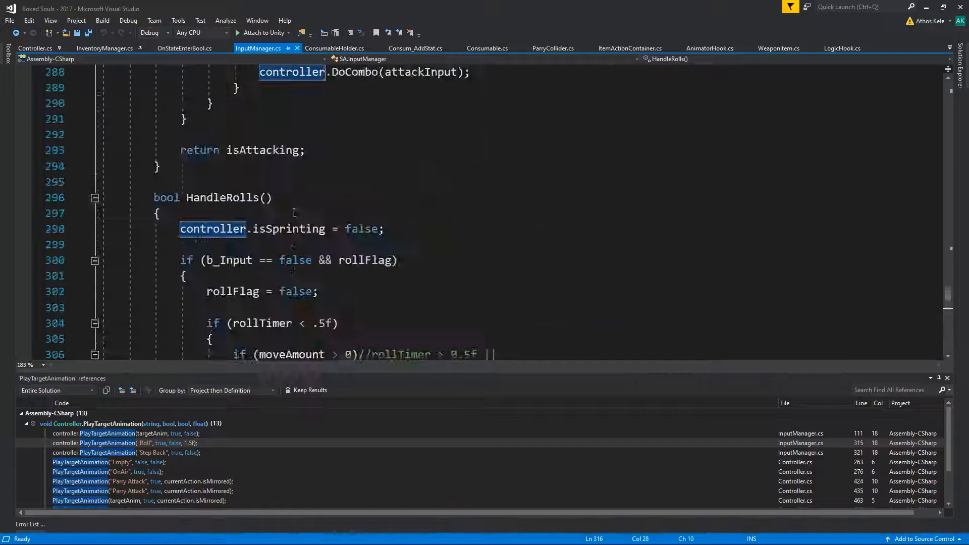
scroll(up, 3)
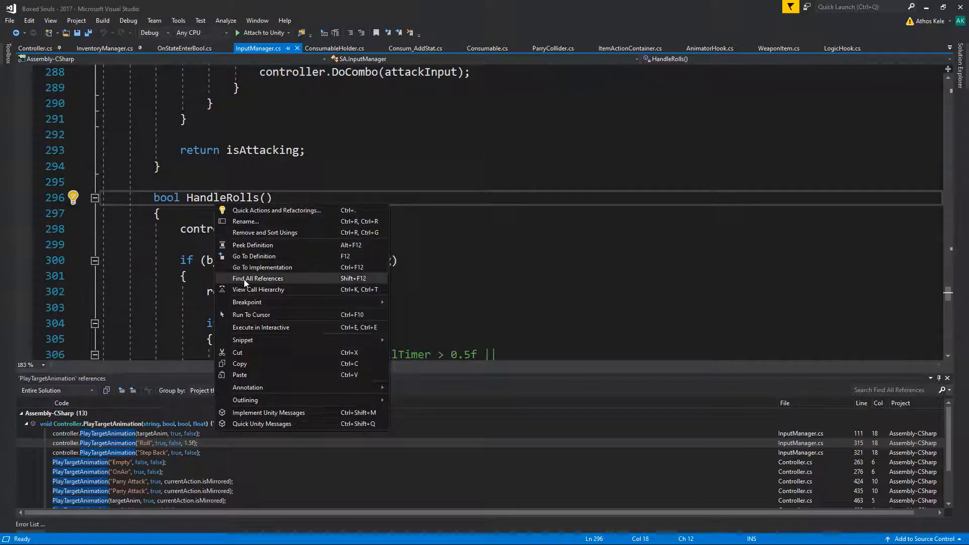
List HandleRolls references and review the Roll and Empty PlayTargetAnimation calls in Controller.cs.
click(258, 279)
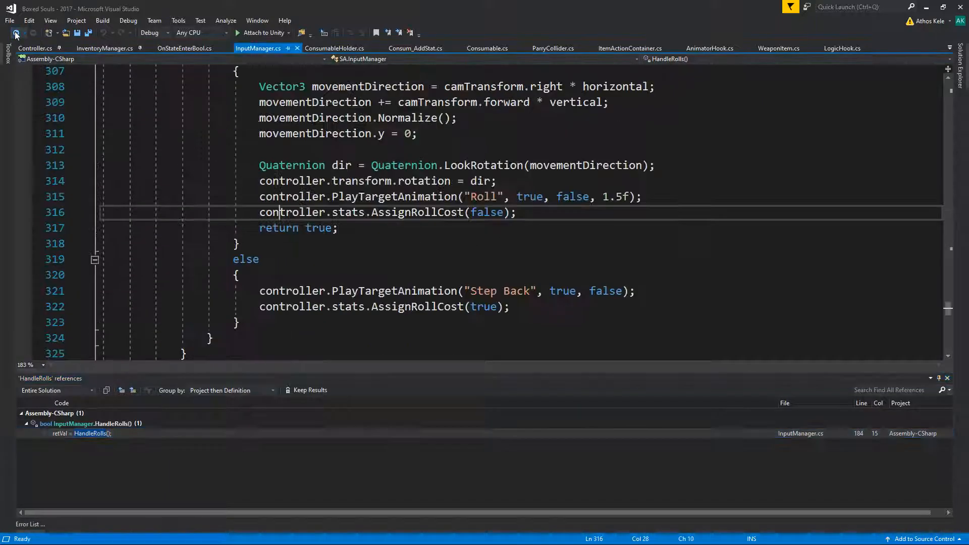
scroll(up, 3)
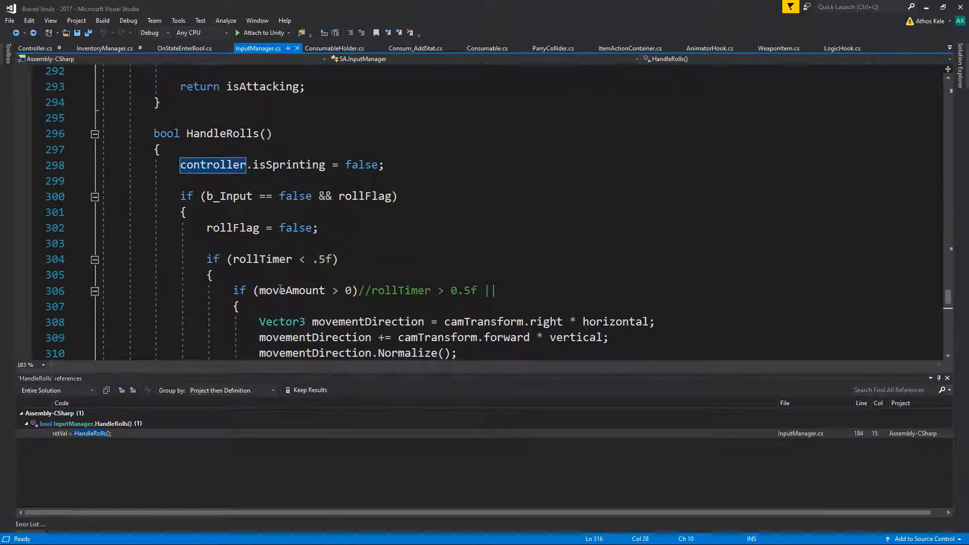
scroll(down, 3)
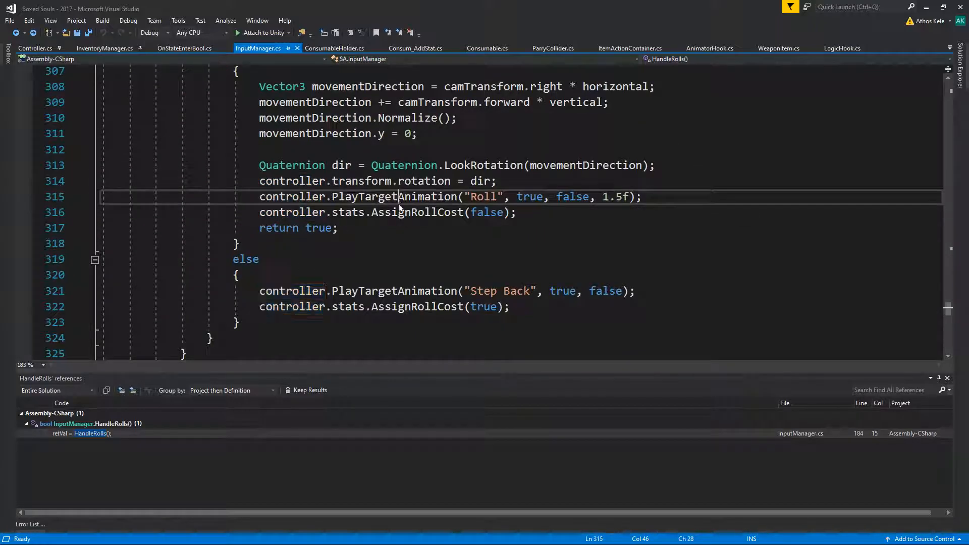
click(395, 196)
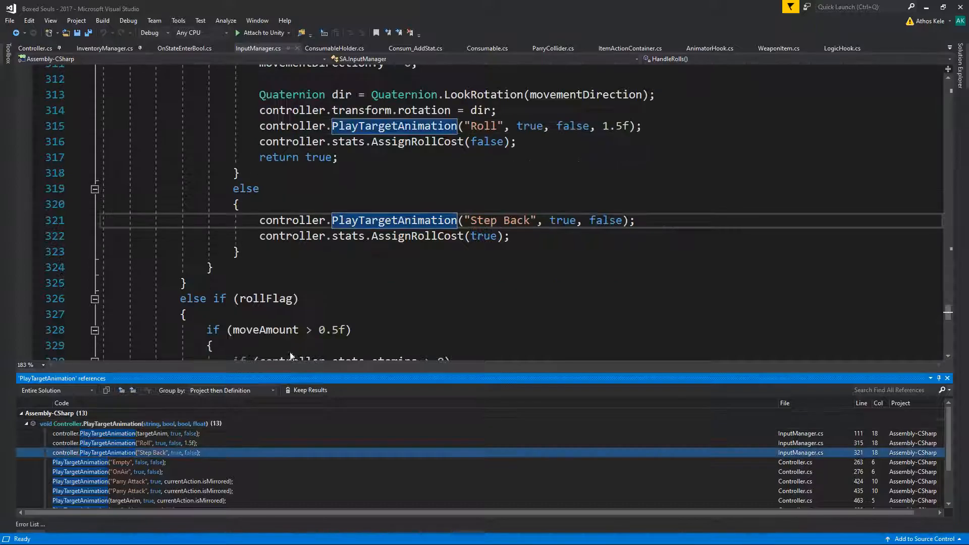
scroll(up, 3)
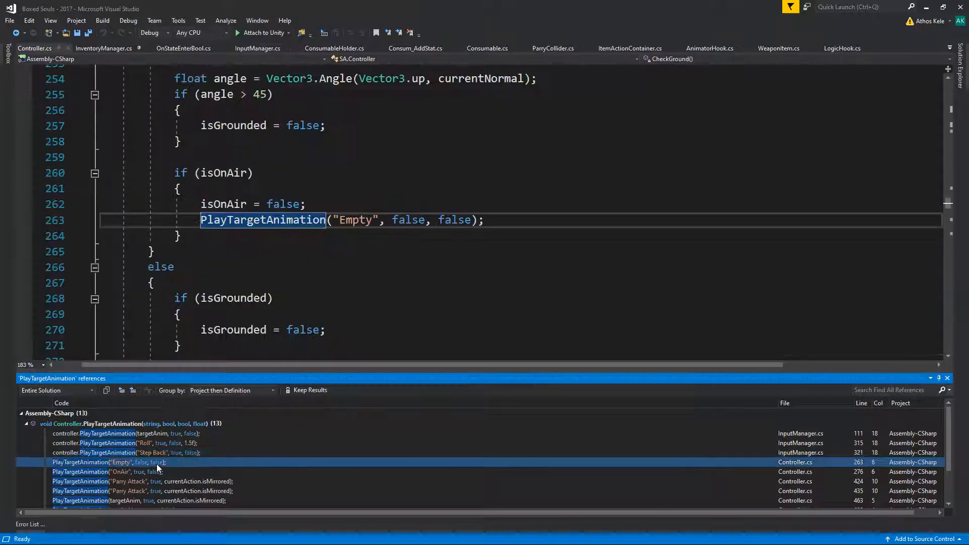
scroll(up, 3)
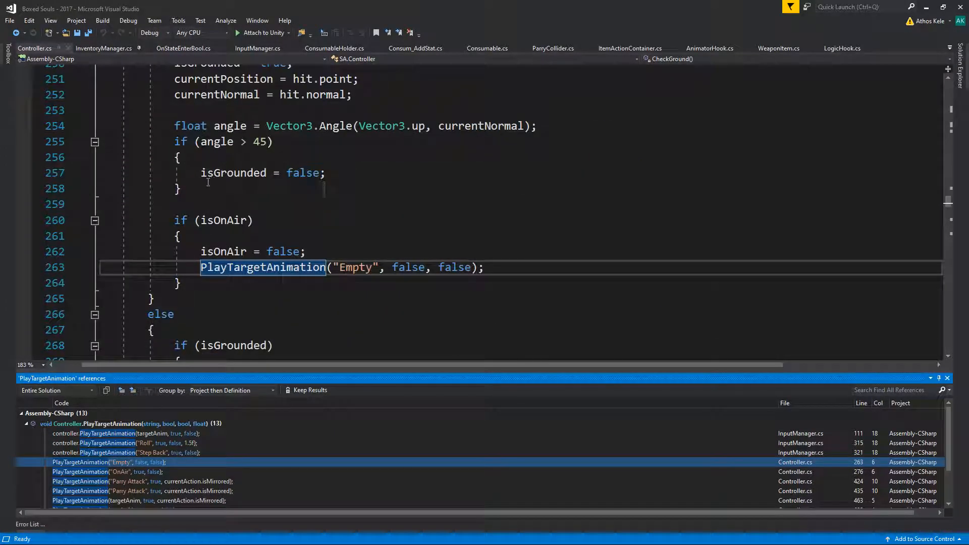
scroll(up, 3)
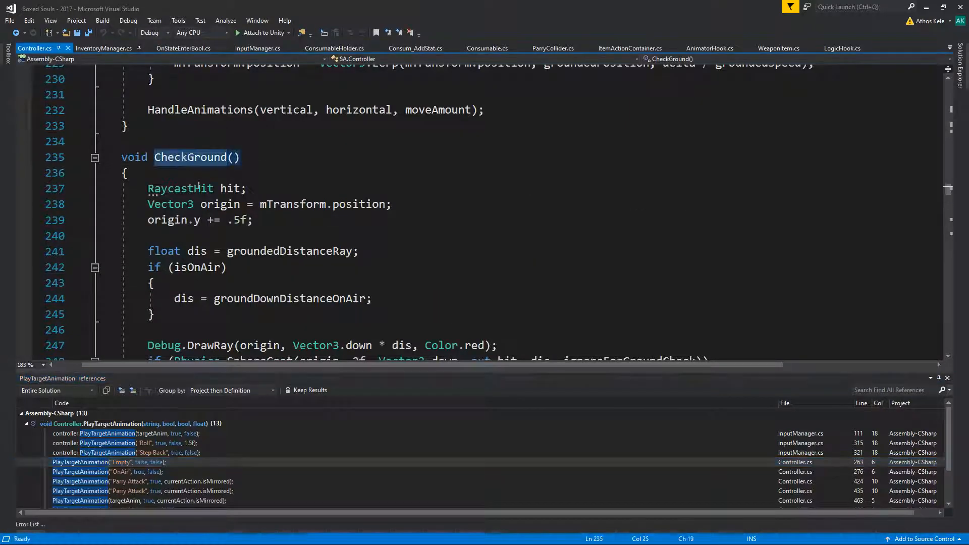
scroll(down, 3)
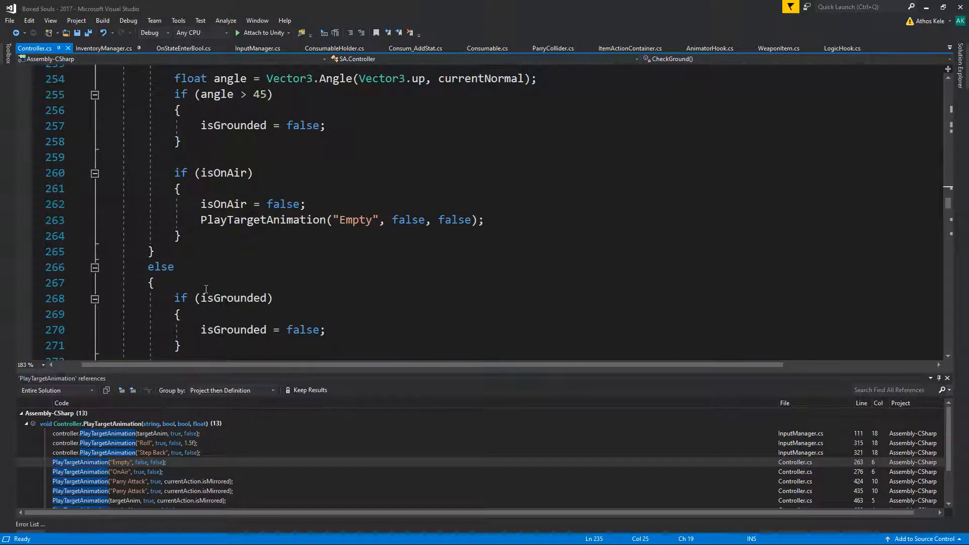
Inspect the isOnAir flag and the OnAir and Parry Attack calls, reaching OnInteractAnimation.
double_click(224, 173)
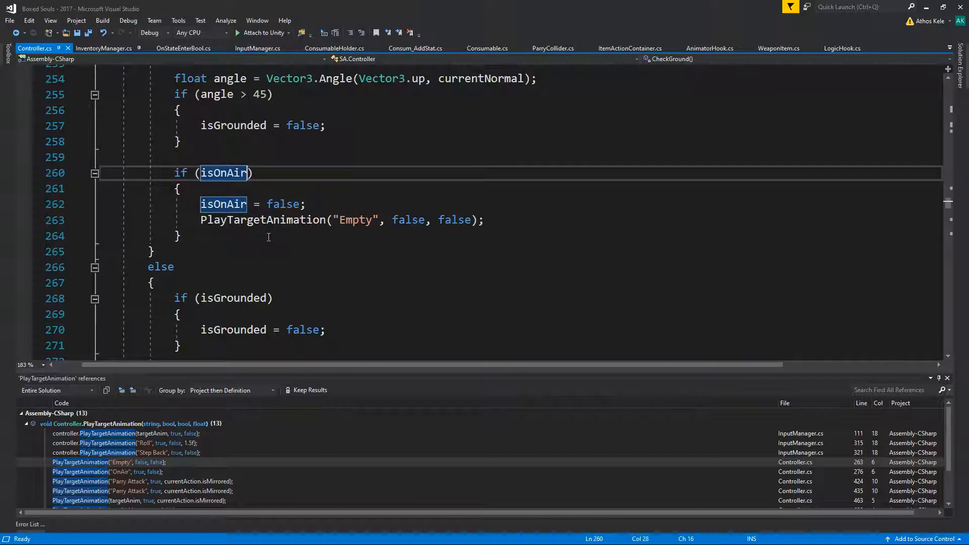
click(268, 219)
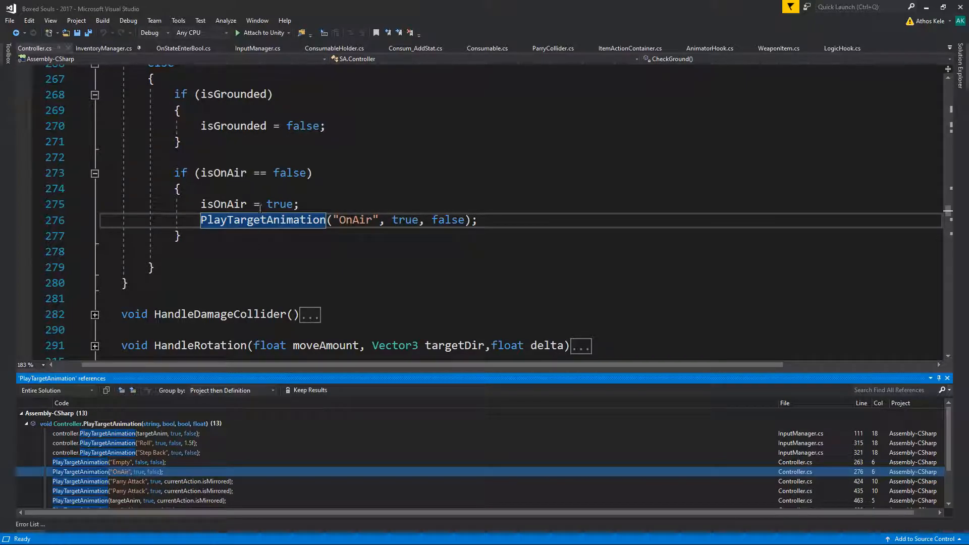
scroll(up, 3)
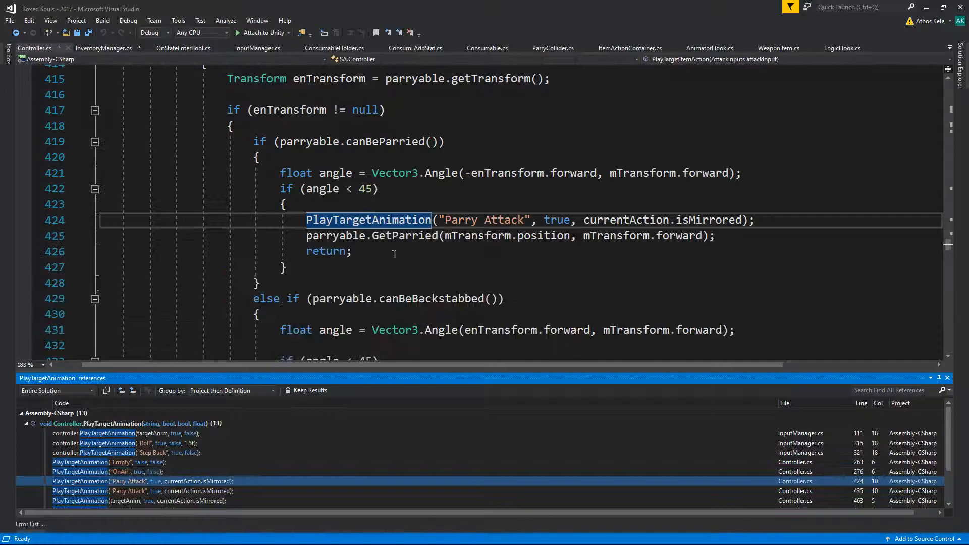
scroll(up, 3)
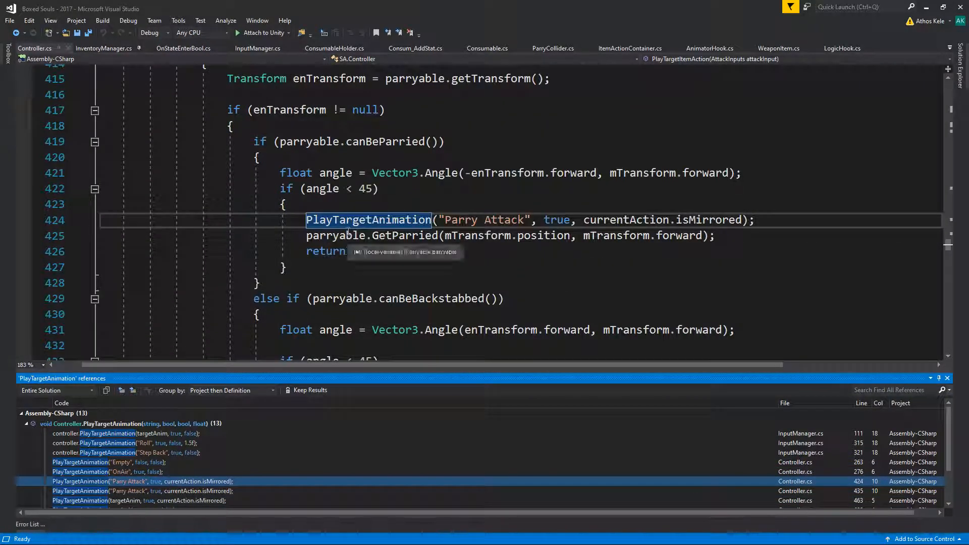
scroll(up, 3)
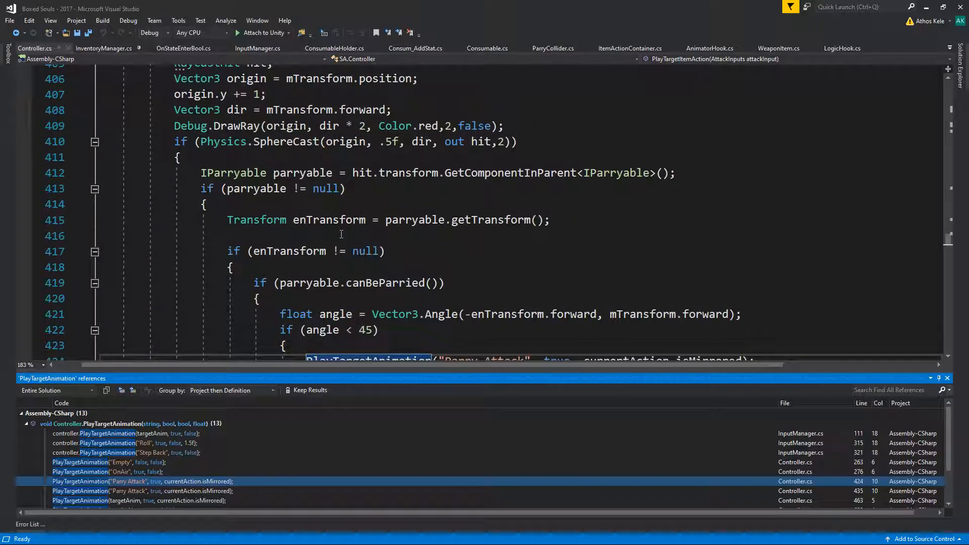
scroll(up, 3)
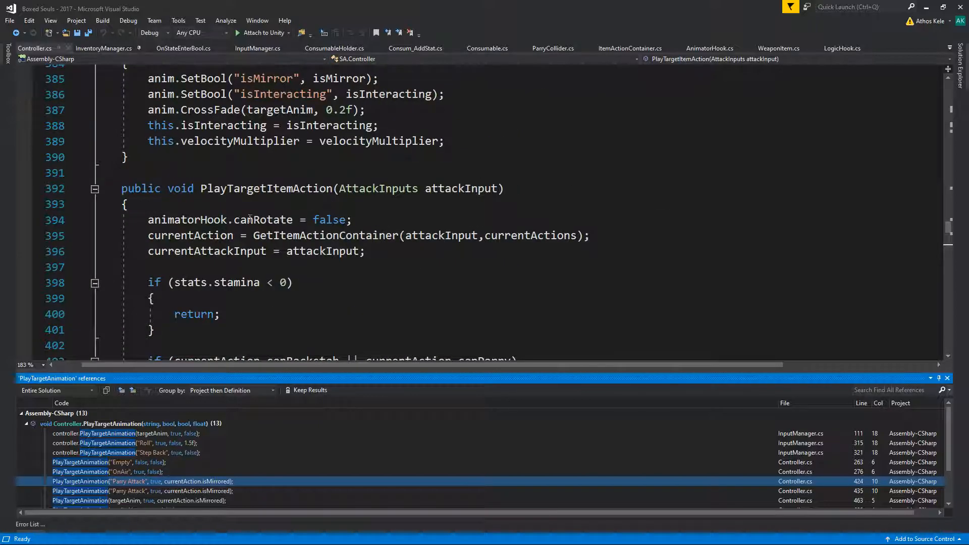
scroll(down, 3)
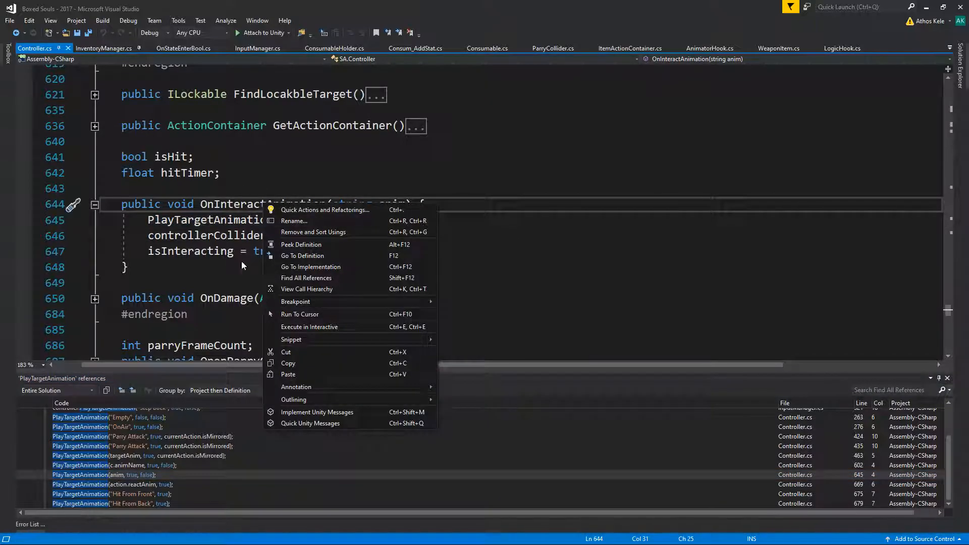
List callers of OnInteractAnimation and review DoorHook's OnInteract playing the Open animation.
click(306, 277)
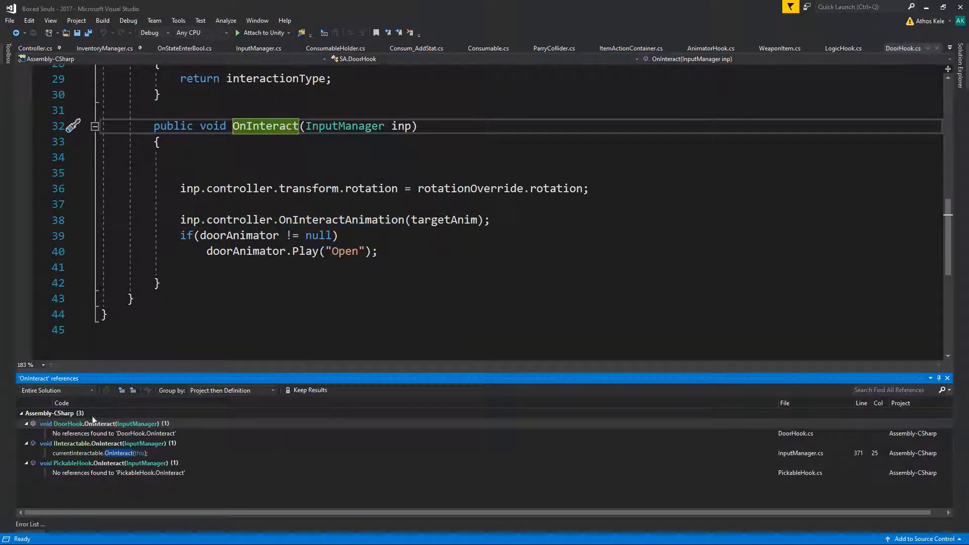
scroll(up, 3)
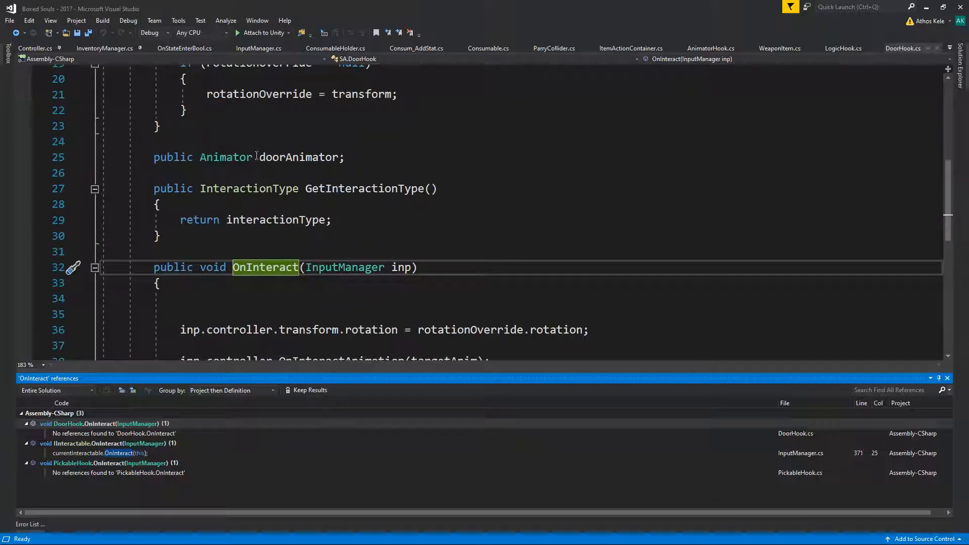
scroll(down, 3)
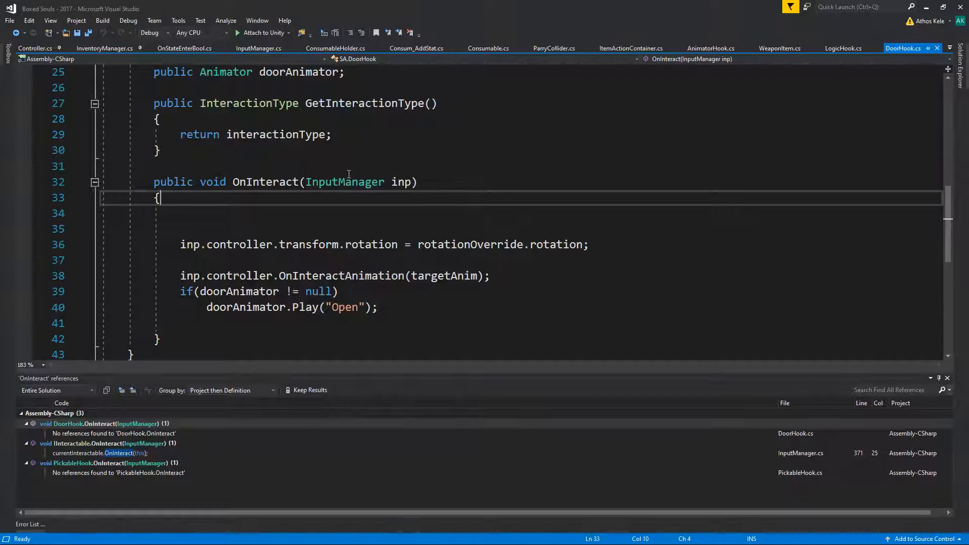
mouse_move(536, 220)
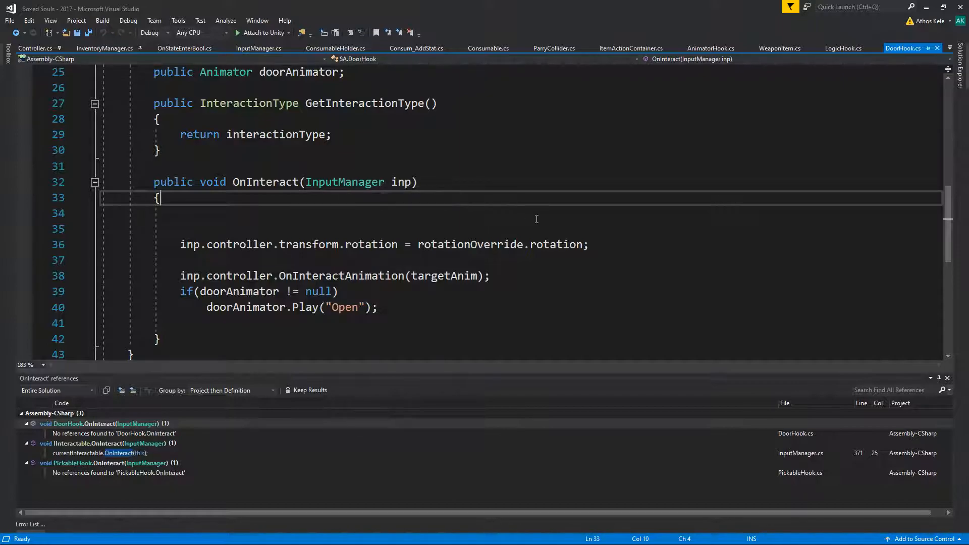
mouse_move(392, 182)
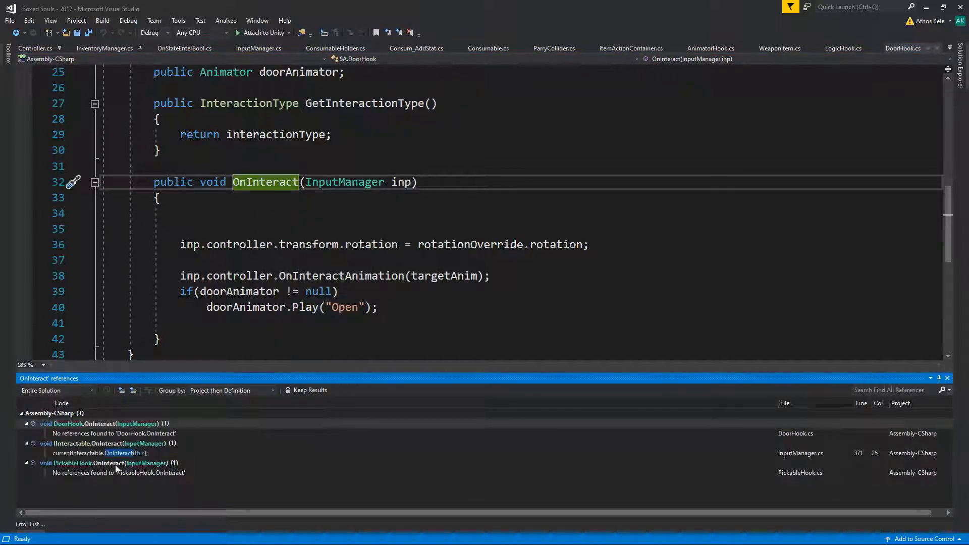
mouse_move(156, 462)
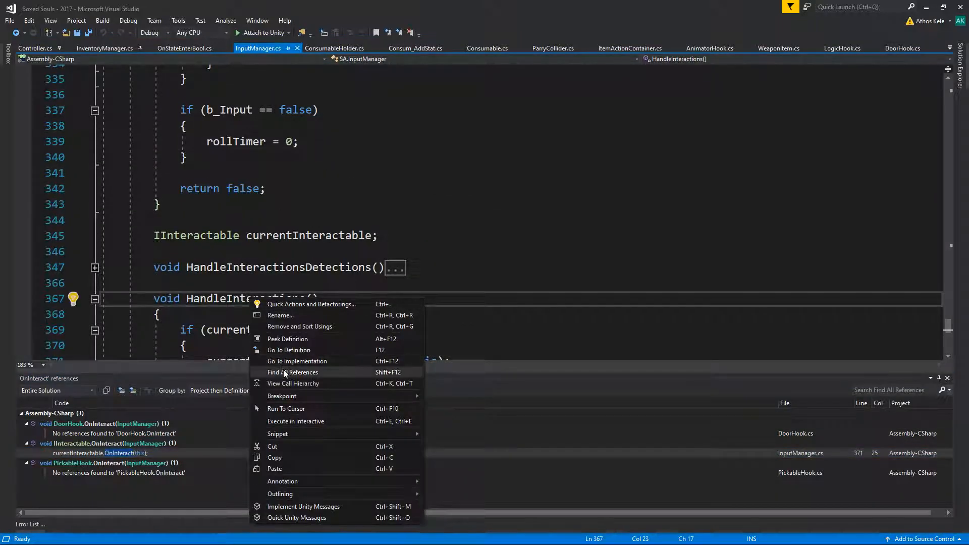
Guard the HandleInteractions call in LateUpdate with if(controller.isInteracting) and return to Controller.cs.
click(292, 373)
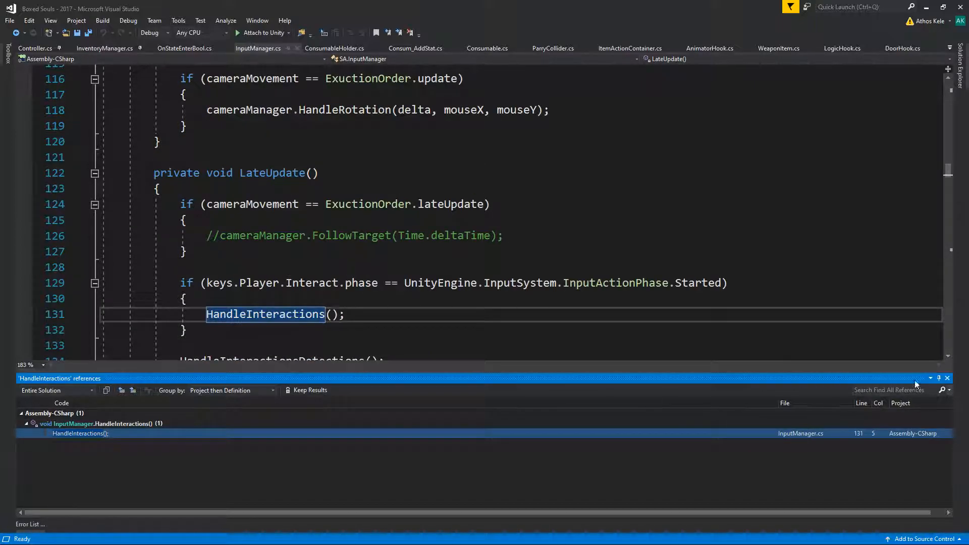
click(946, 379)
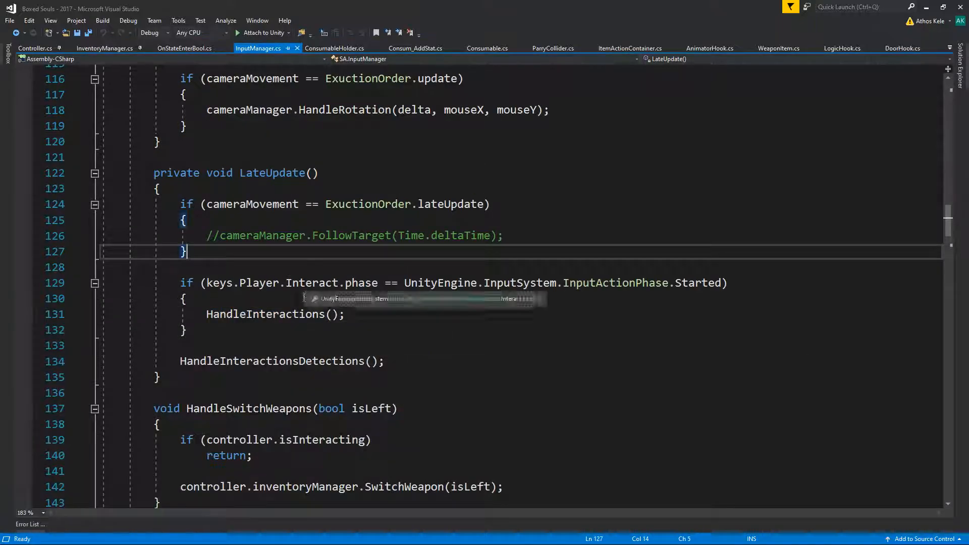
text(if()
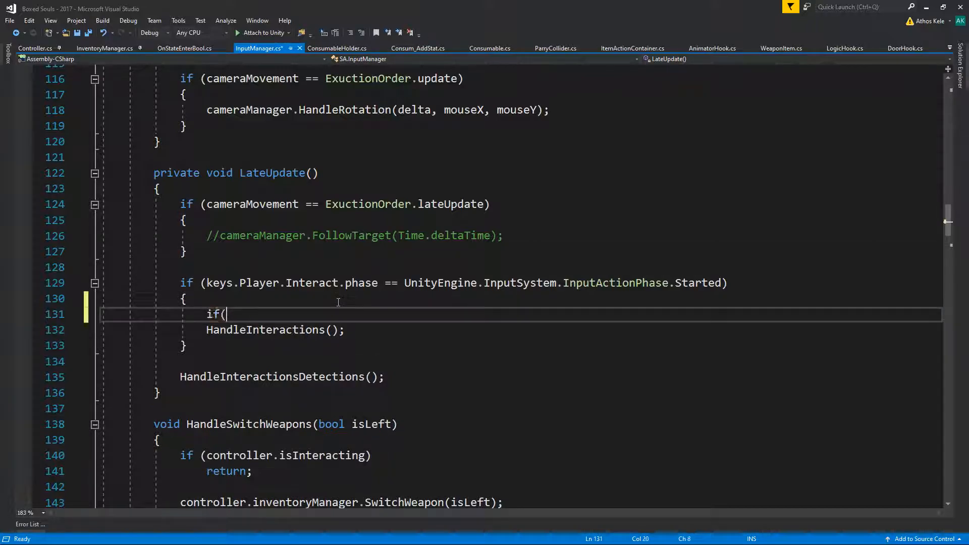
text(states.)
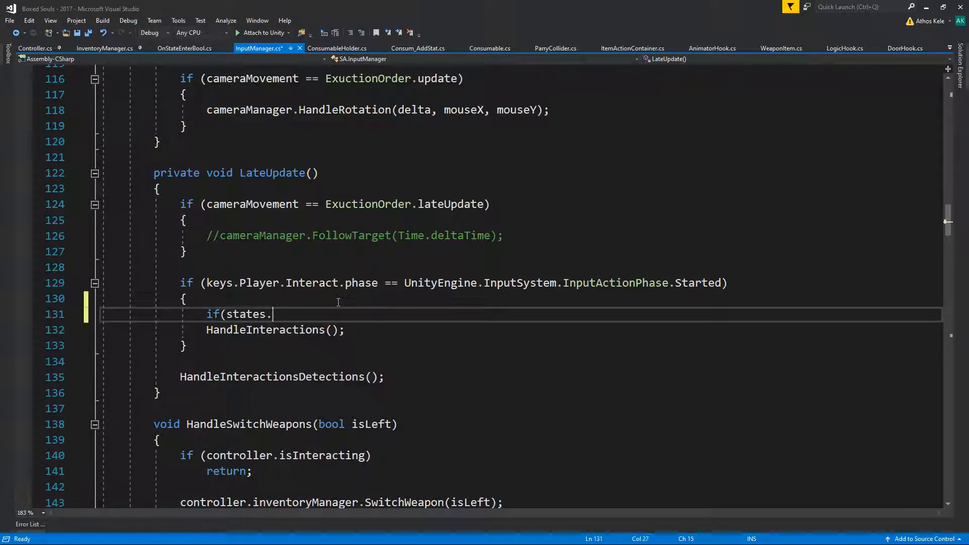
text(c)
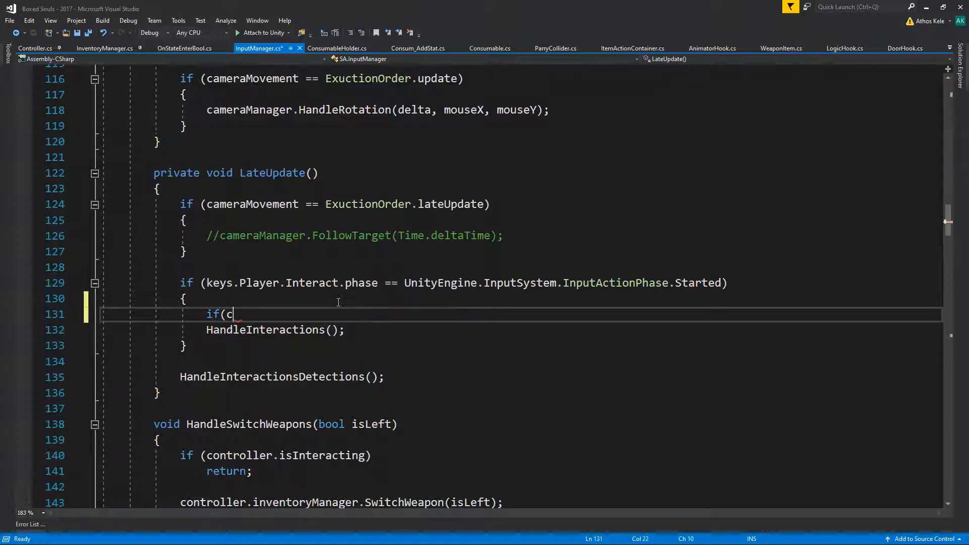
text(ontroller.isInteracting)
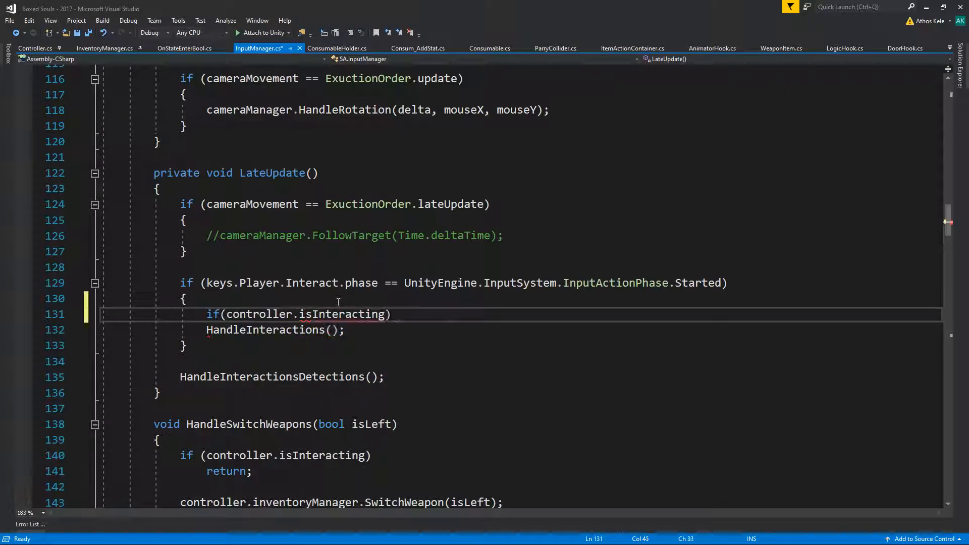
double_click(258, 314)
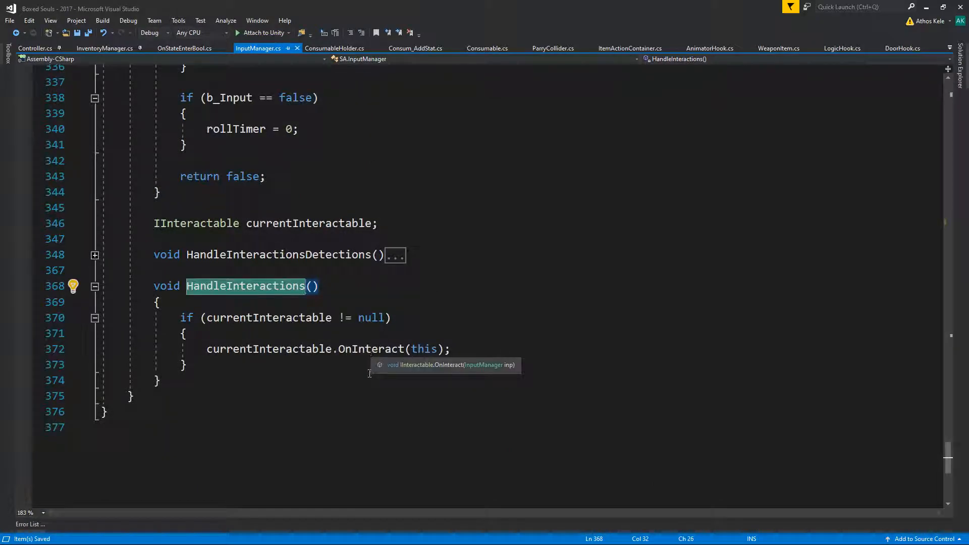
right_click(303, 348)
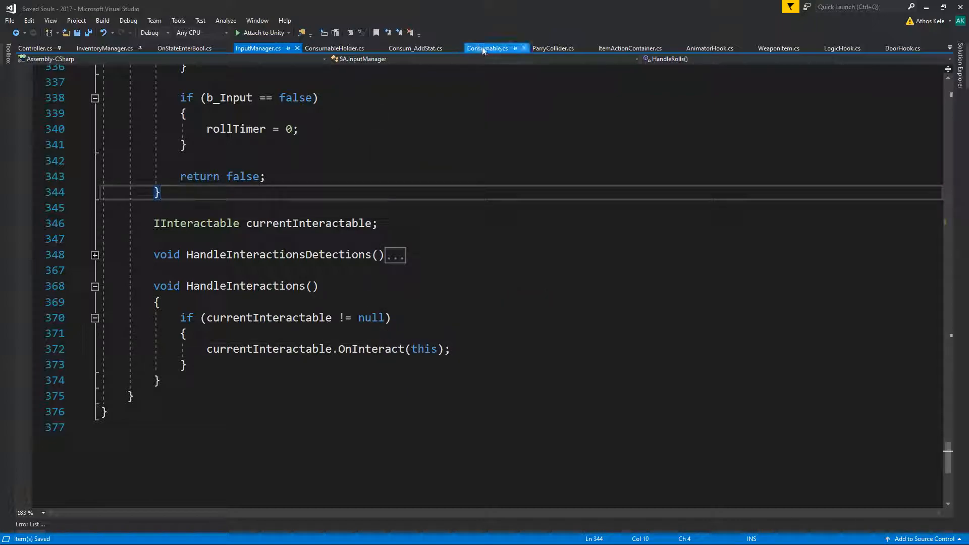
click(36, 48)
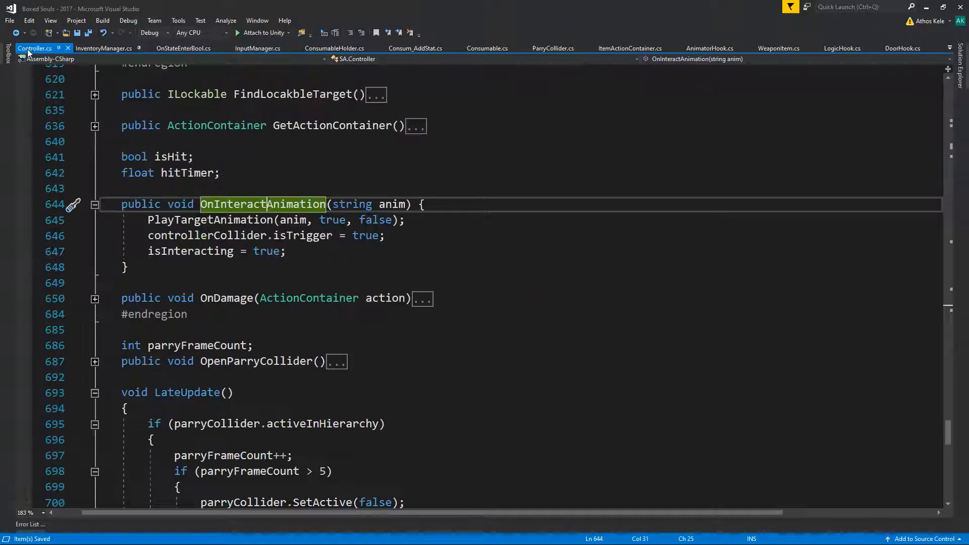
List all PlayTargetAnimation references and review the DoCombo, OnDamage reactAnim and CheckGround OnAir calls.
right_click(216, 219)
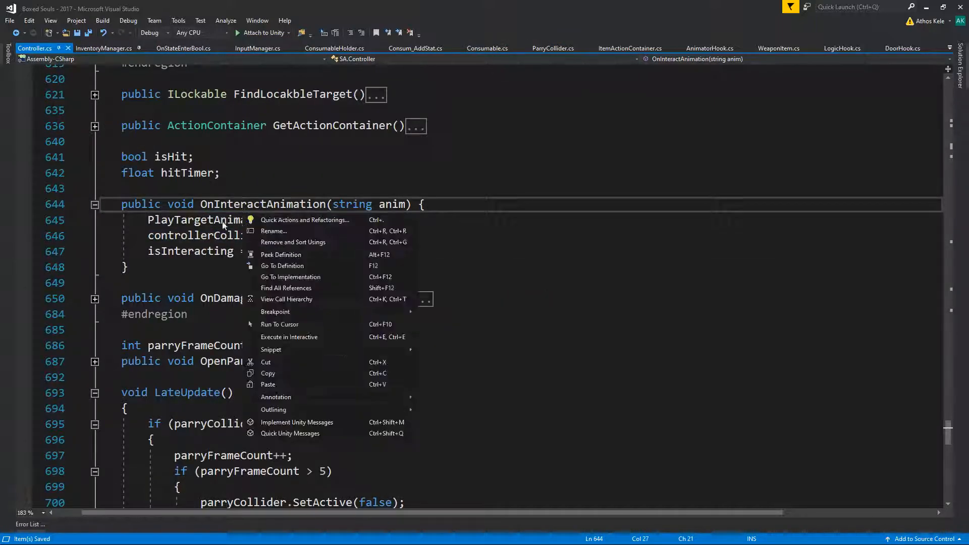
click(286, 288)
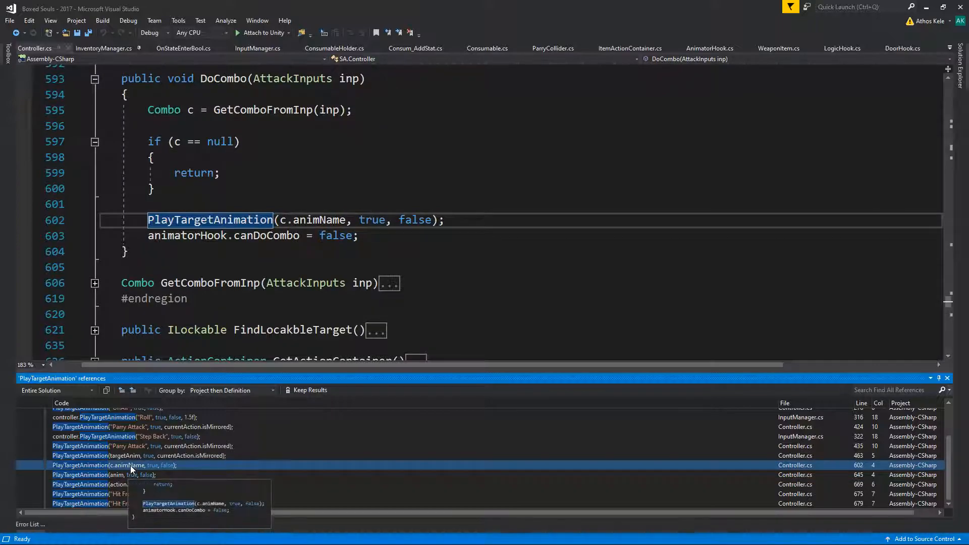
click(111, 475)
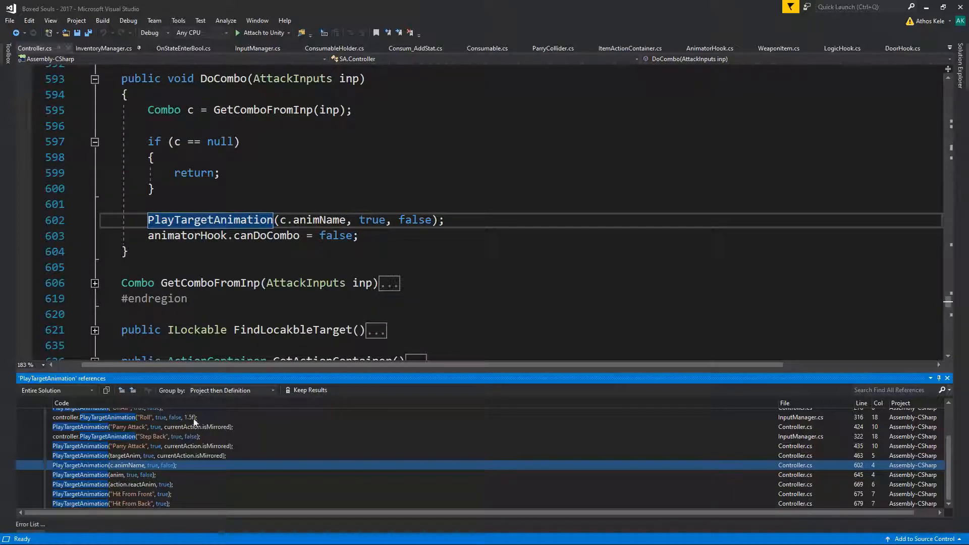
click(111, 484)
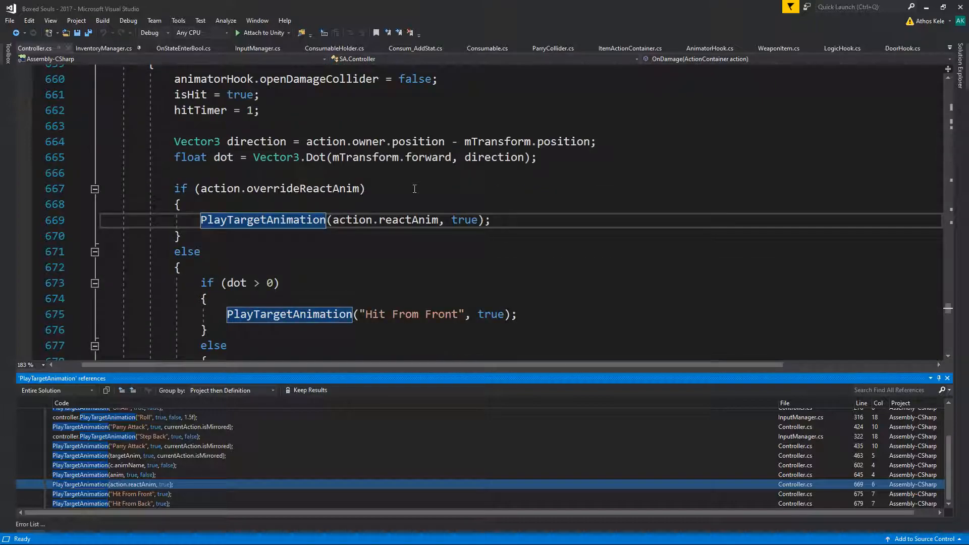
scroll(up, 3)
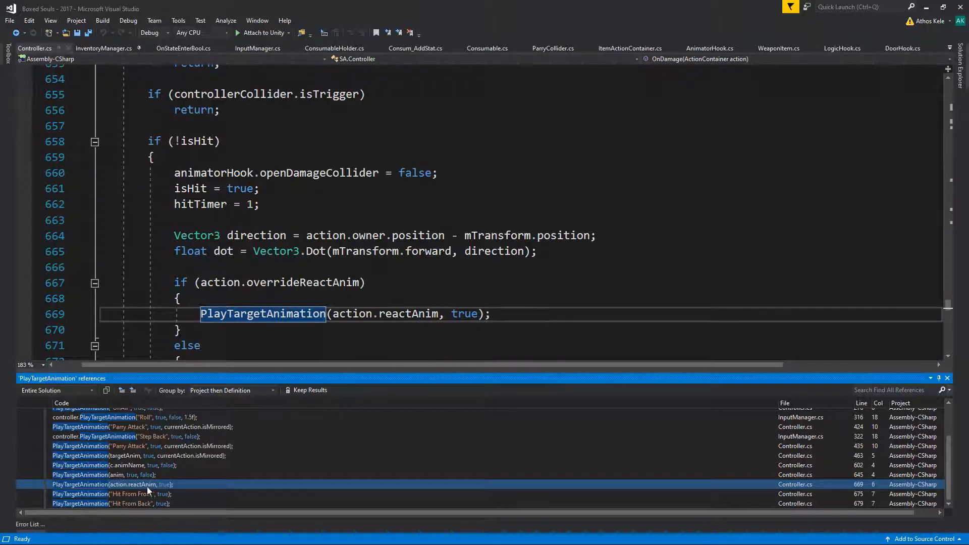
click(111, 493)
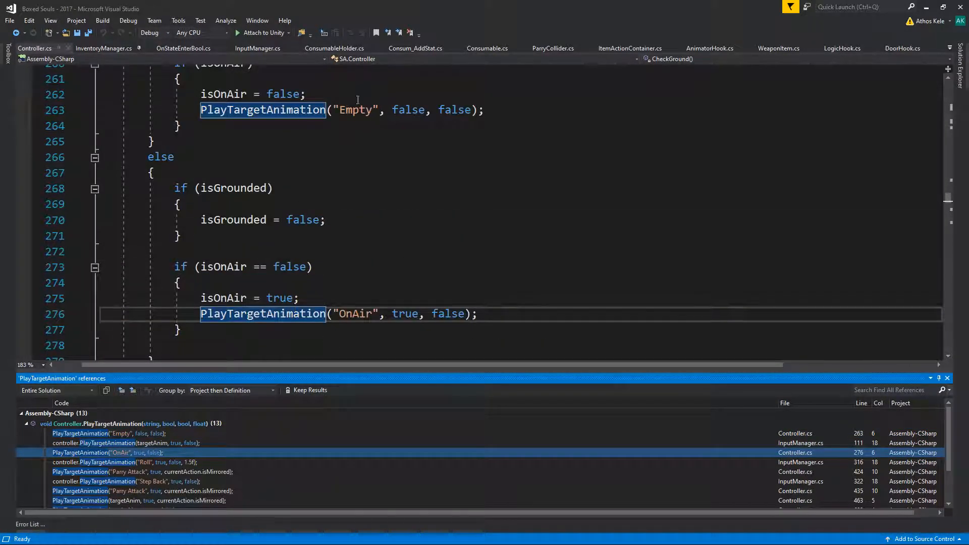
scroll(up, 3)
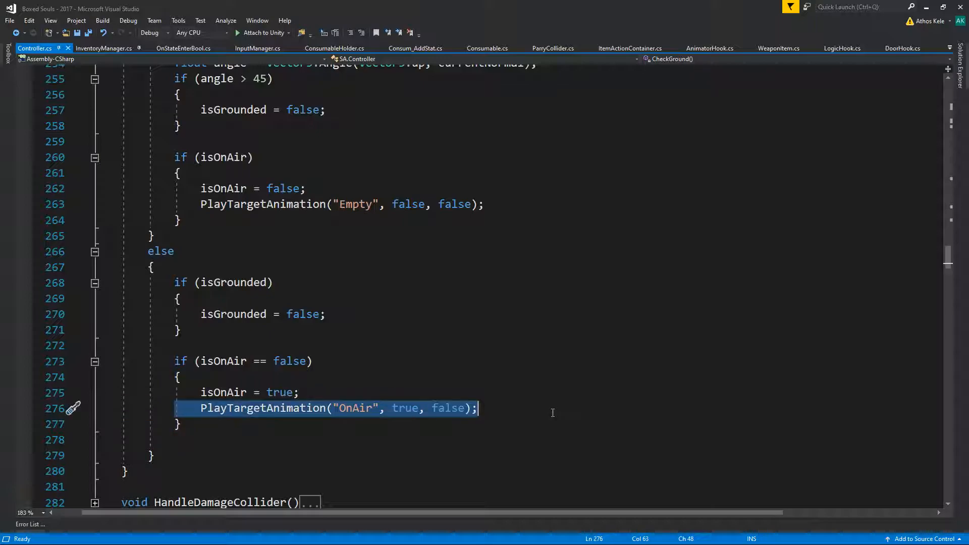
Jump to PlayTargetAnimation's definition and begin a Debug.Log line at the top of its body.
scroll(up, 3)
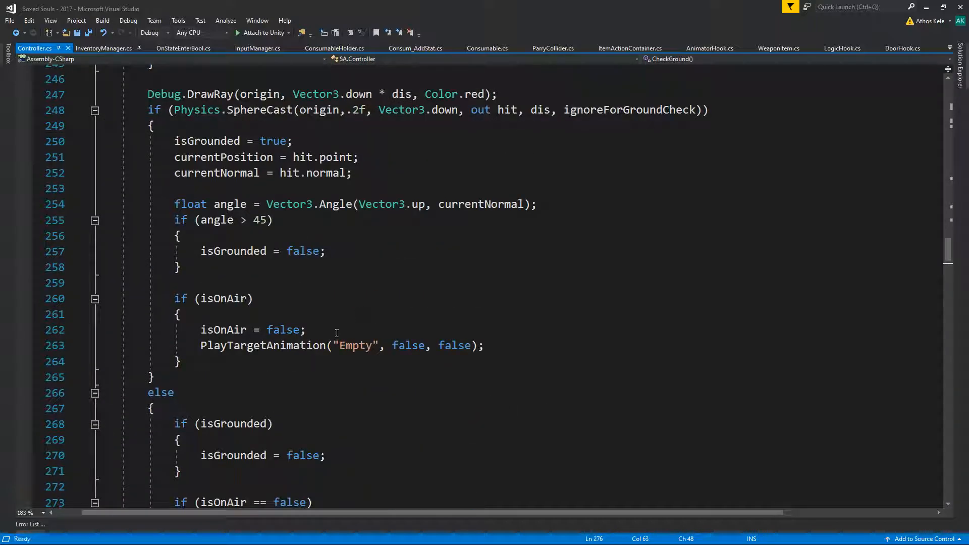
click(431, 345)
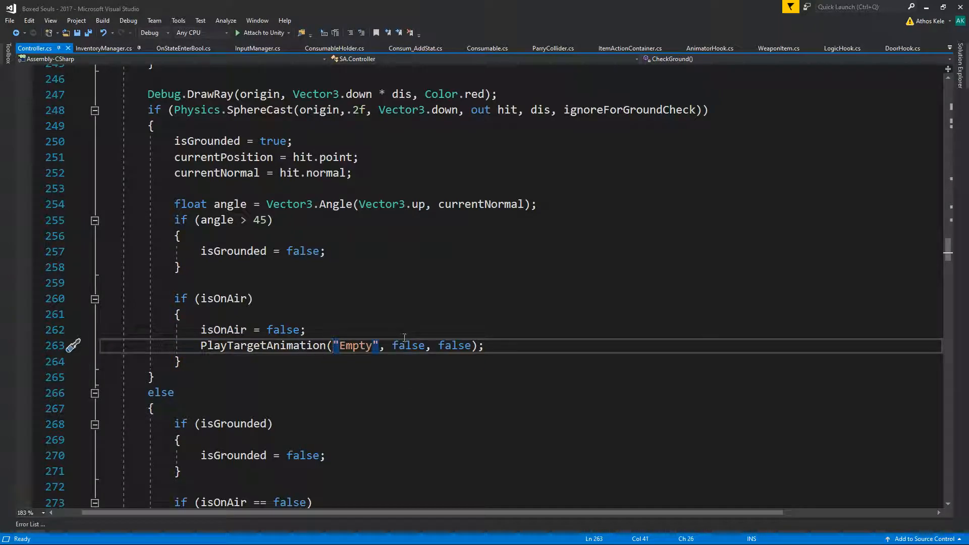
key(ctrl+s)
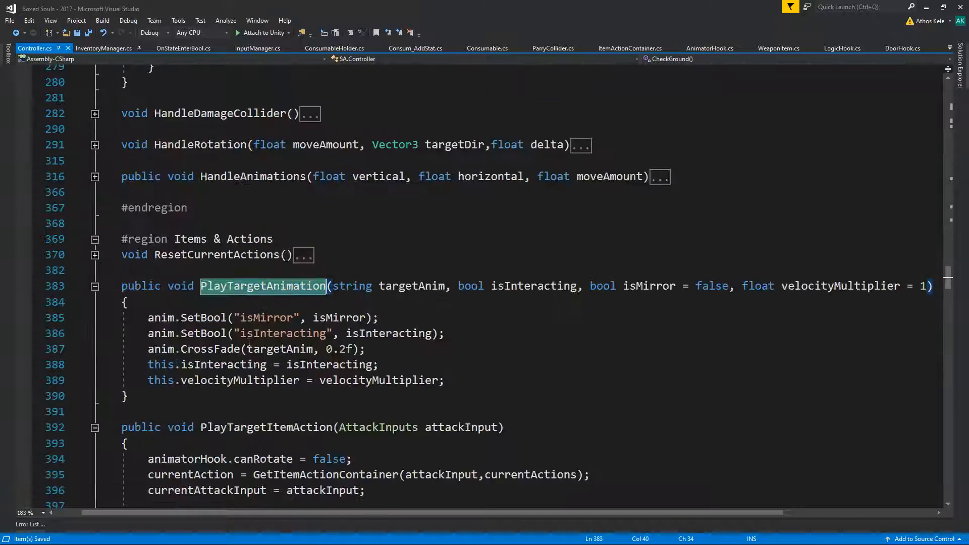
click(127, 302)
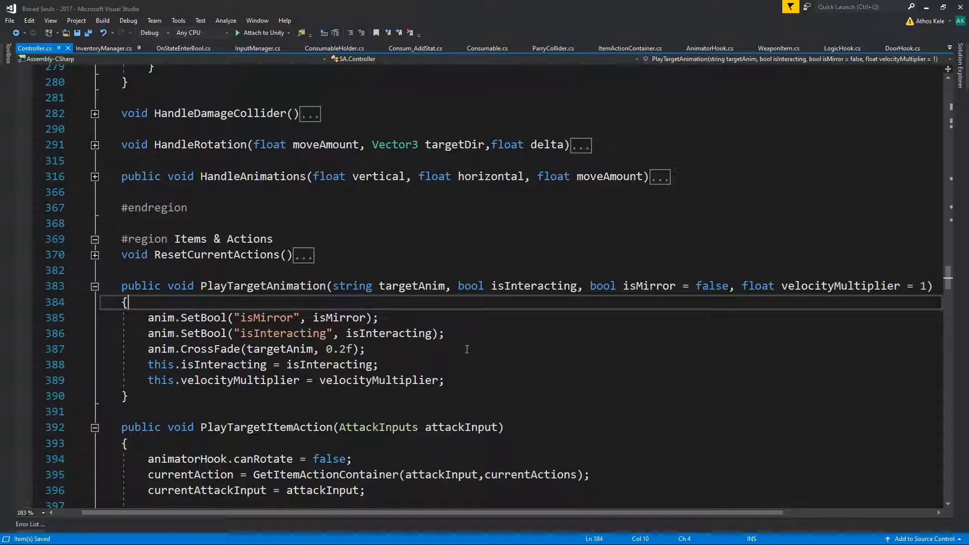
text(deb)
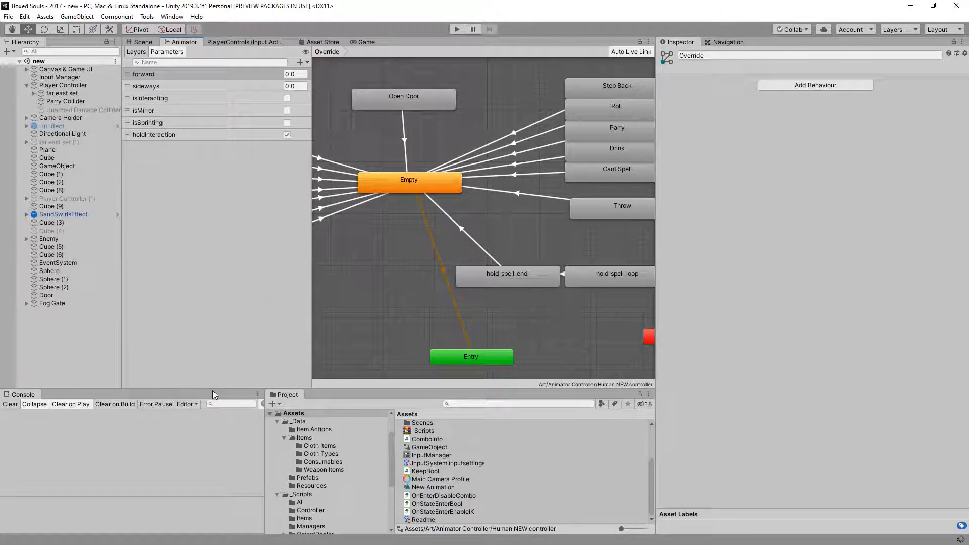
Run a play test, control the character, and trace the latest Console message to PlayTargetAnimation.
click(366, 43)
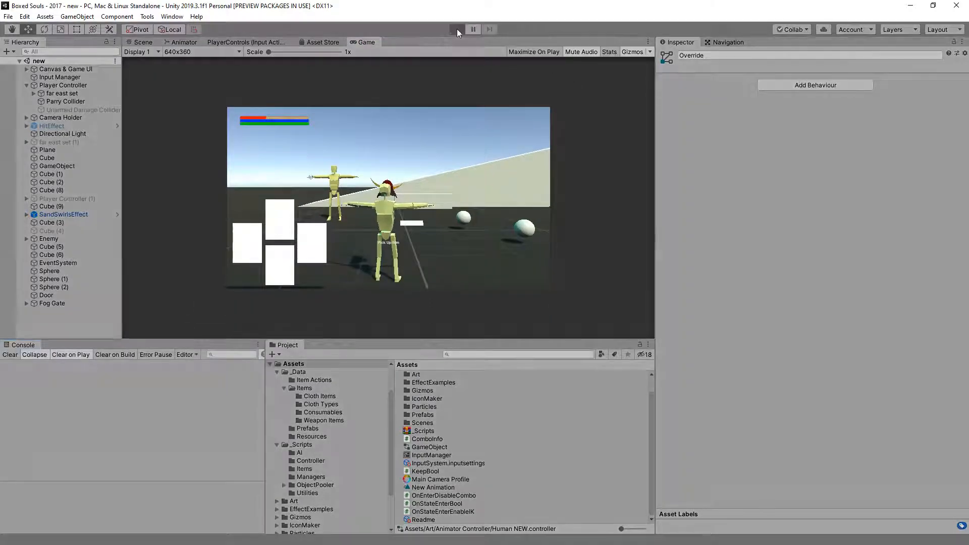
click(474, 30)
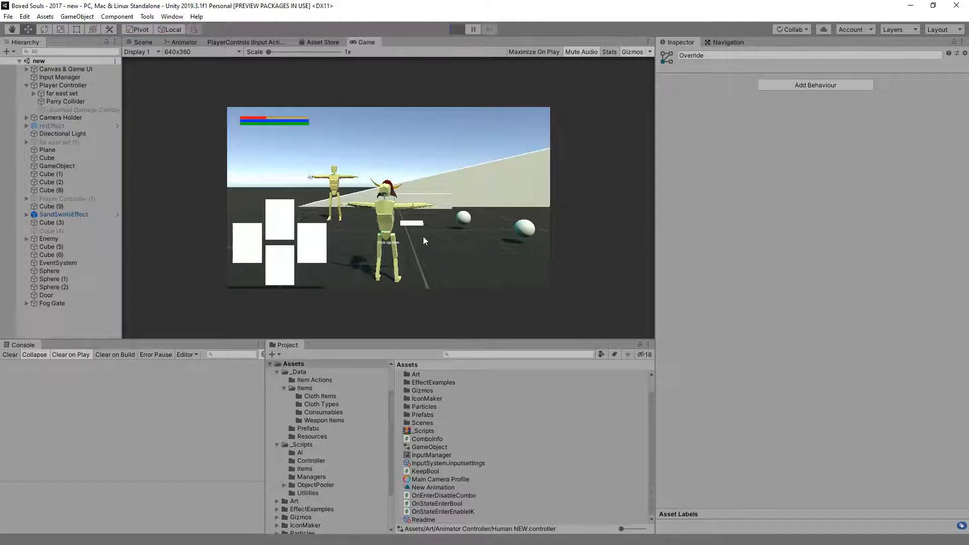
click(456, 29)
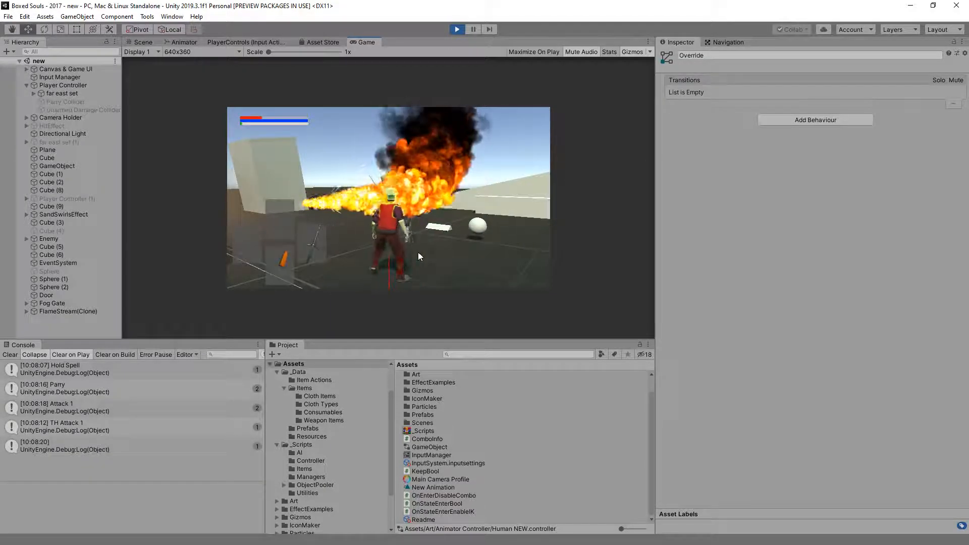
click(123, 445)
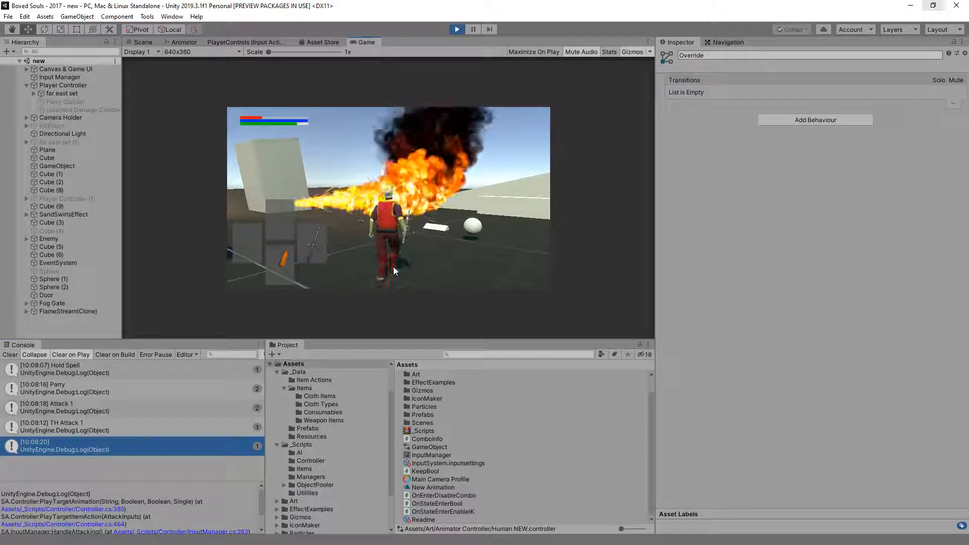
Inspect the Player Controller's Current Actions list and its Attack 1 animation names.
click(63, 85)
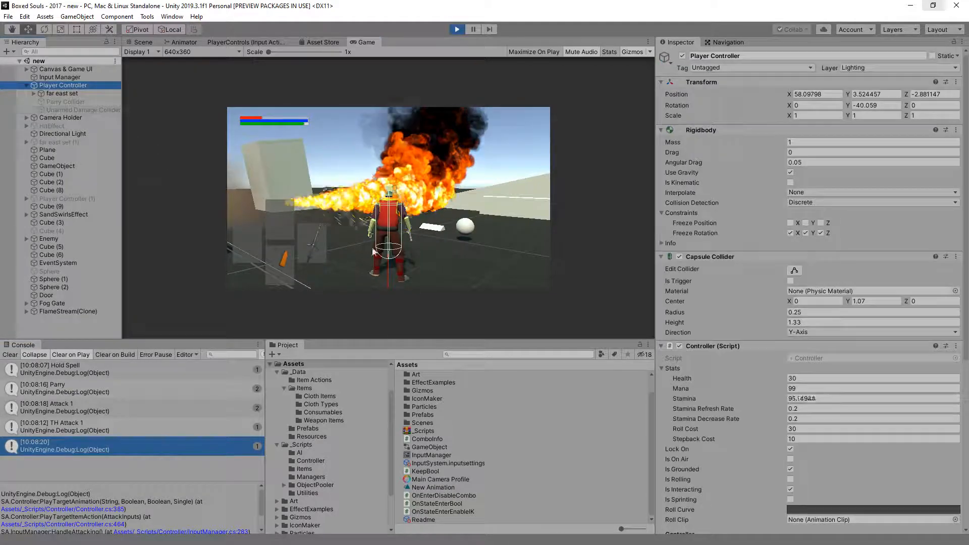
scroll(down, 3)
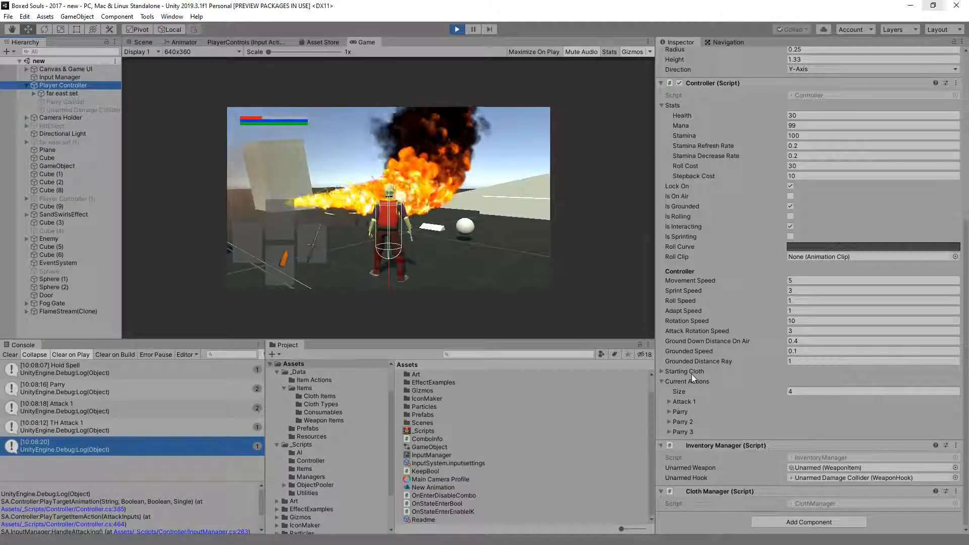
click(670, 400)
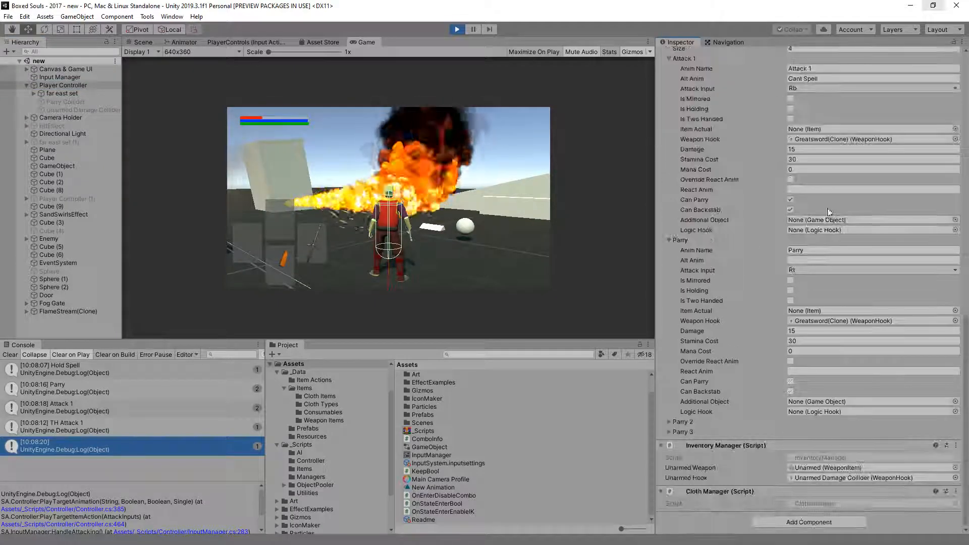
scroll(up, 3)
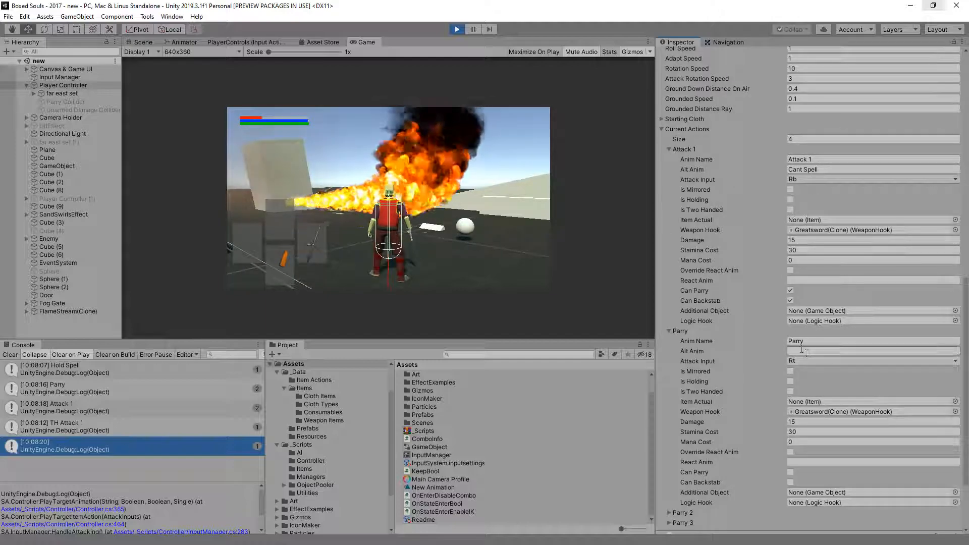
scroll(down, 3)
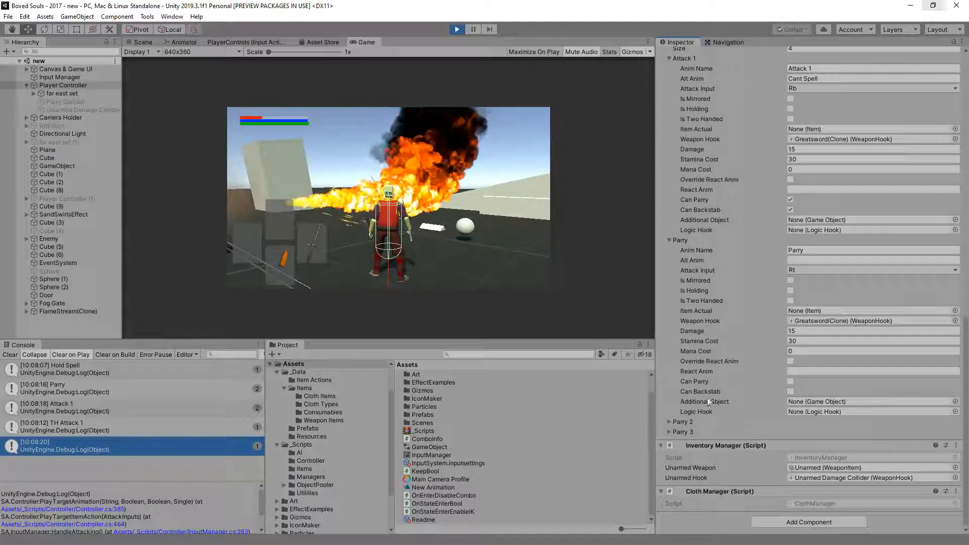
scroll(down, 3)
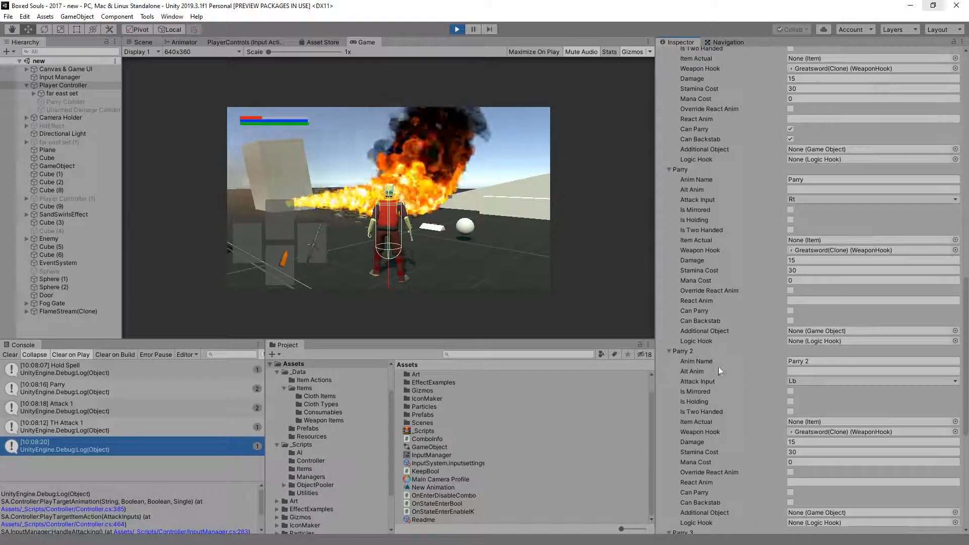
Check the Parry and Parry 2 actions' empty alt animation, then show the Animator graph.
click(669, 352)
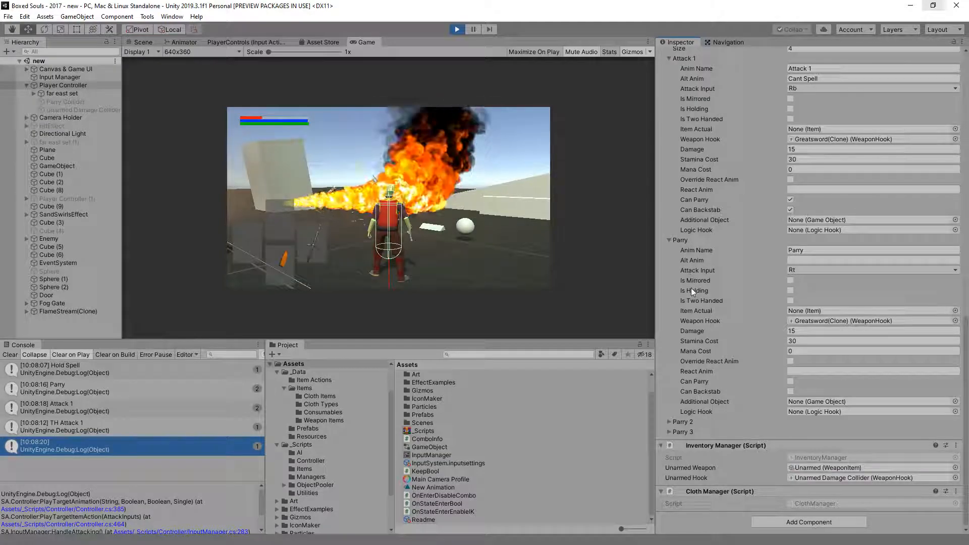
scroll(up, 3)
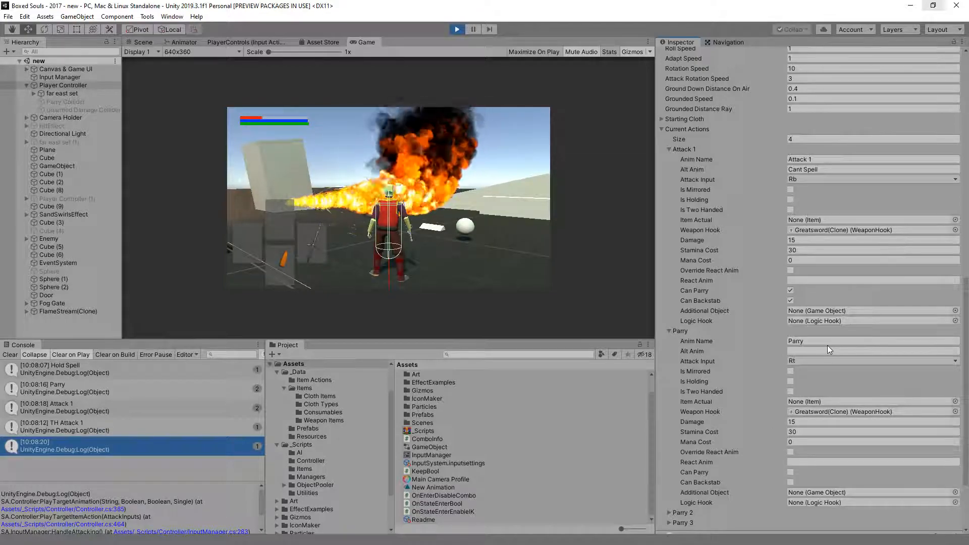
click(871, 352)
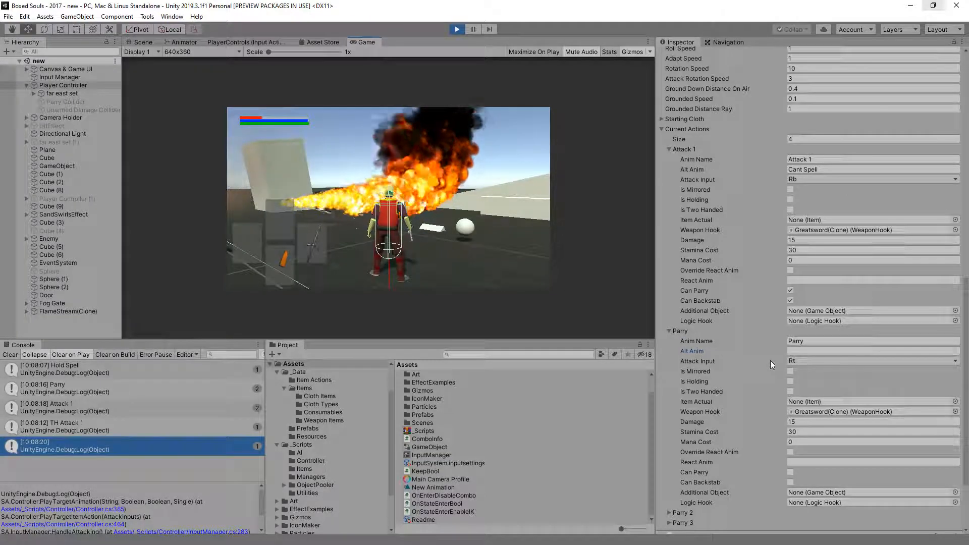
click(183, 42)
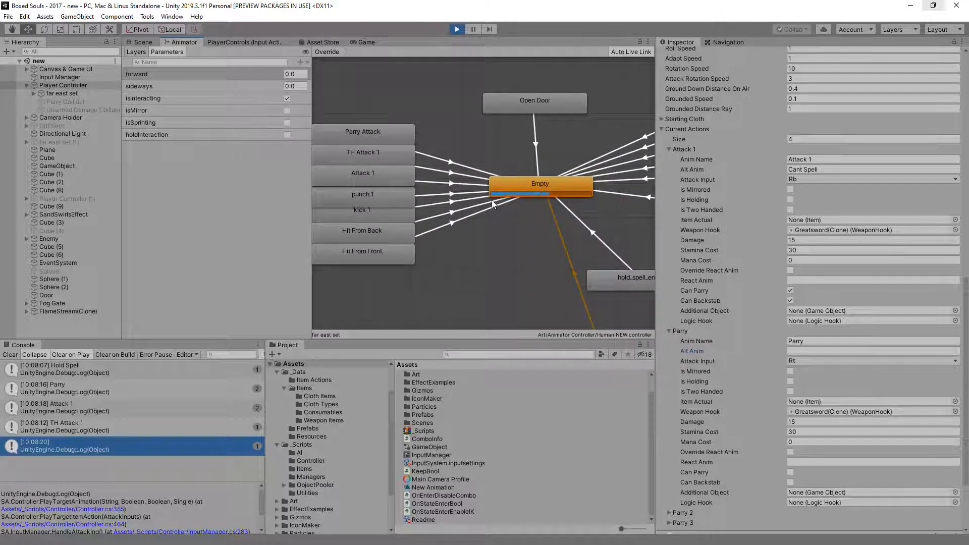
Inspect the Empty animator state and isInteracting parameter, then return to Controller.cs.
click(539, 182)
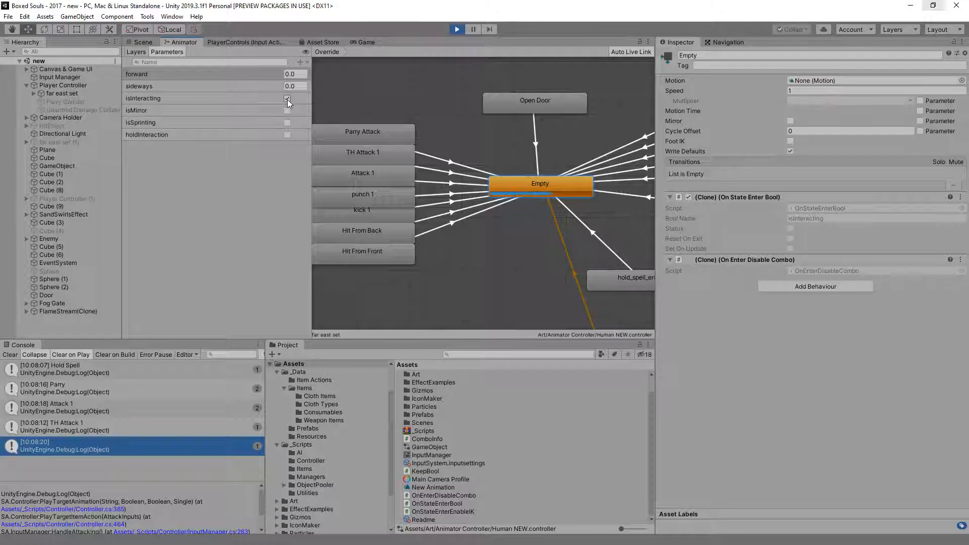
click(286, 98)
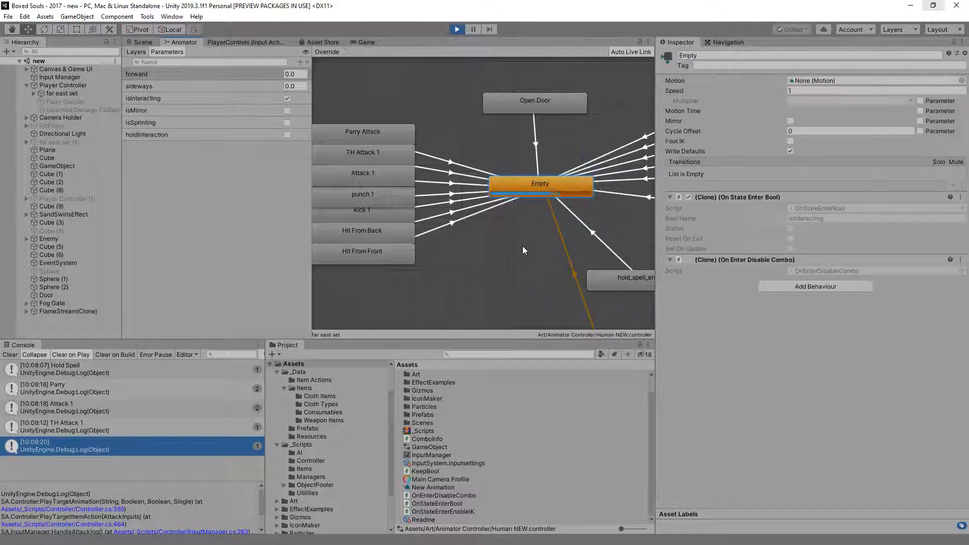
click(365, 42)
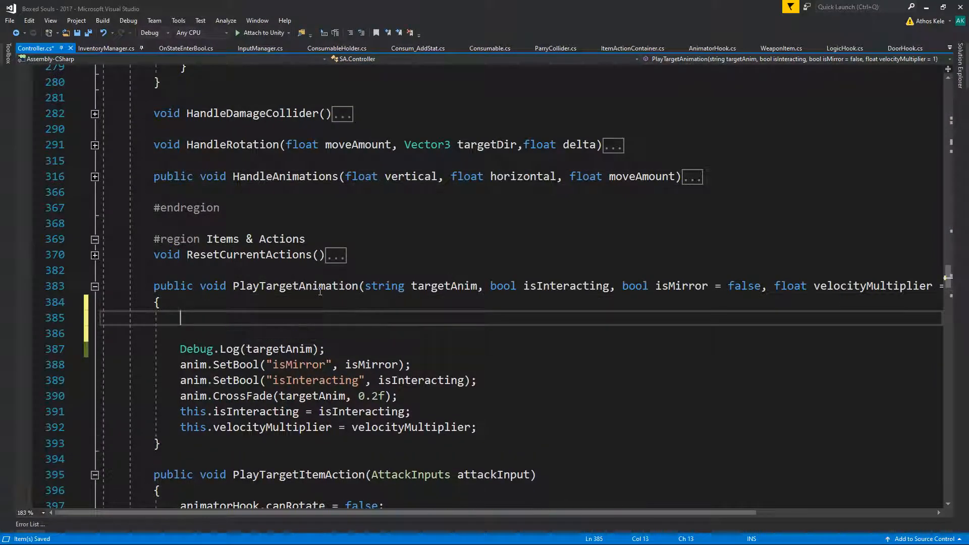
Add if (string.IsNullOrEmpty(targetAnim)) logging "trying to play an animation with no name" and returning early.
text(if(string.IsNullOrEmpty)
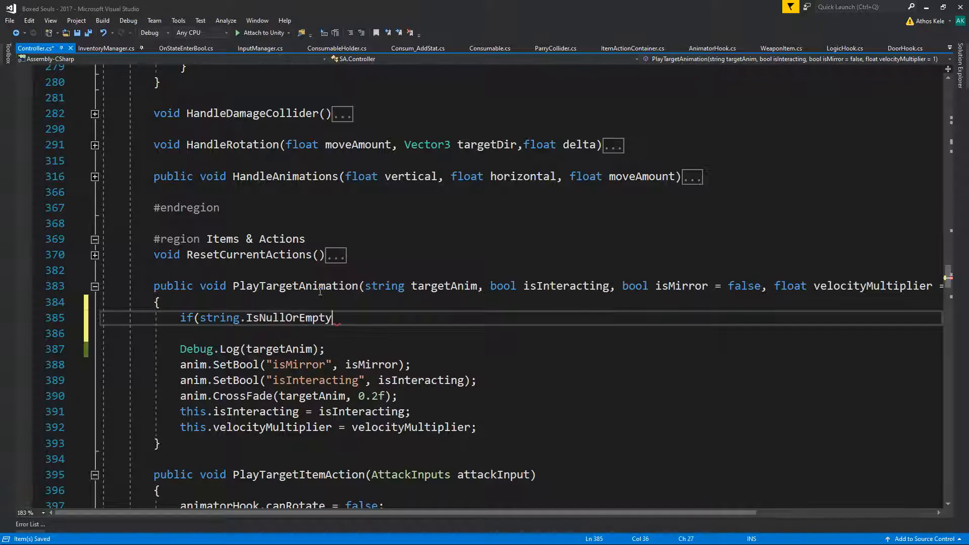
text((targetAnim))
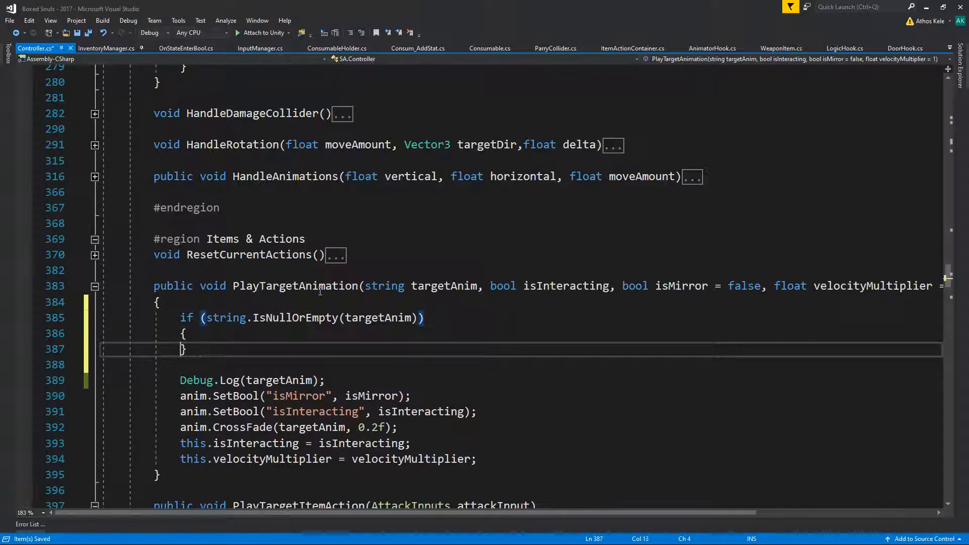
text(return;)
text(Debug.Log(");)
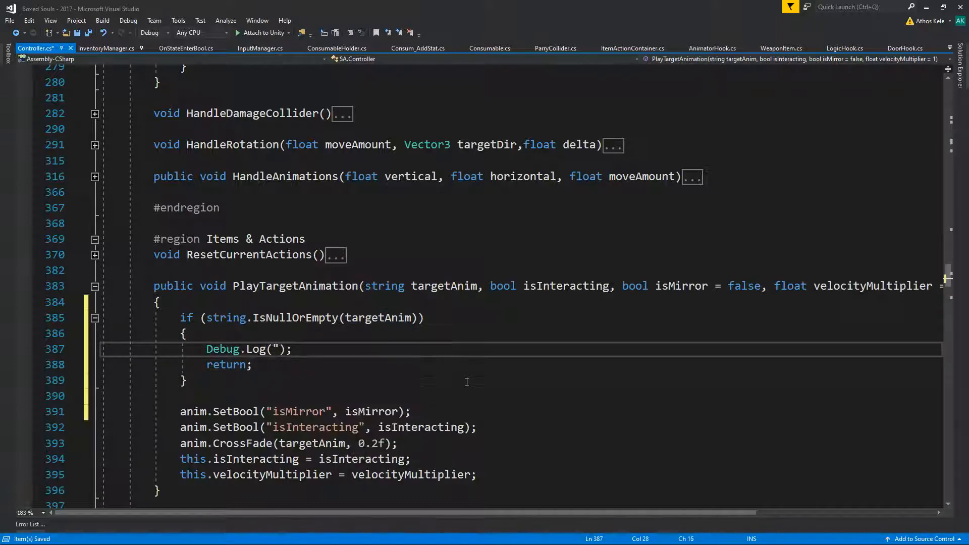
text(trying to ")
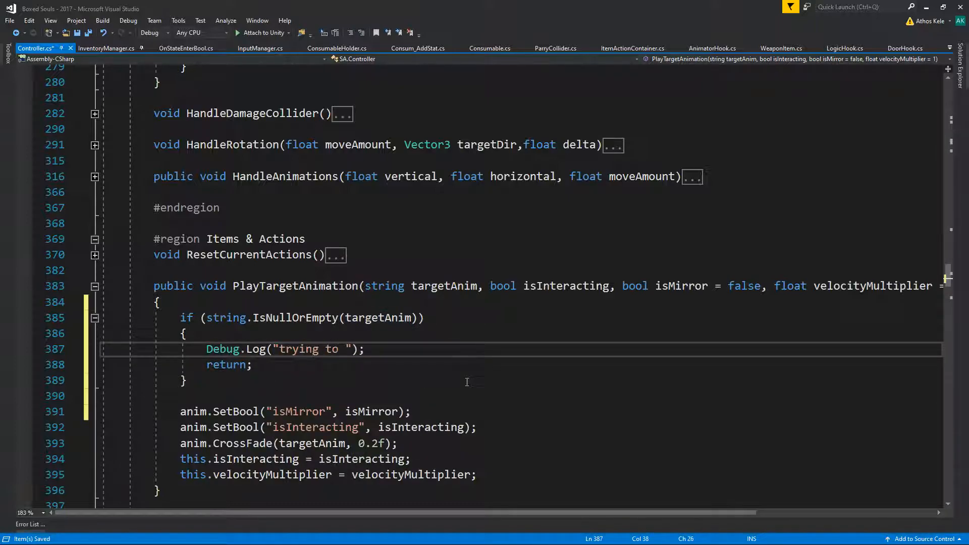
text(play an anima)
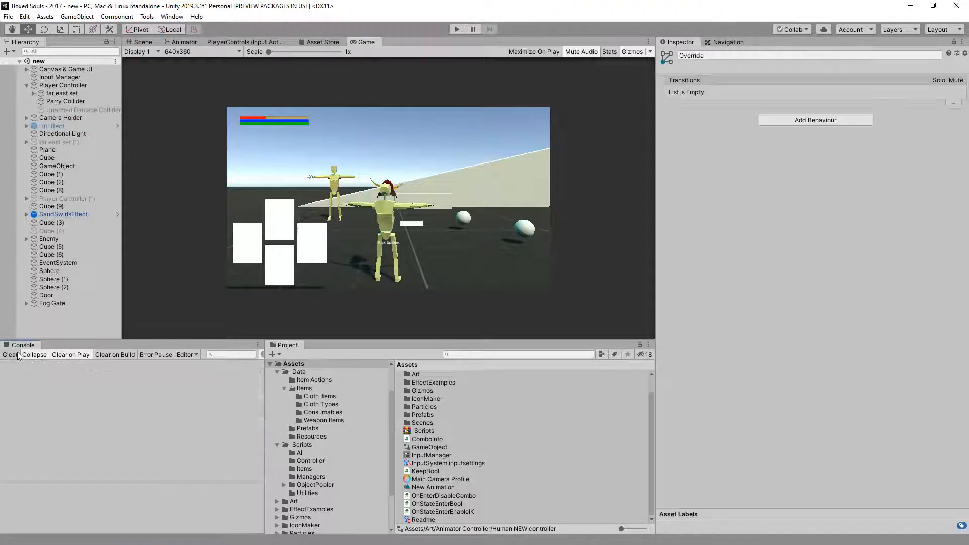
Clear the Console, play-test to confirm the no-name animation message logs, then clear it again.
click(456, 29)
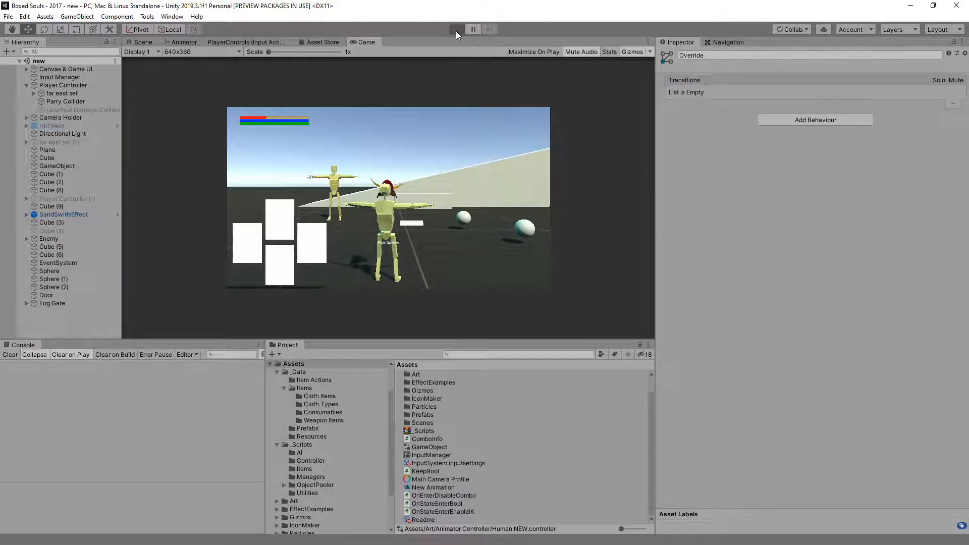
click(457, 29)
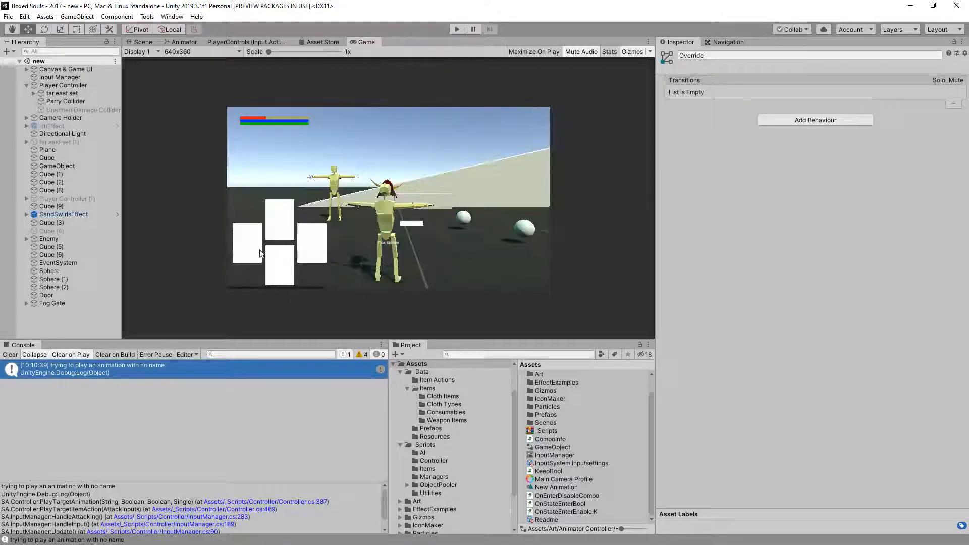
click(10, 355)
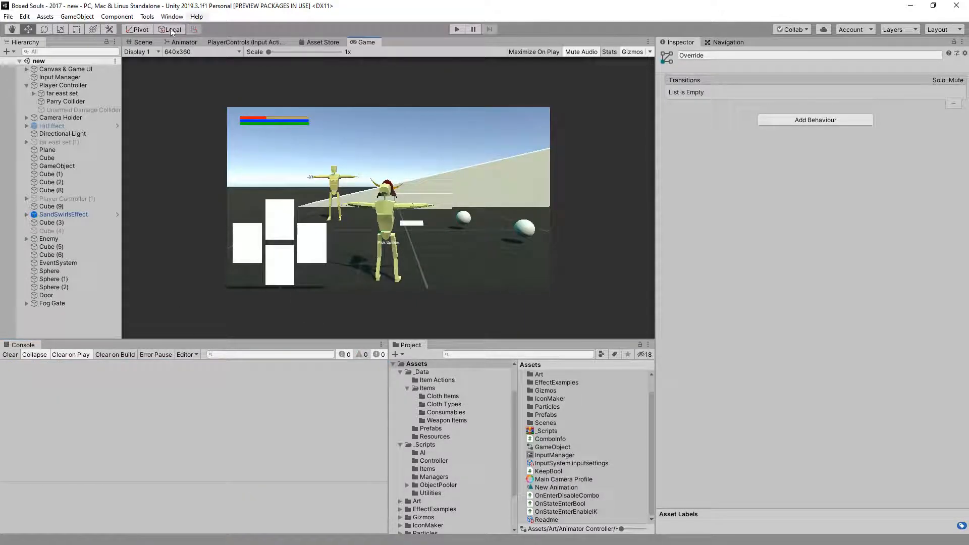
click(143, 43)
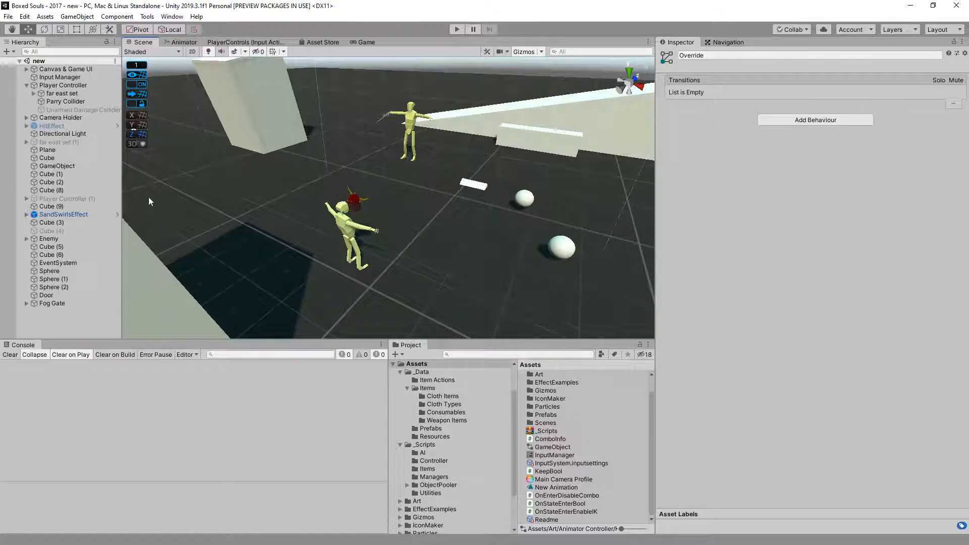
mouse_move(244, 186)
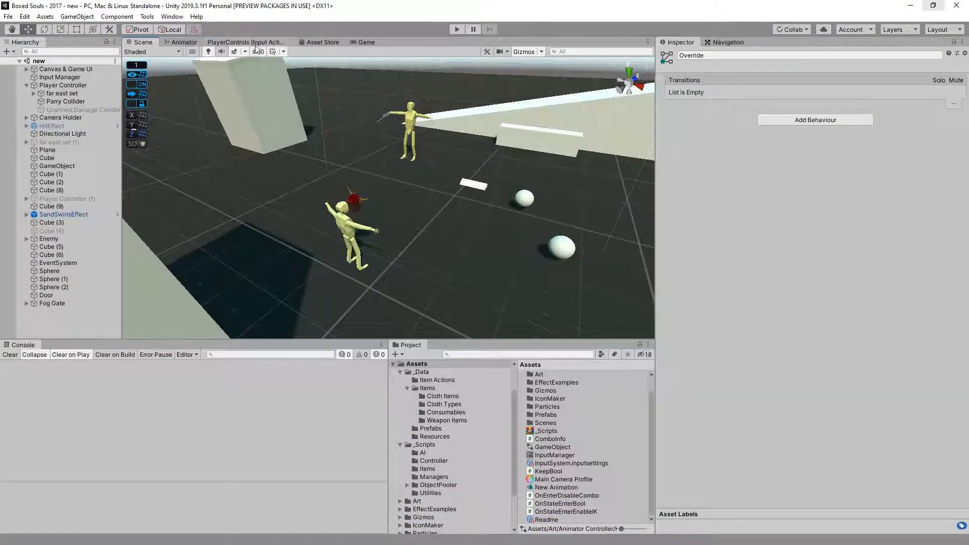
click(365, 43)
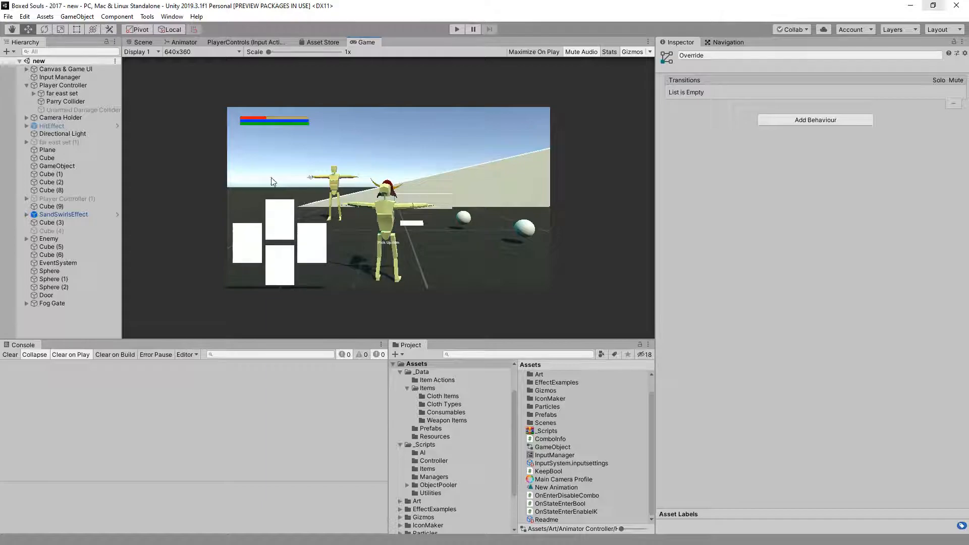
mouse_move(469, 111)
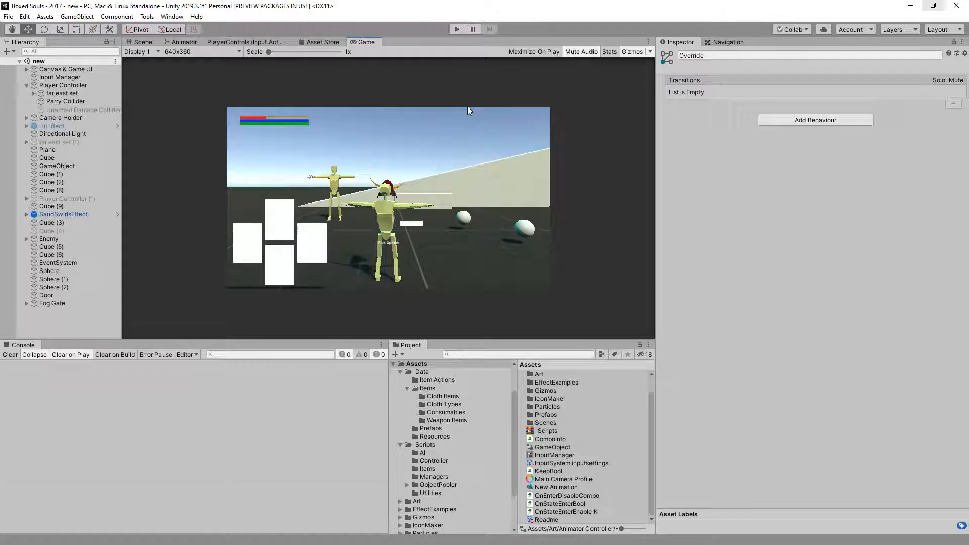